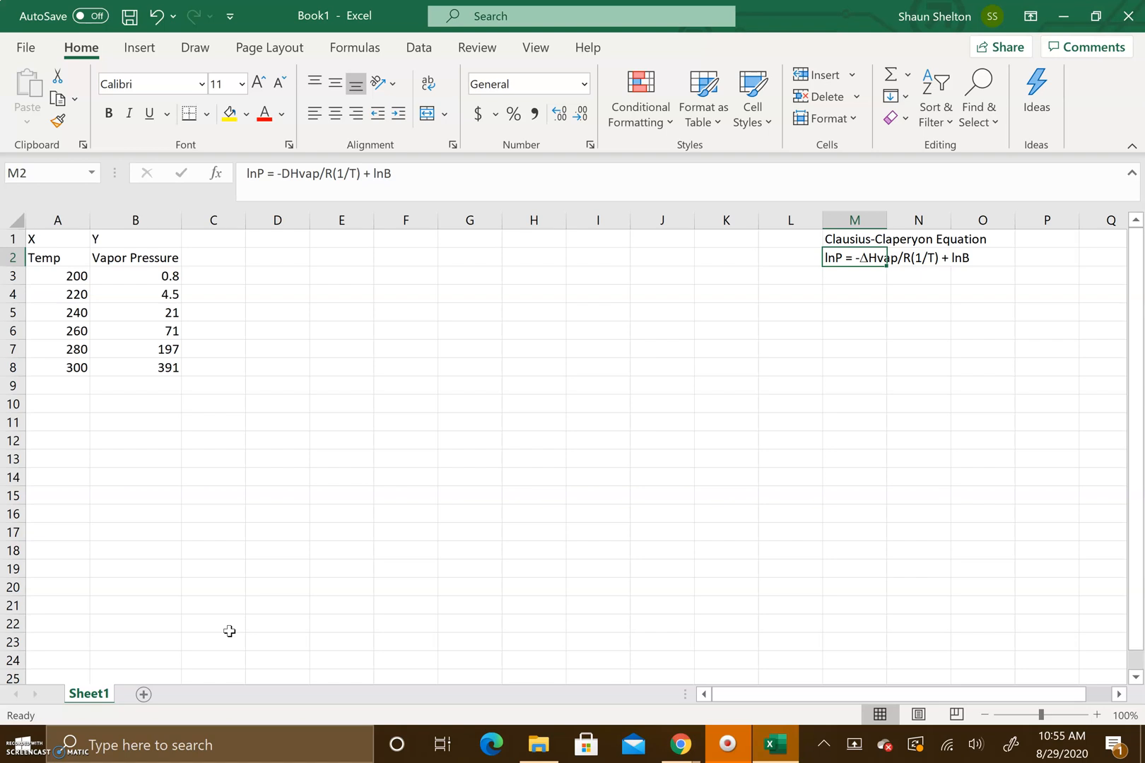
pyautogui.moveTo(335, 611)
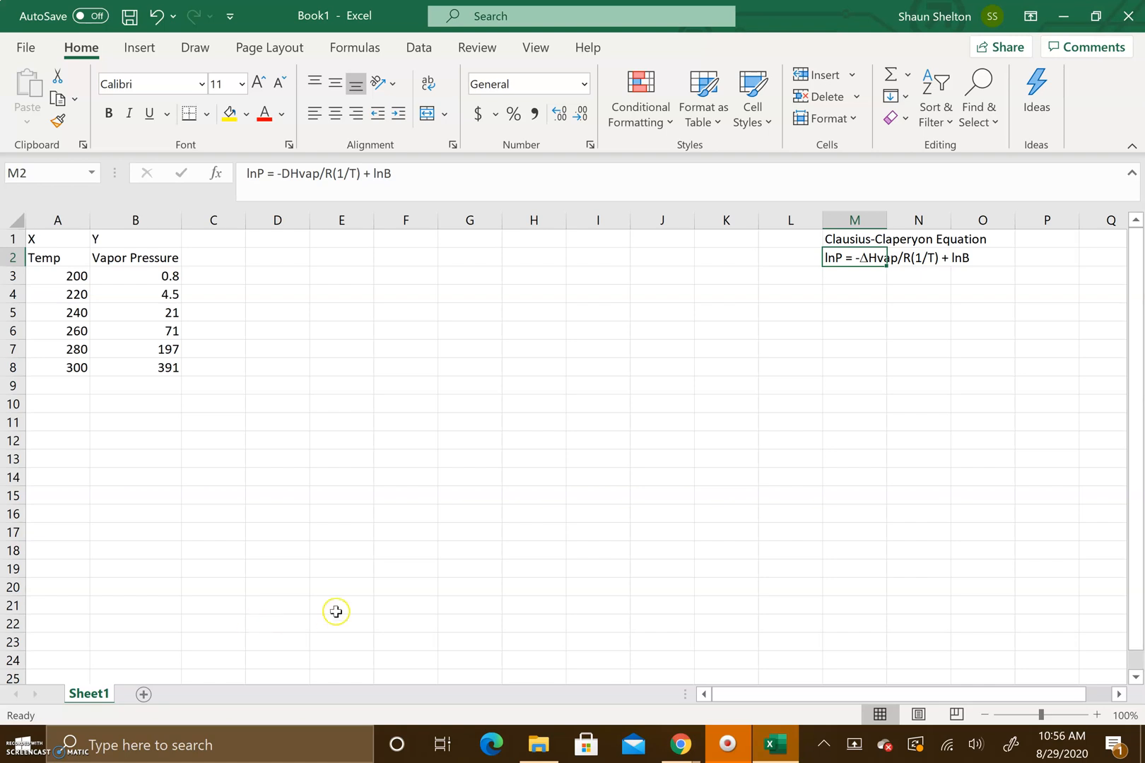
pyautogui.moveTo(383, 605)
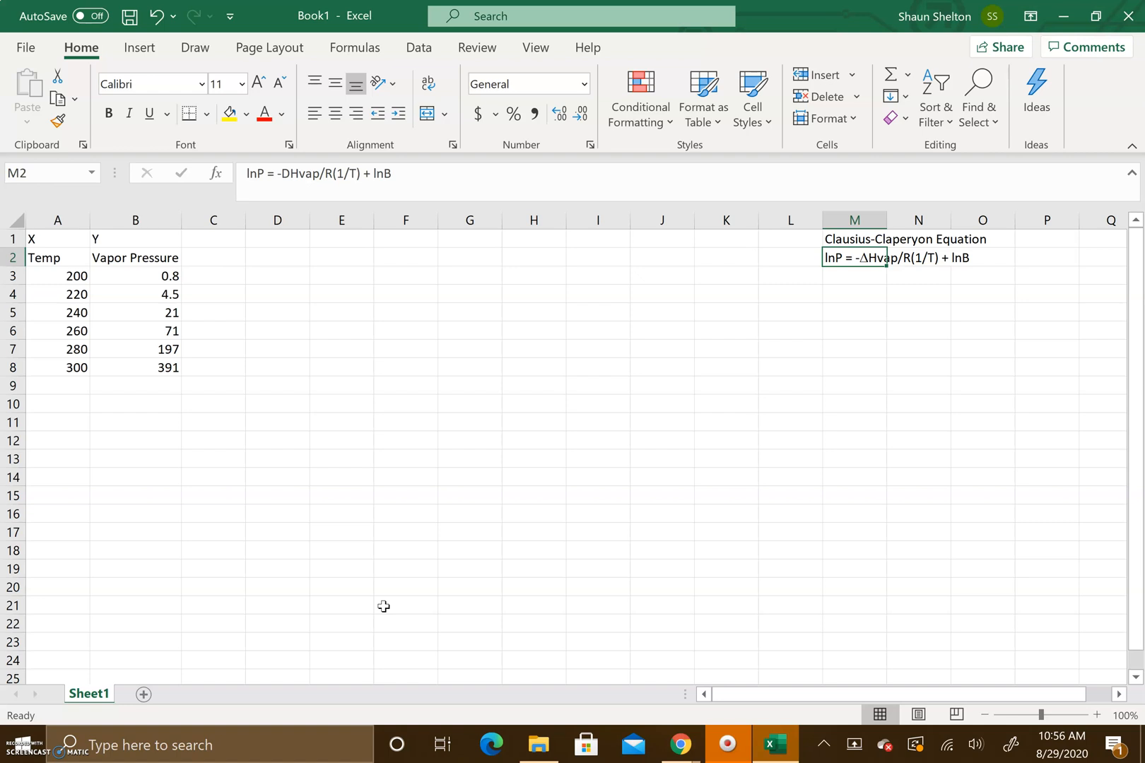
pyautogui.moveTo(891, 230)
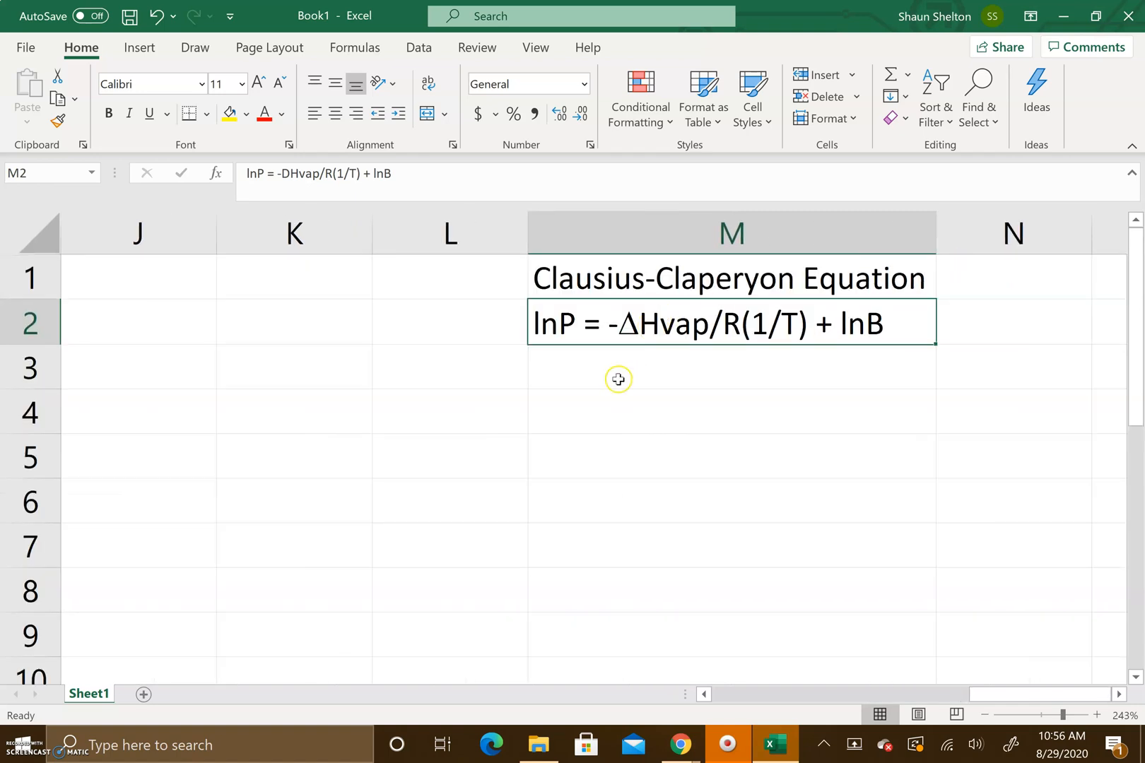
pyautogui.moveTo(687, 326)
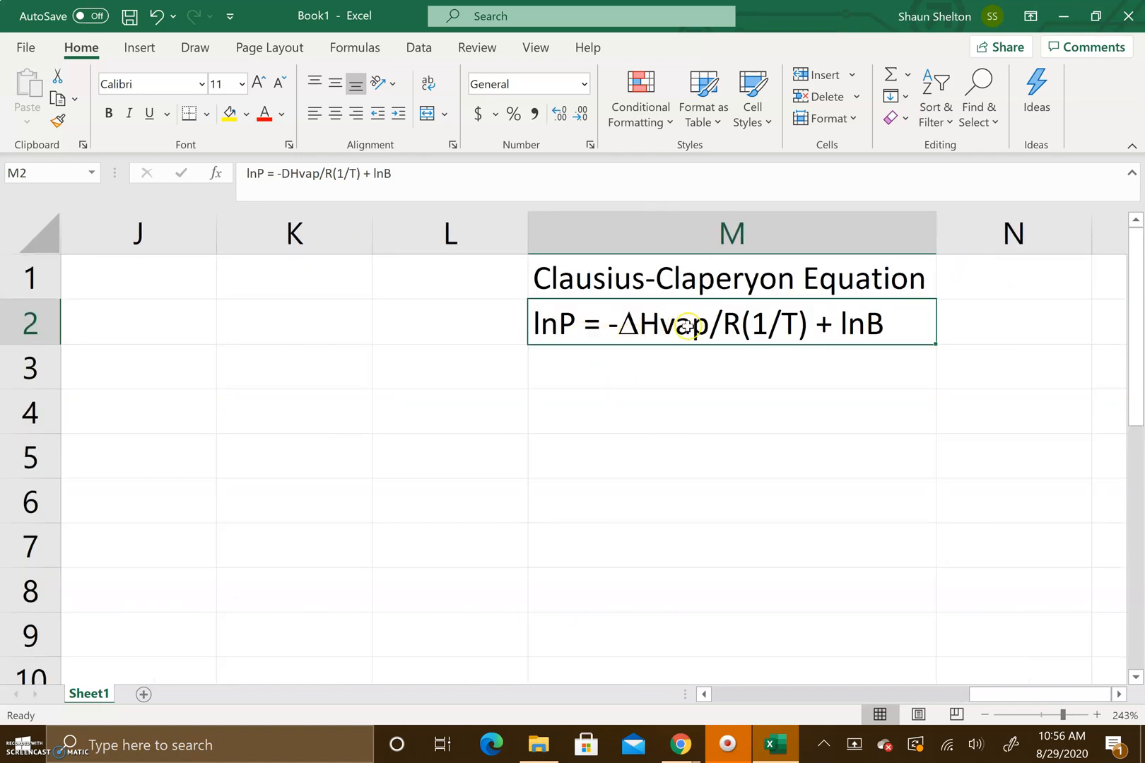
pyautogui.moveTo(732, 324)
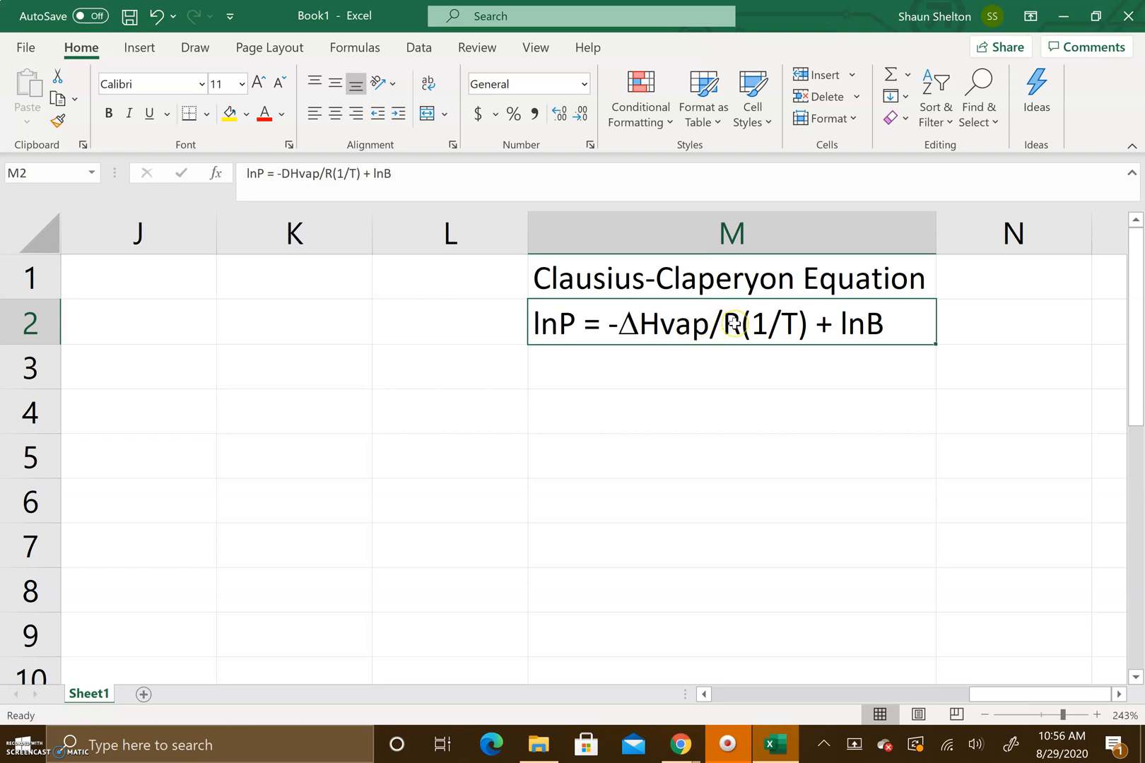
pyautogui.moveTo(790, 329)
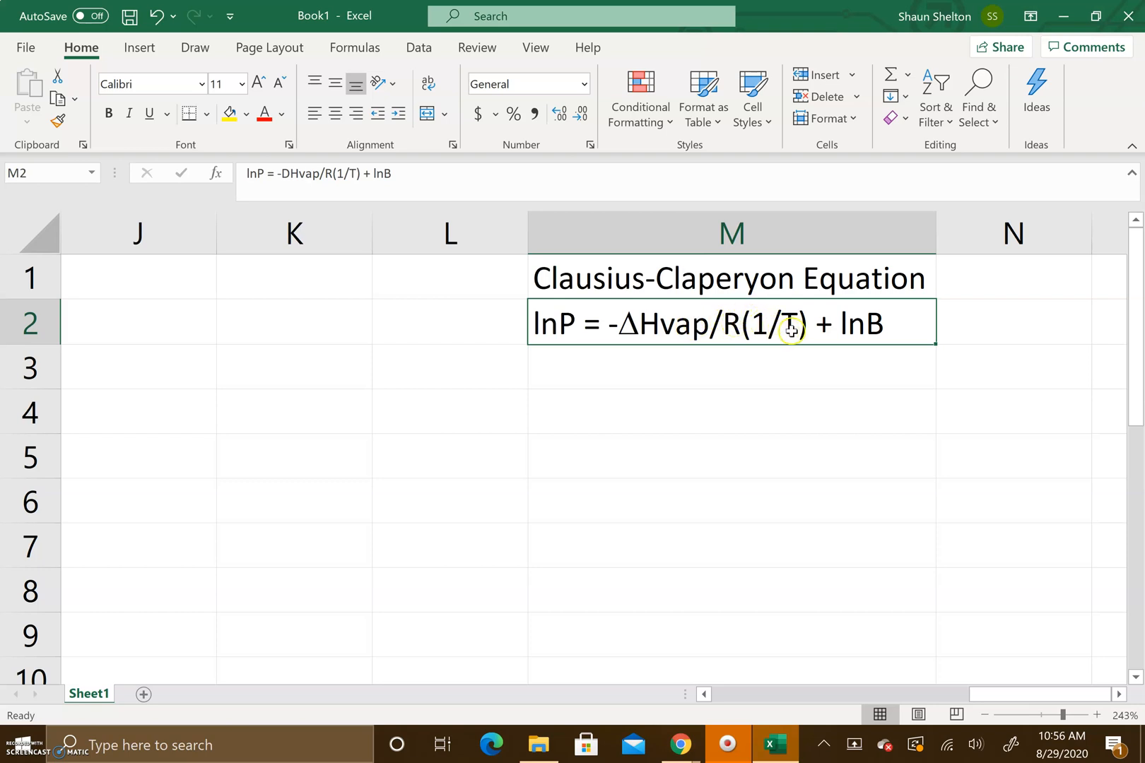
pyautogui.moveTo(778, 368)
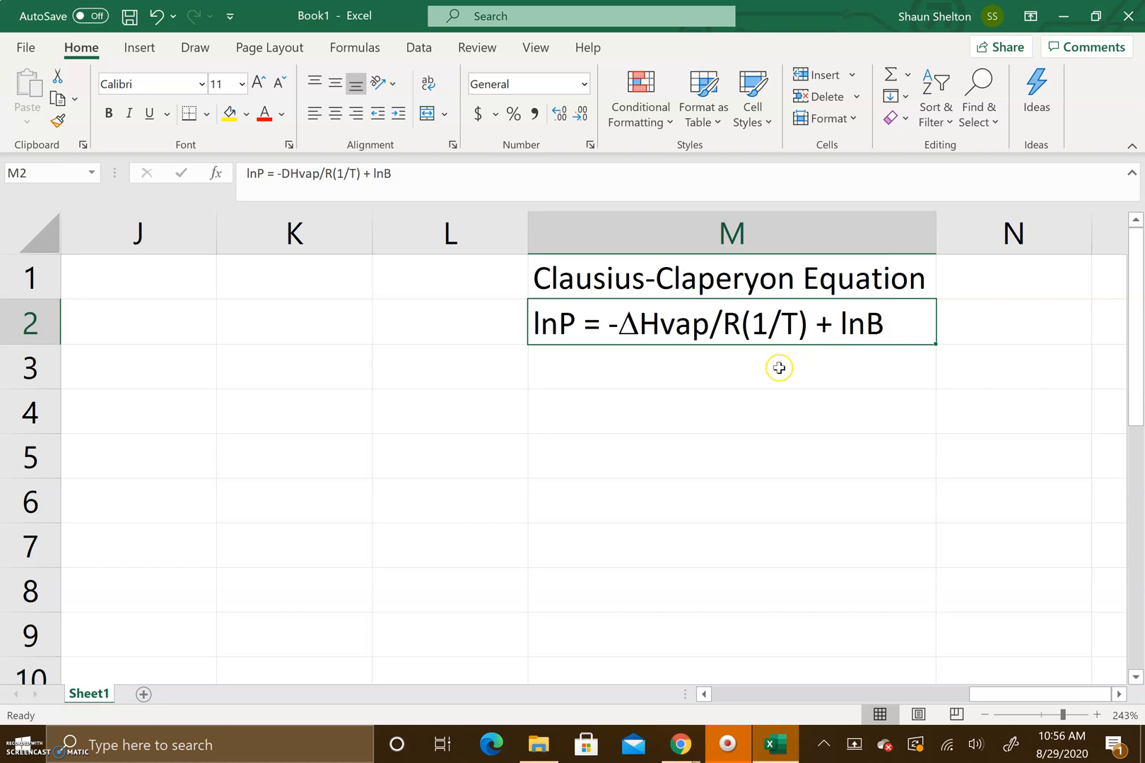
# Enter the straight-line form y=mx + b in cell M3 under the Clausius-Clapeyron equation
pyautogui.write('y')
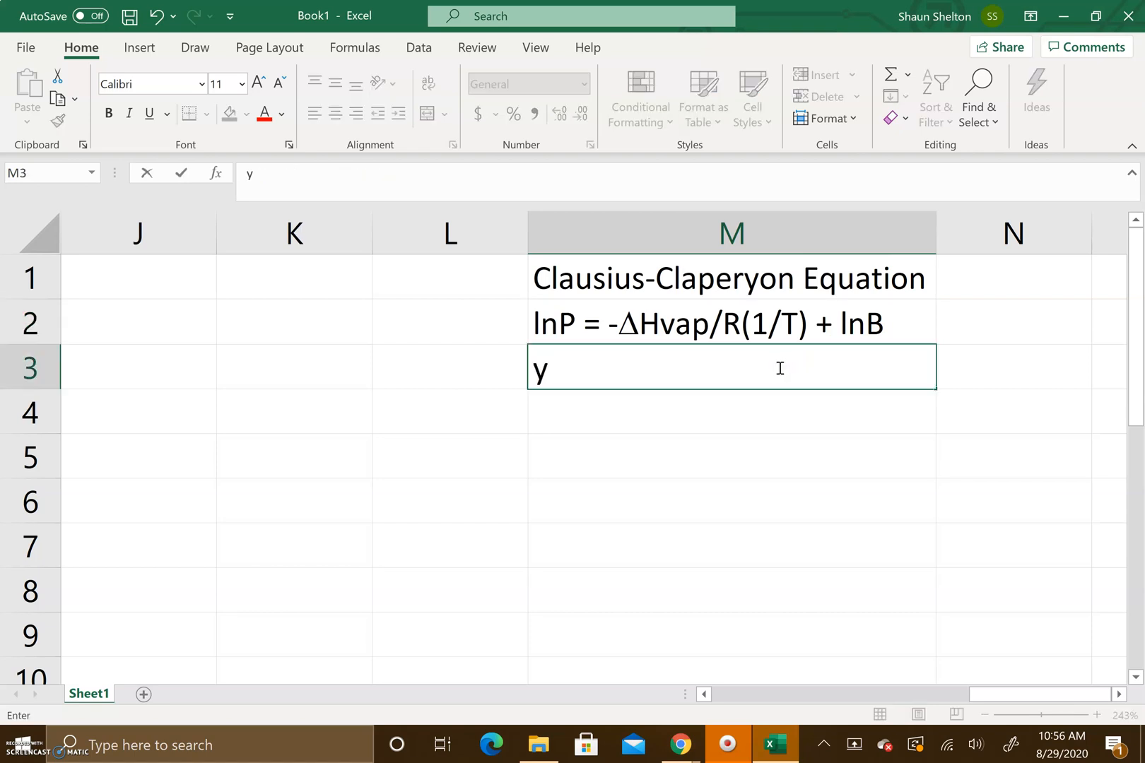
pyautogui.write('=')
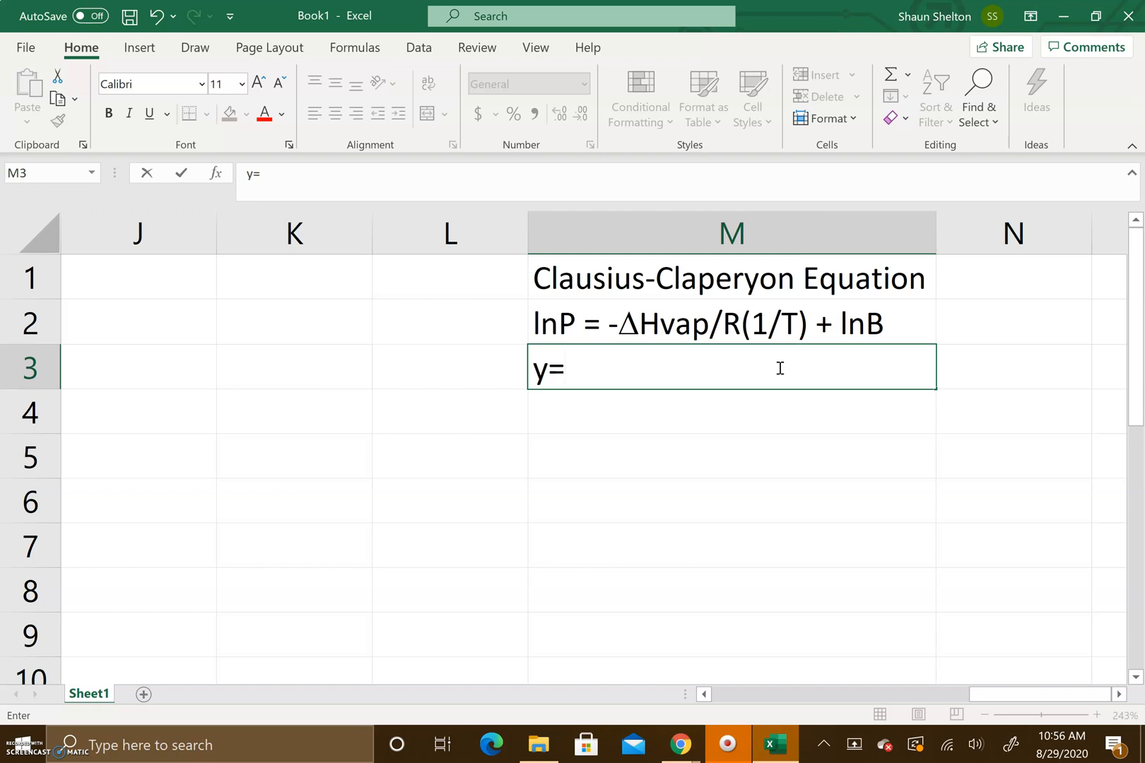
pyautogui.write('mx')
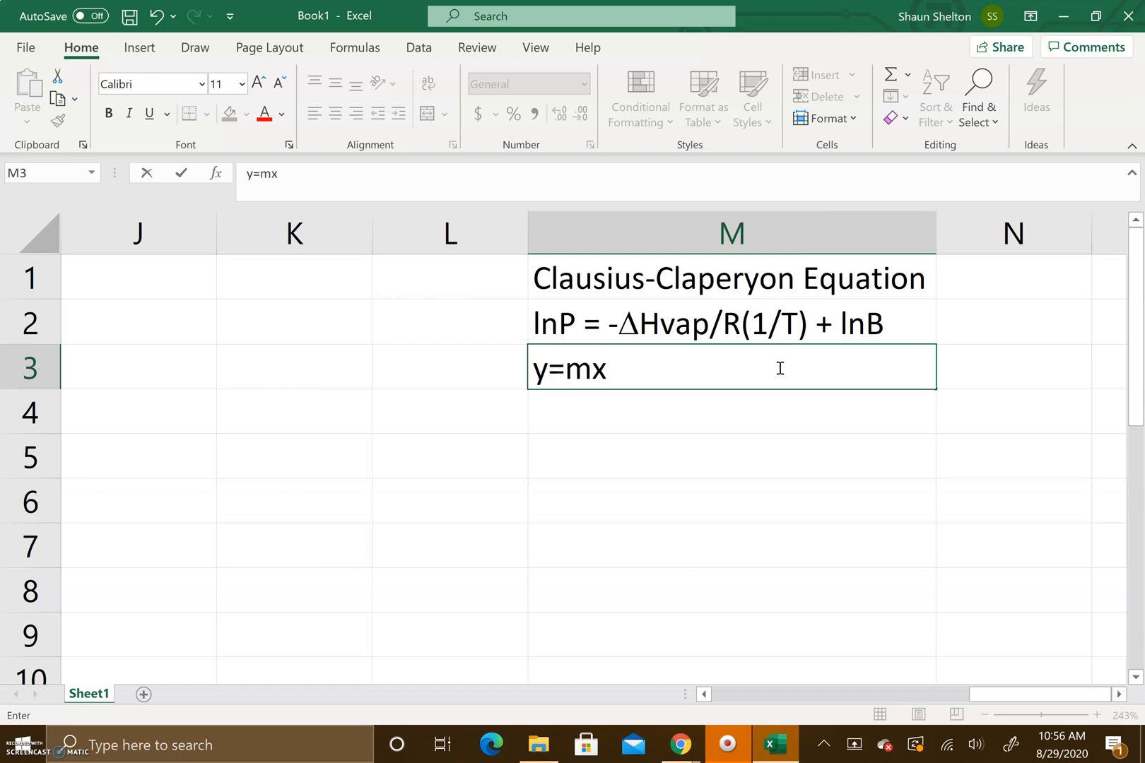
pyautogui.write('+ b')
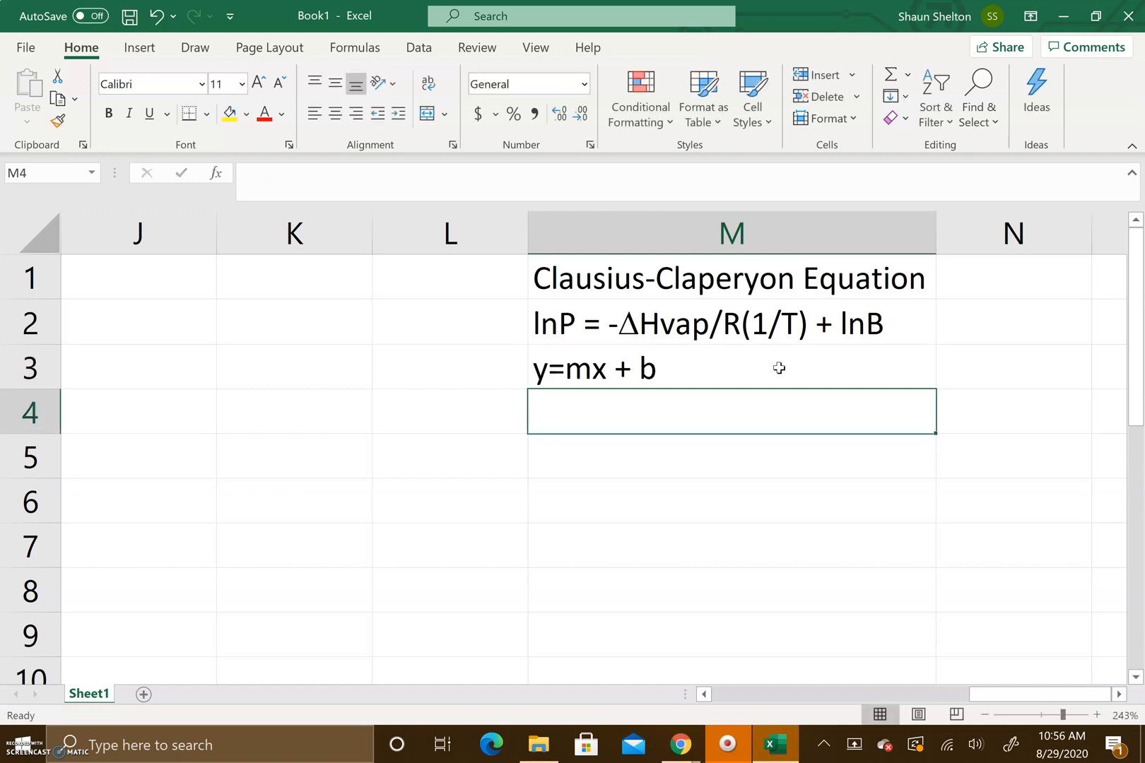
pyautogui.moveTo(538, 342)
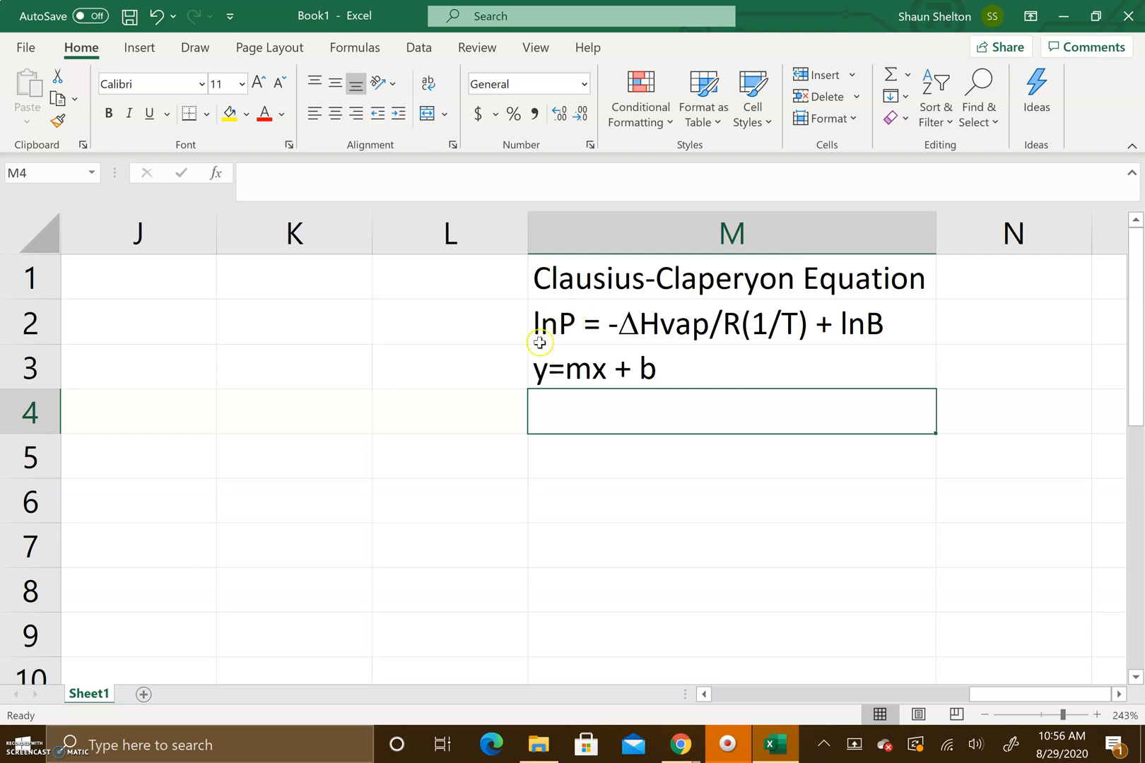
pyautogui.moveTo(551, 335)
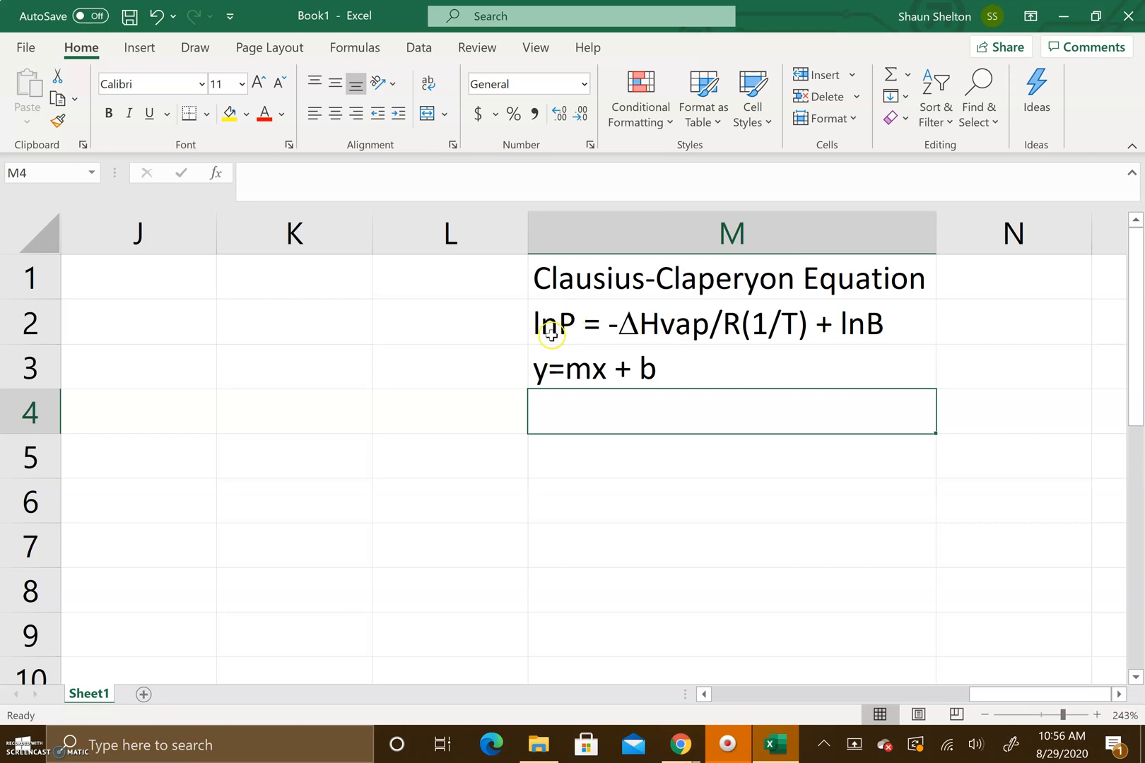
pyautogui.moveTo(776, 317)
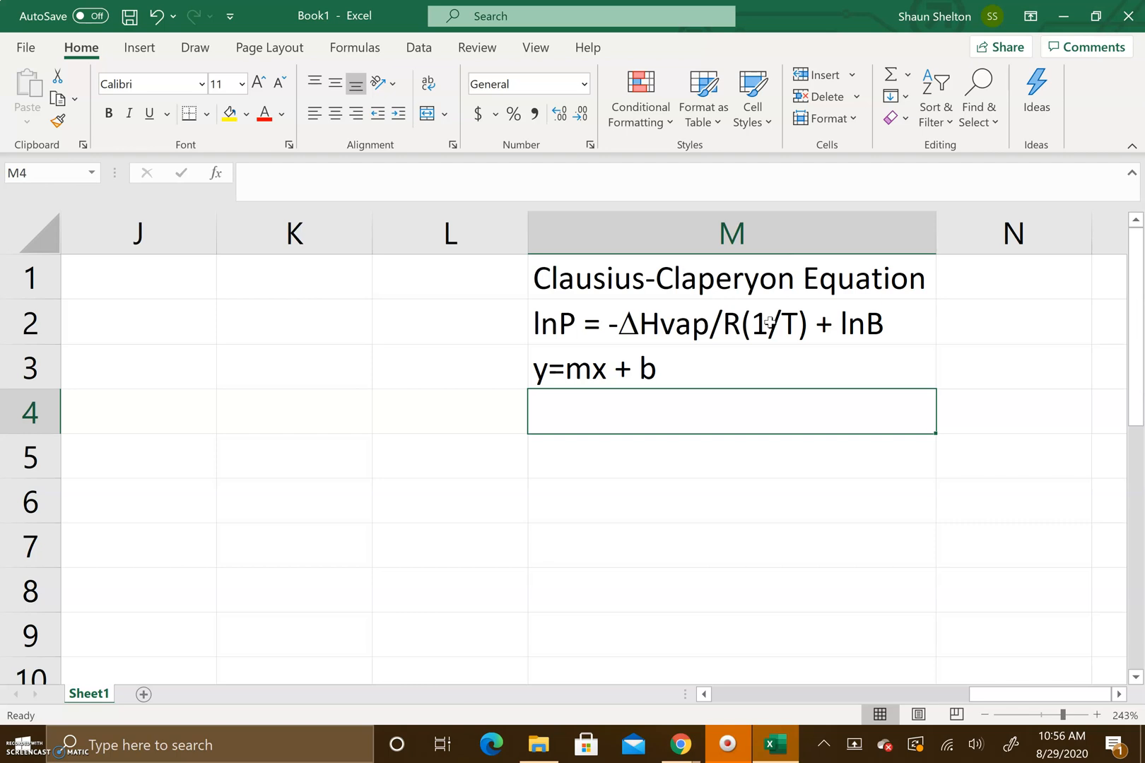
# Append (K) to the Temp header in A2 and move to cell C2 for a new column header
pyautogui.hscroll(-3)
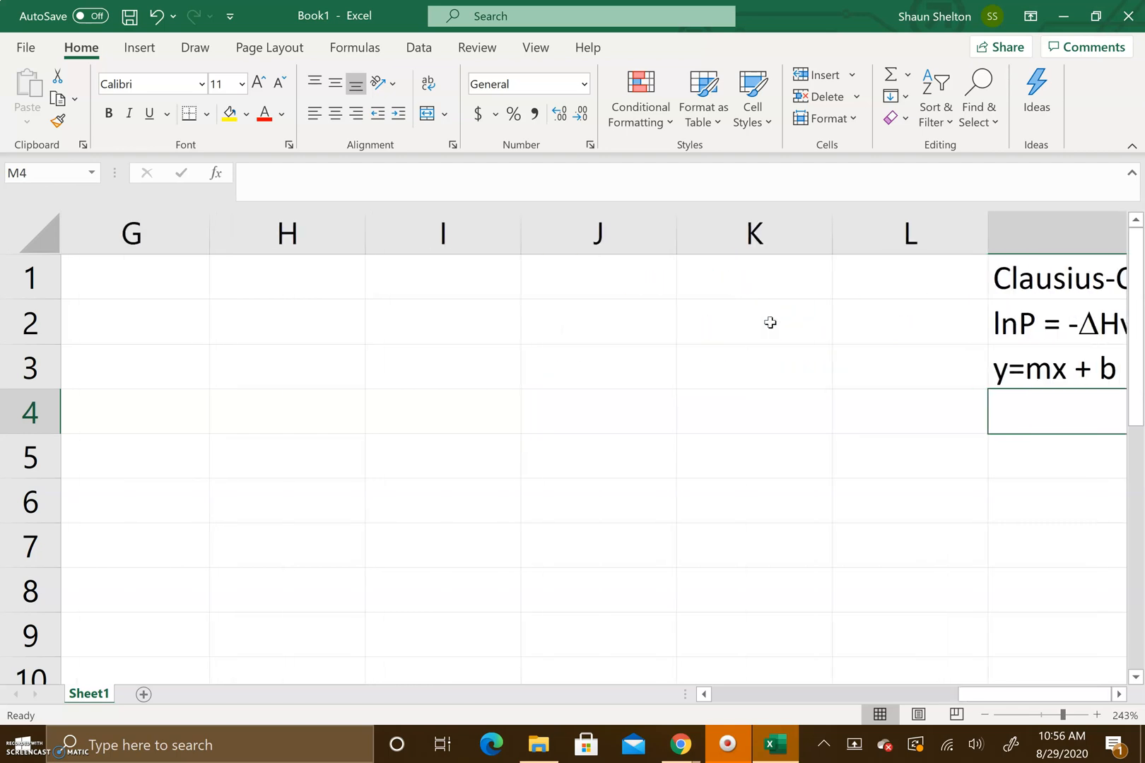
pyautogui.hscroll(-3)
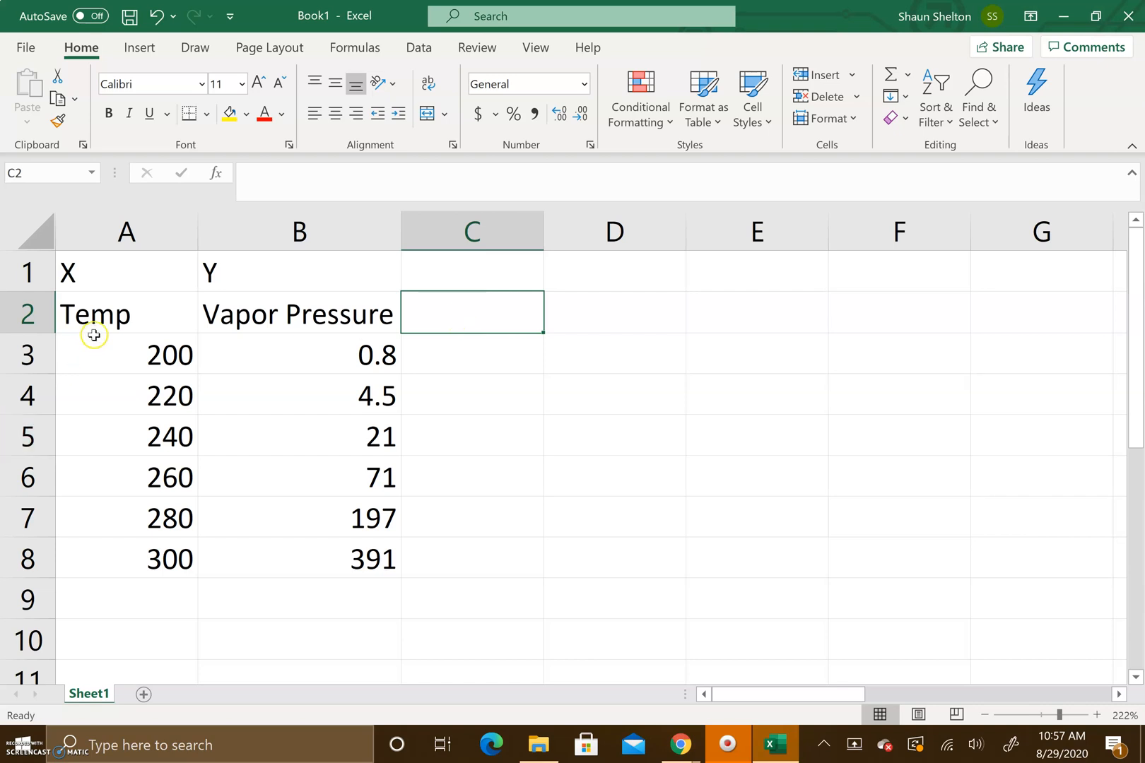
pyautogui.doubleClick(93, 314)
pyautogui.write(' (K)')
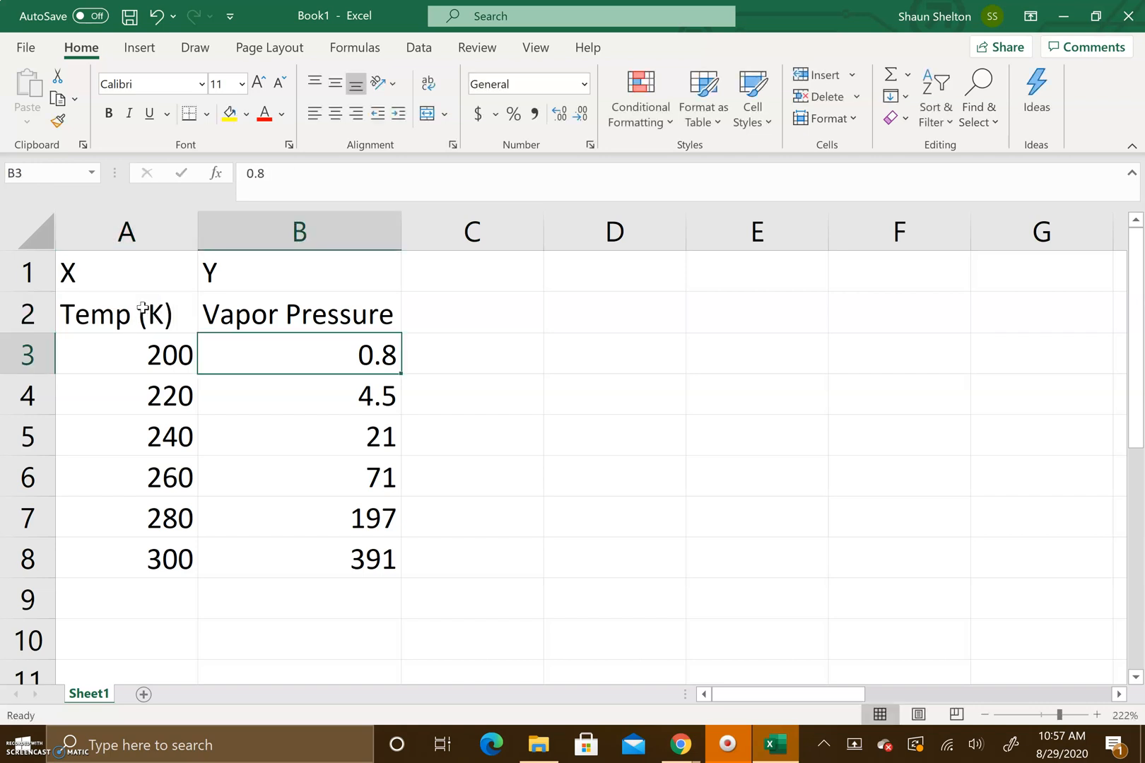
pyautogui.click(298, 314)
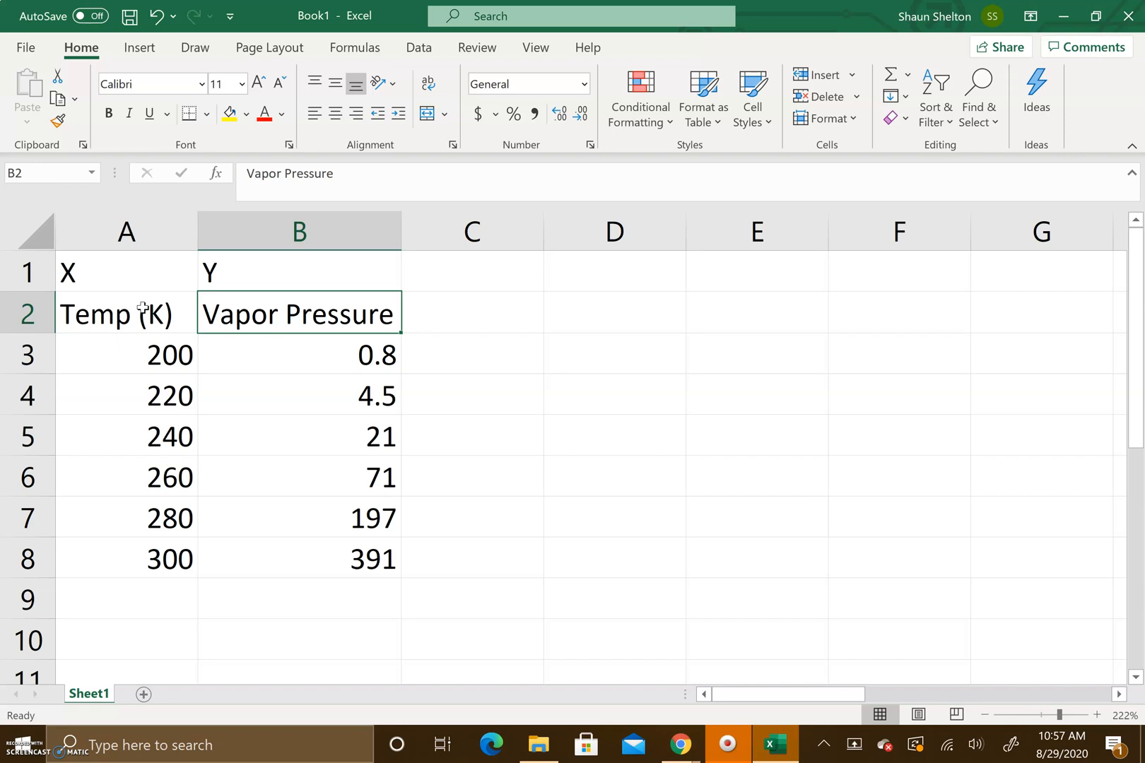
pyautogui.moveTo(447, 337)
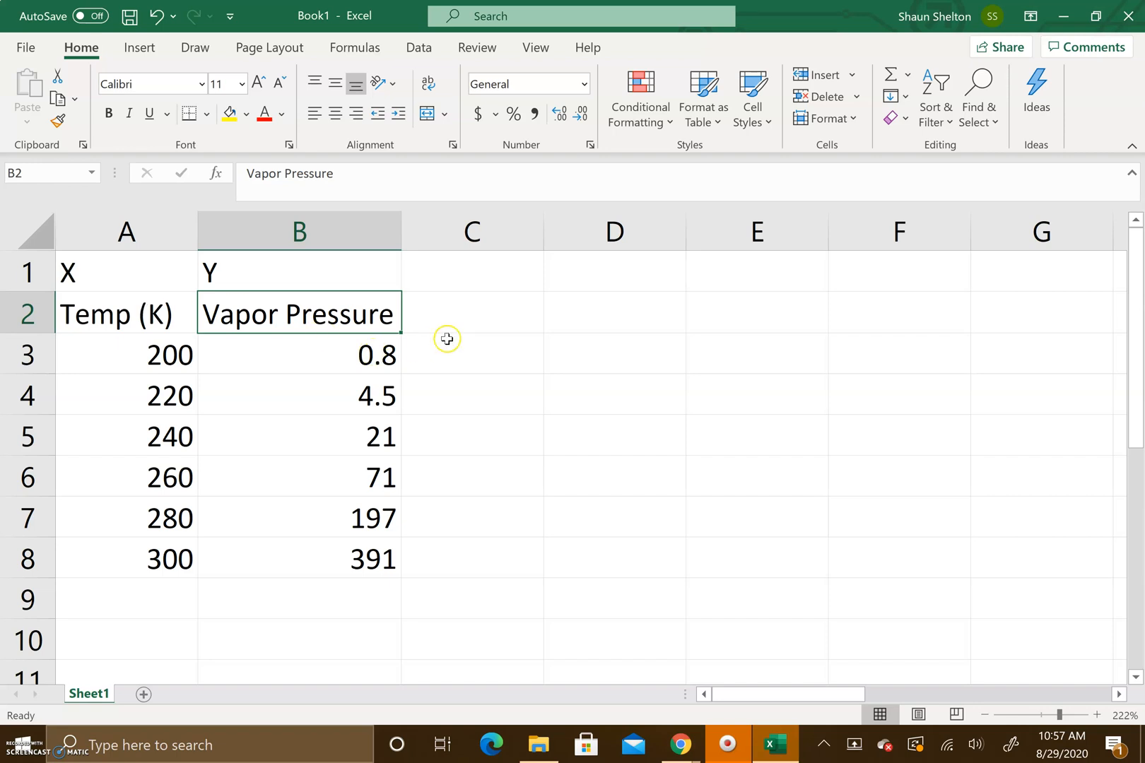
pyautogui.click(470, 313)
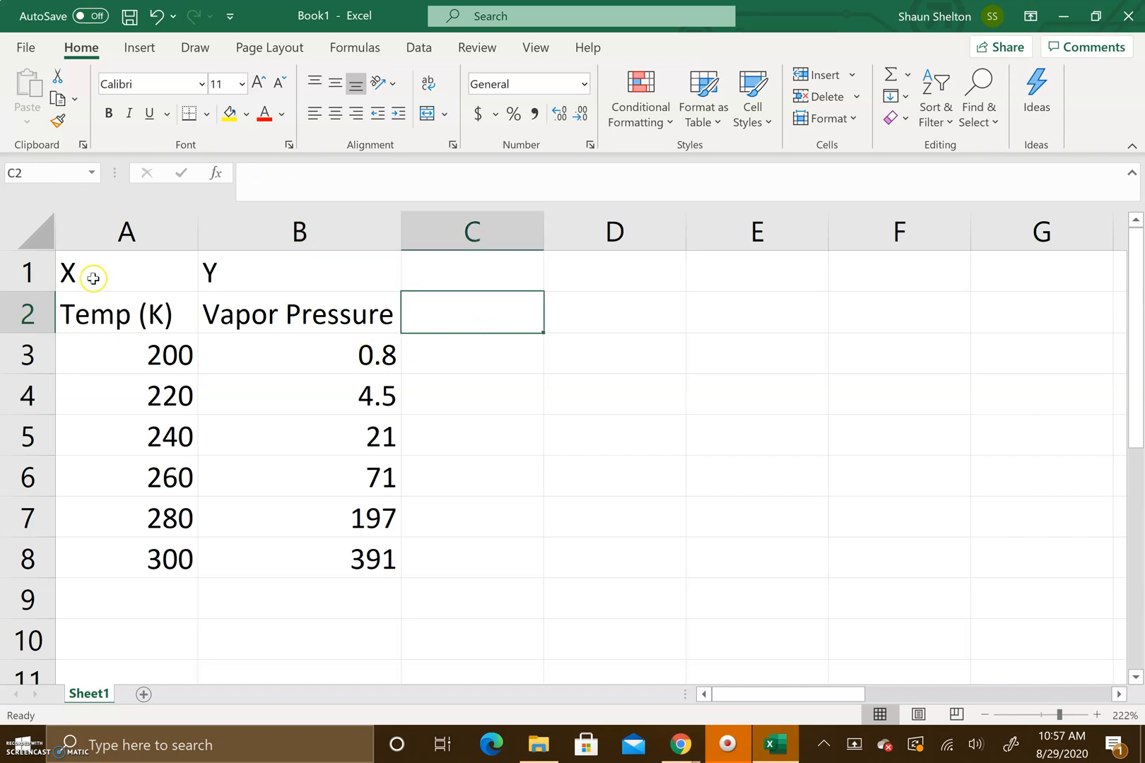
pyautogui.click(470, 272)
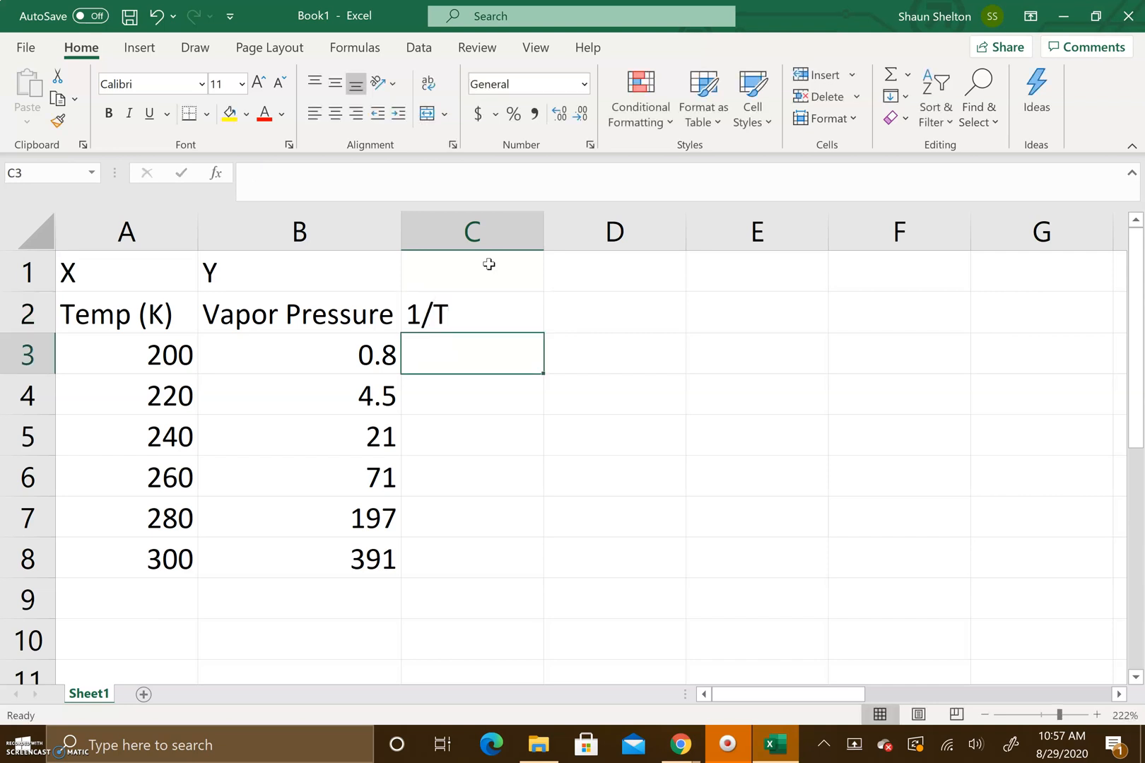
# Label C1:D1 as X and Y, head D2 with lnP, and compute 1/T via =1/A3 filled down to C8
pyautogui.click(613, 272)
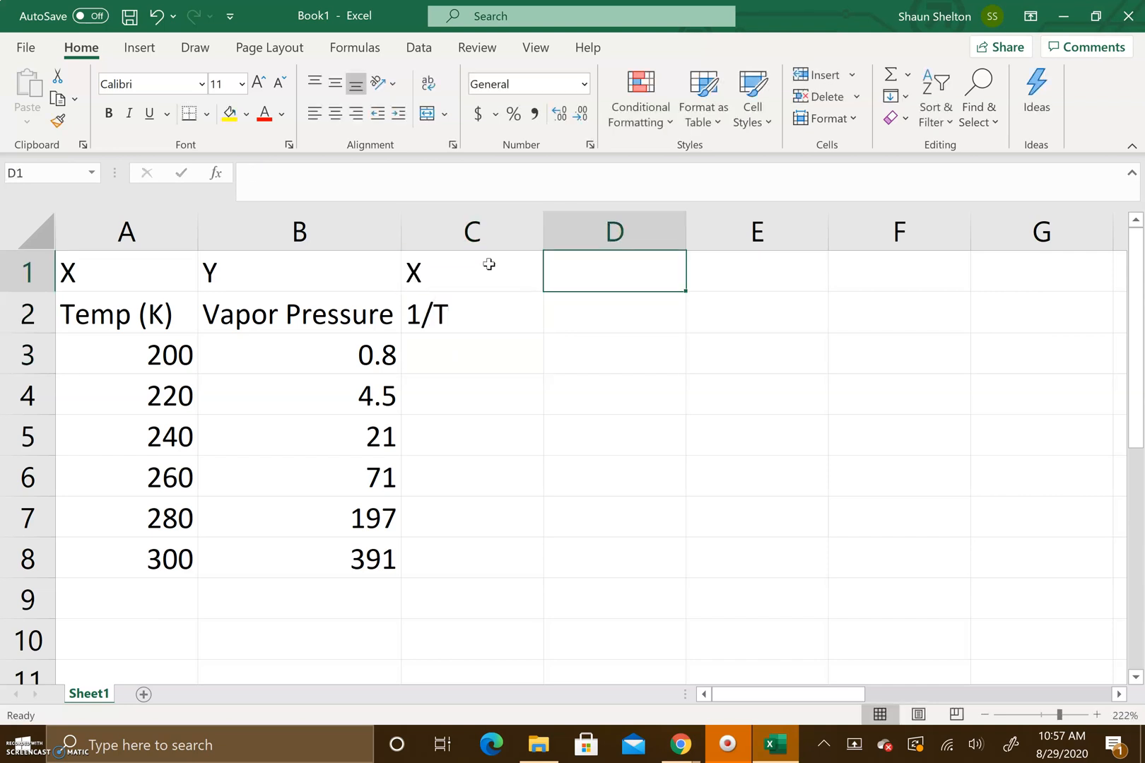
pyautogui.write('Y')
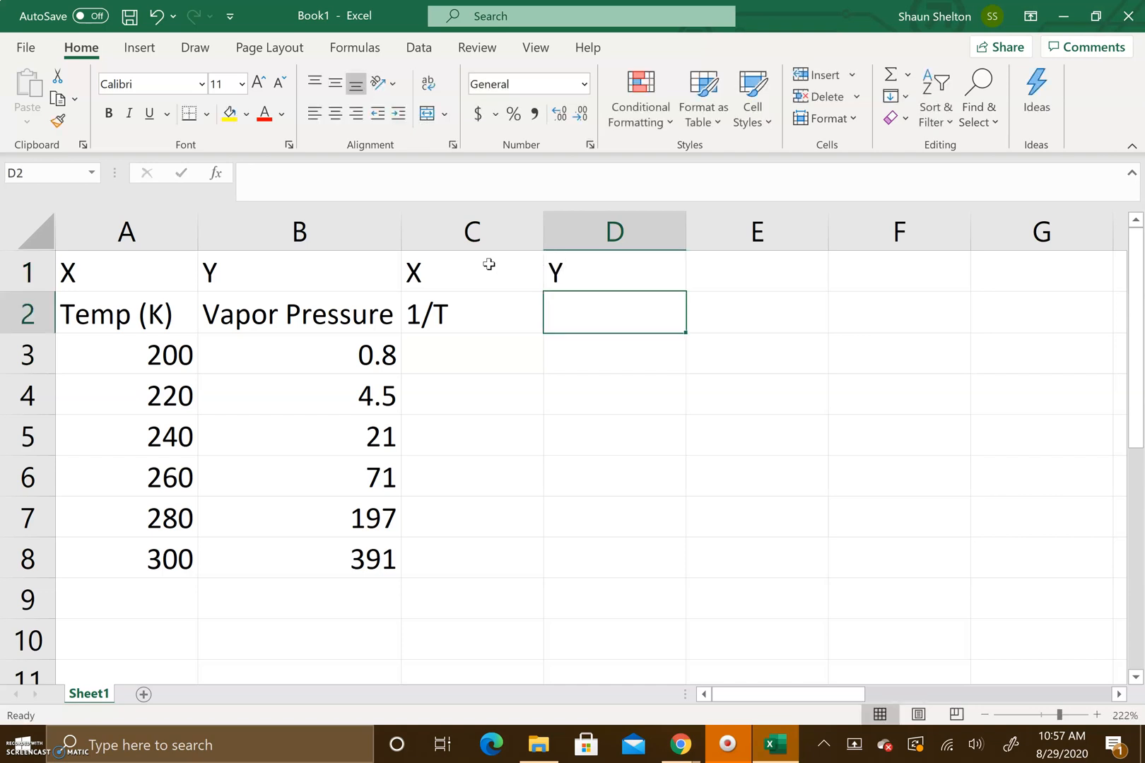
pyautogui.write('lnP')
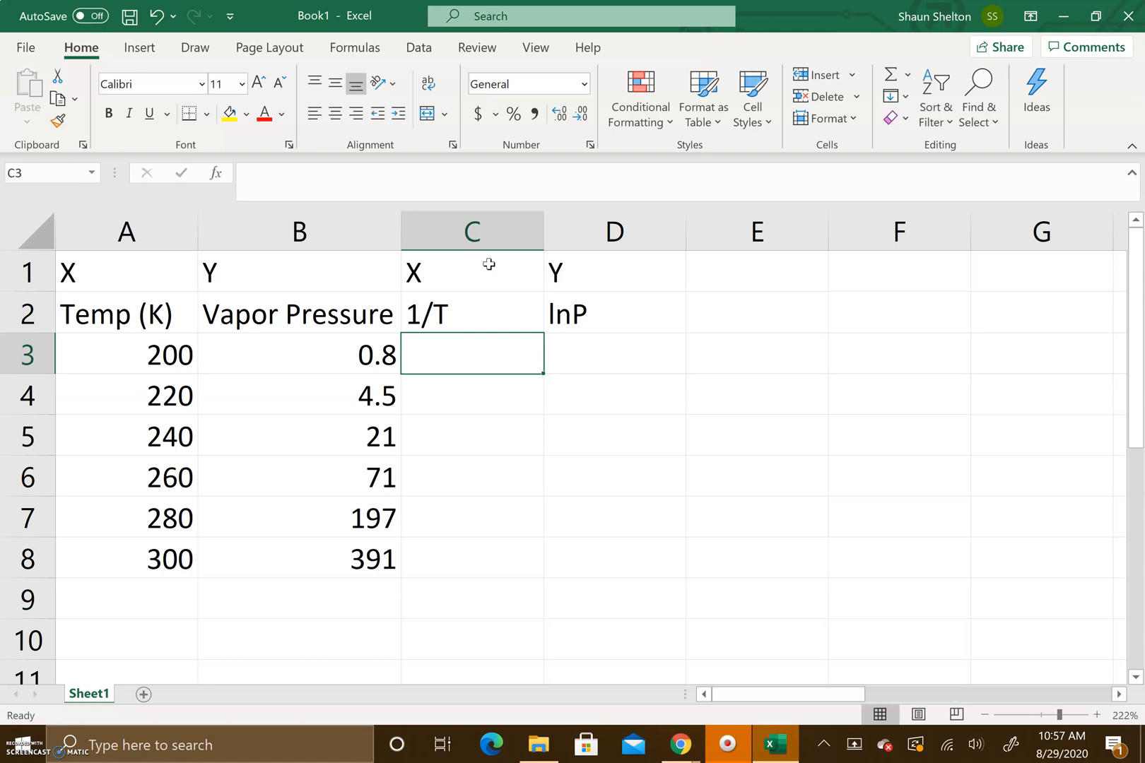
pyautogui.write('=')
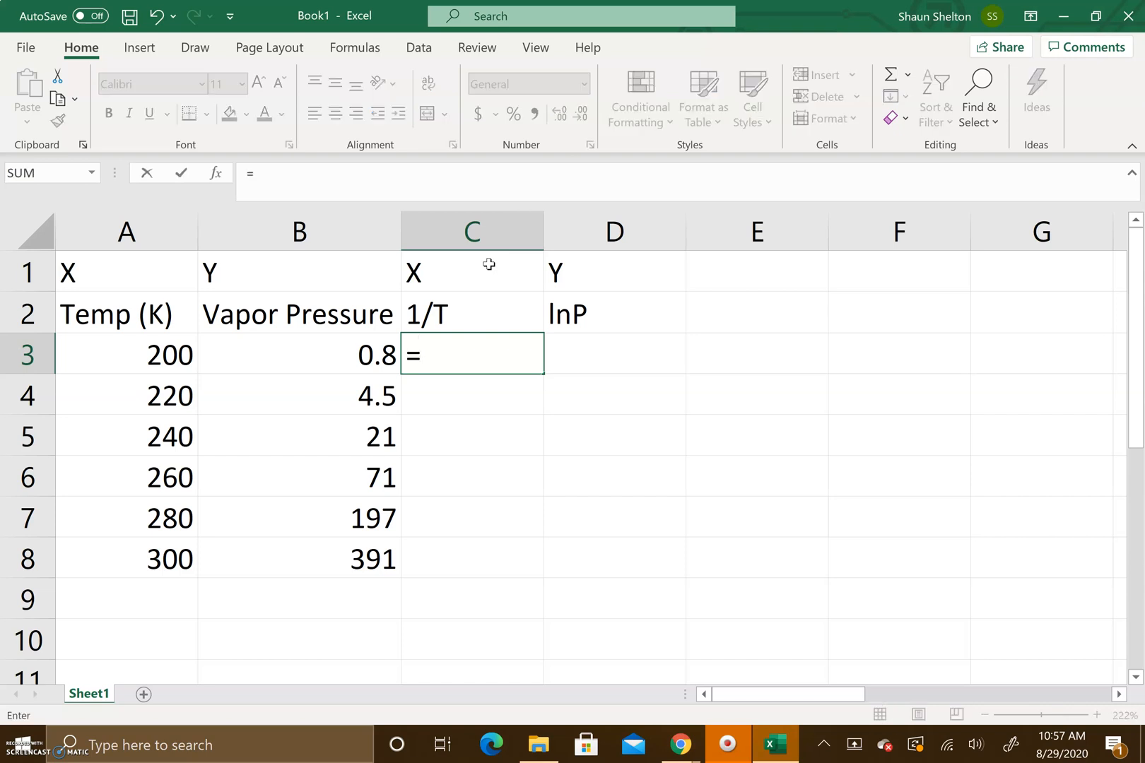
pyautogui.write('1')
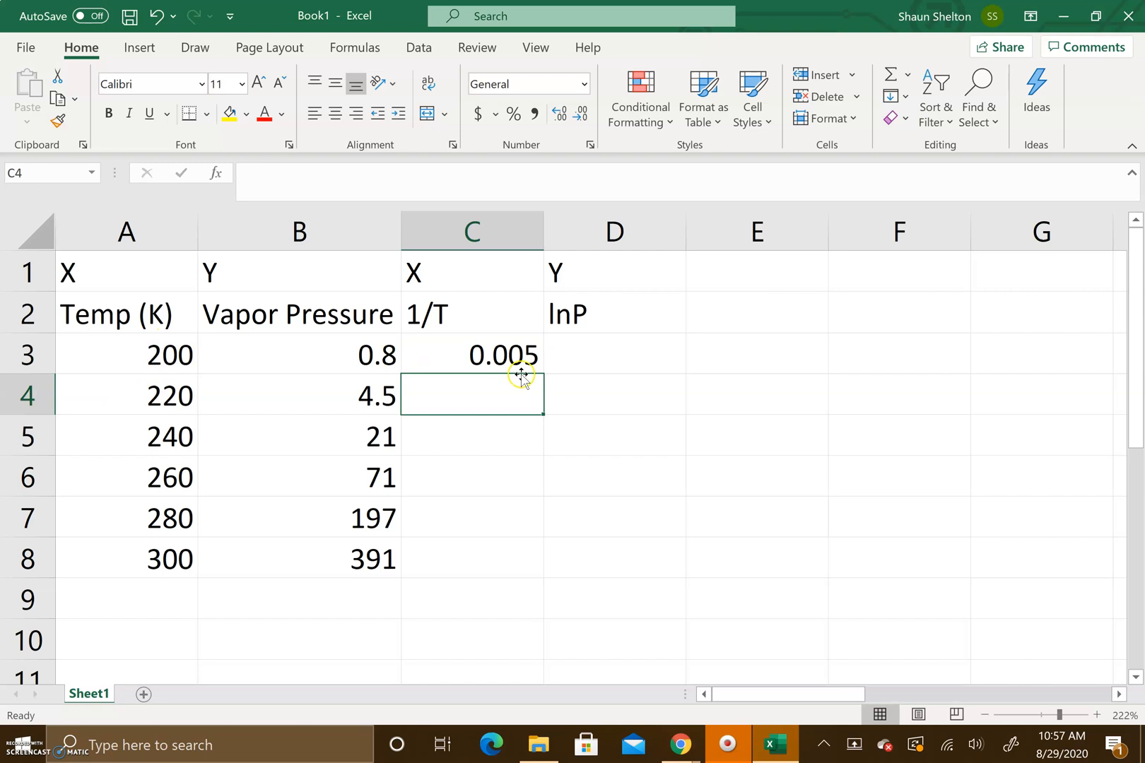
pyautogui.click(470, 355)
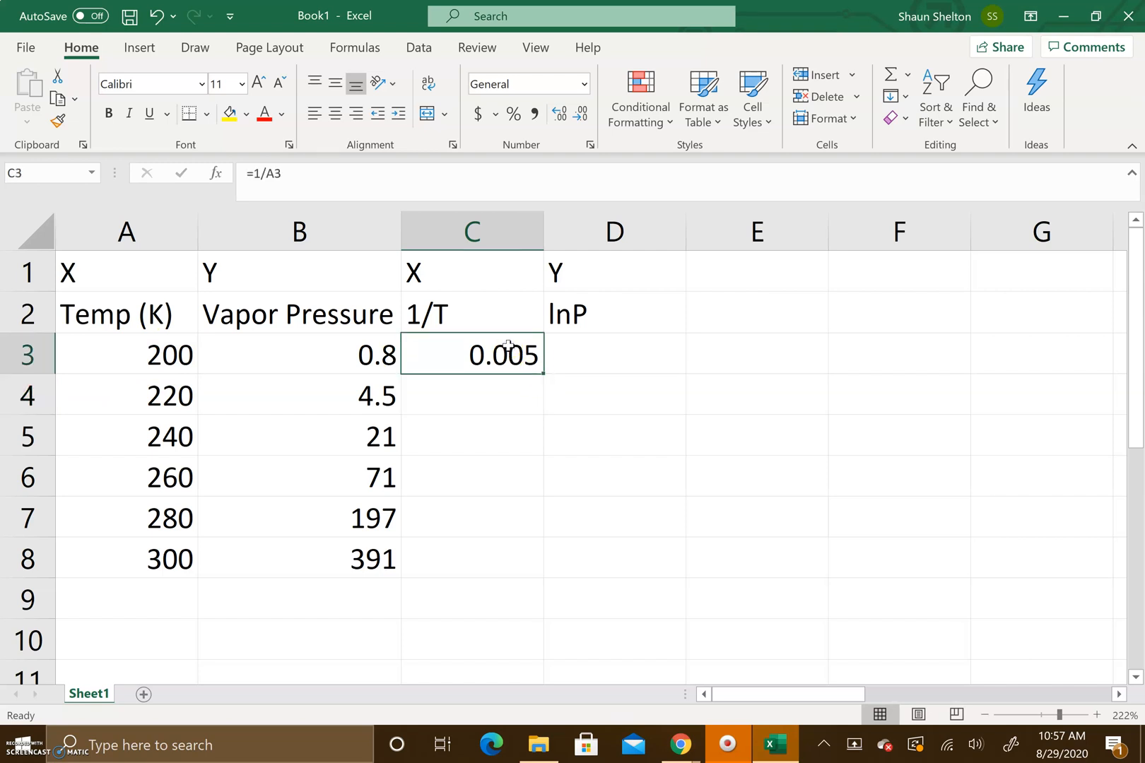
pyautogui.moveTo(530, 366)
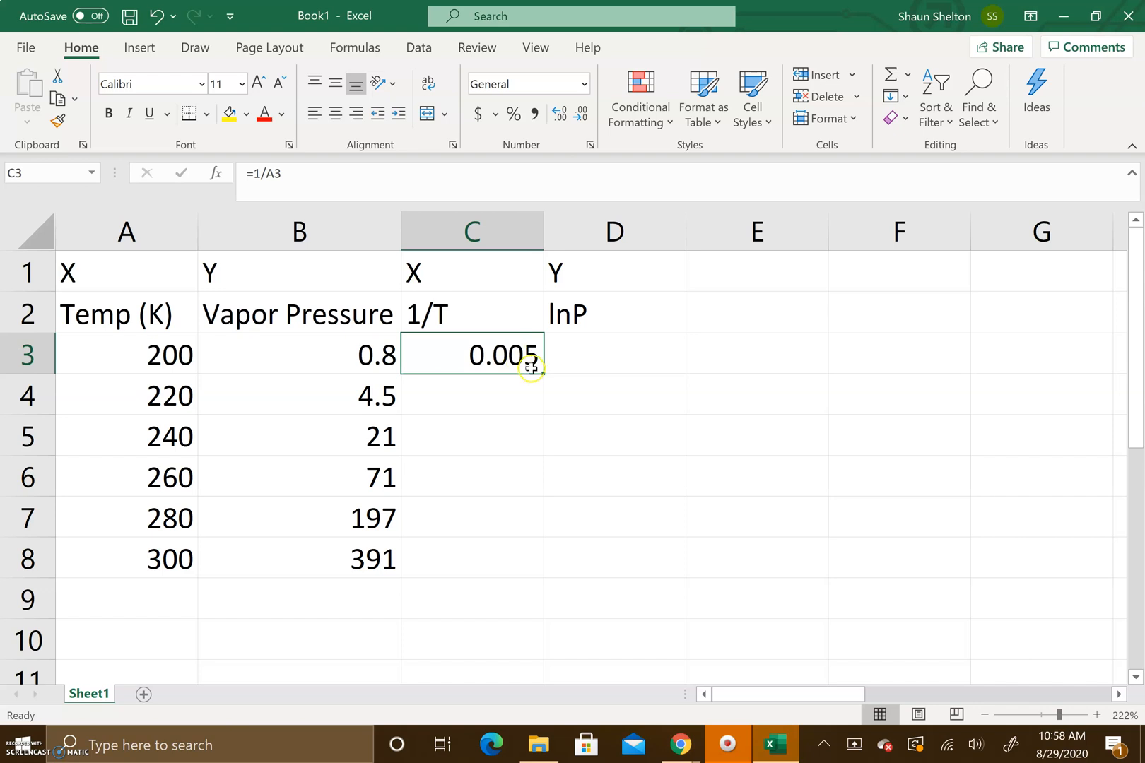
pyautogui.moveTo(542, 377)
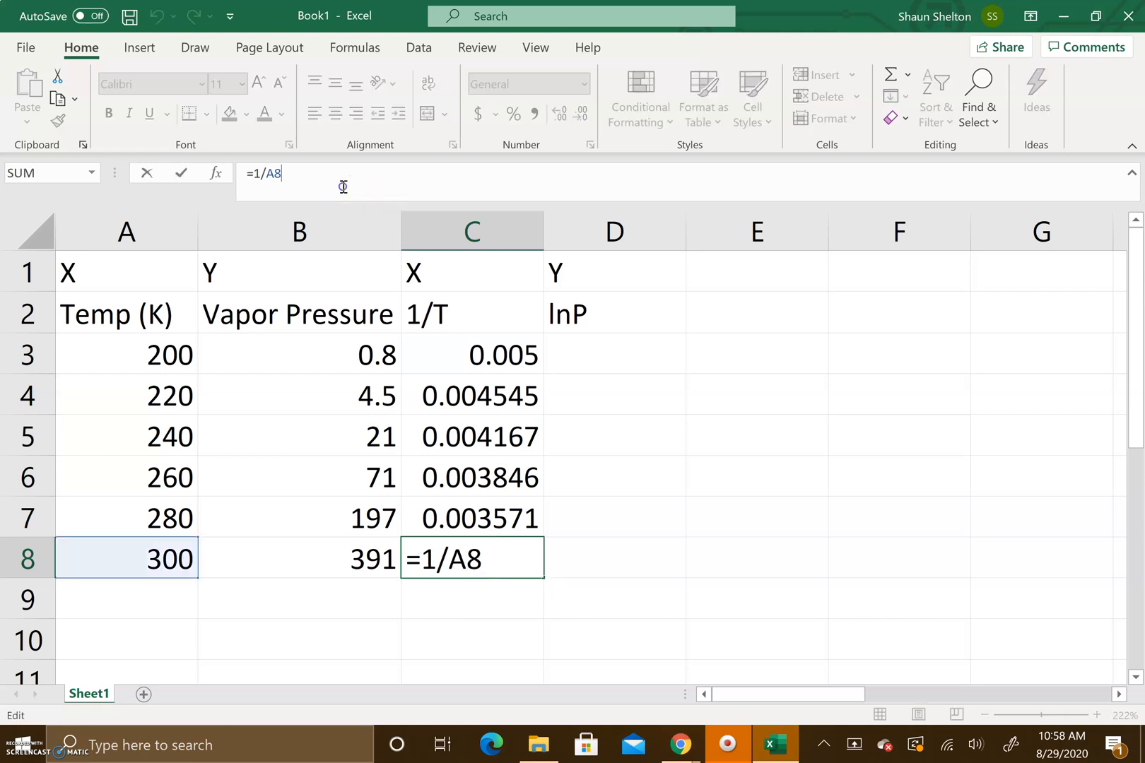
pyautogui.moveTo(342, 186)
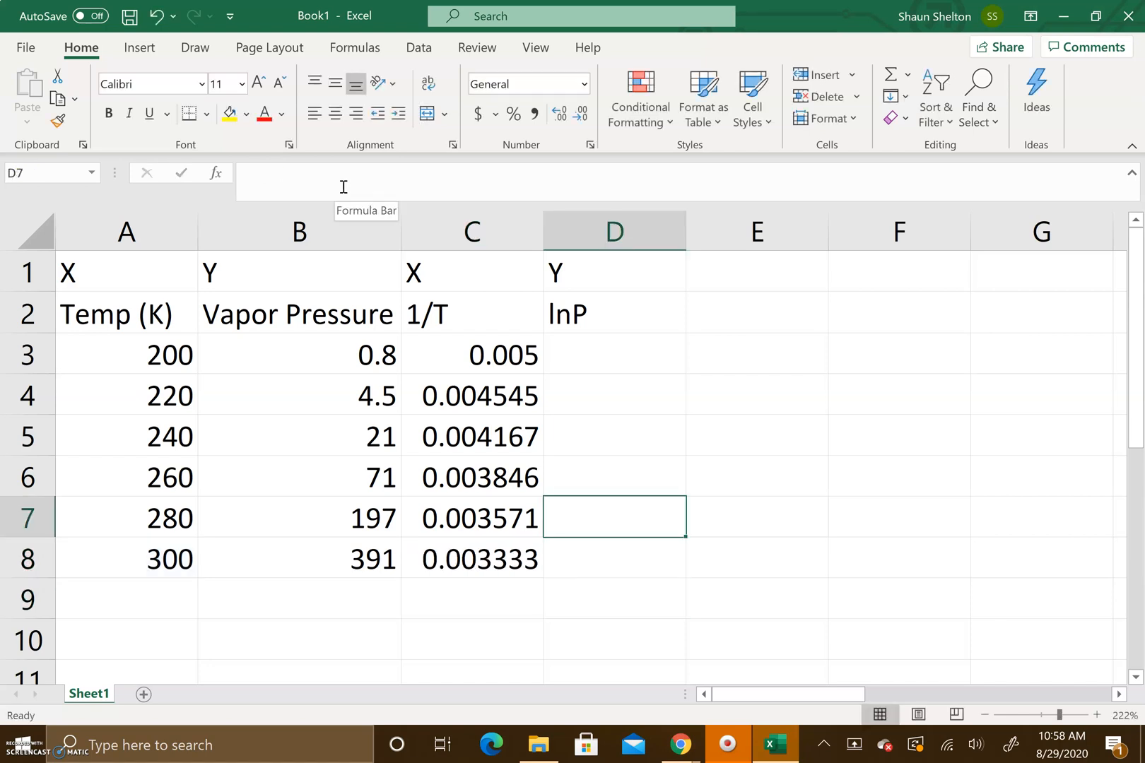
# Compute lnP in D3 as =ln(B3) and fill the formula down through D8
pyautogui.click(612, 355)
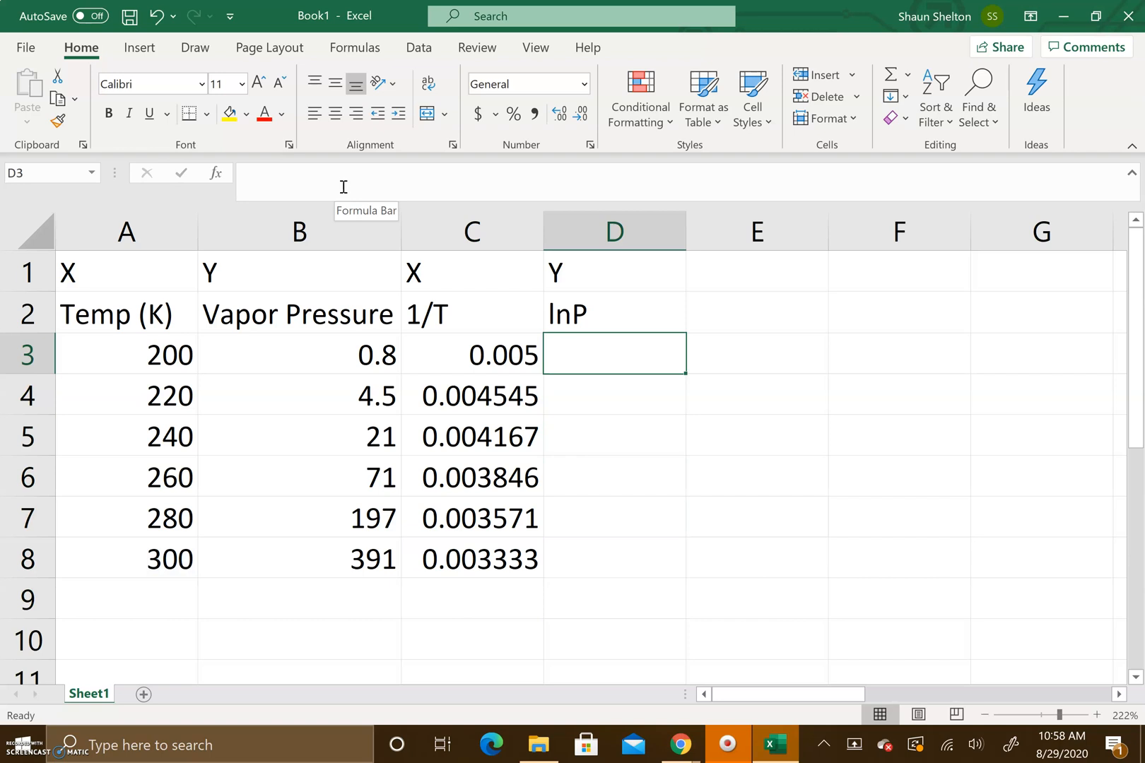
pyautogui.write('=')
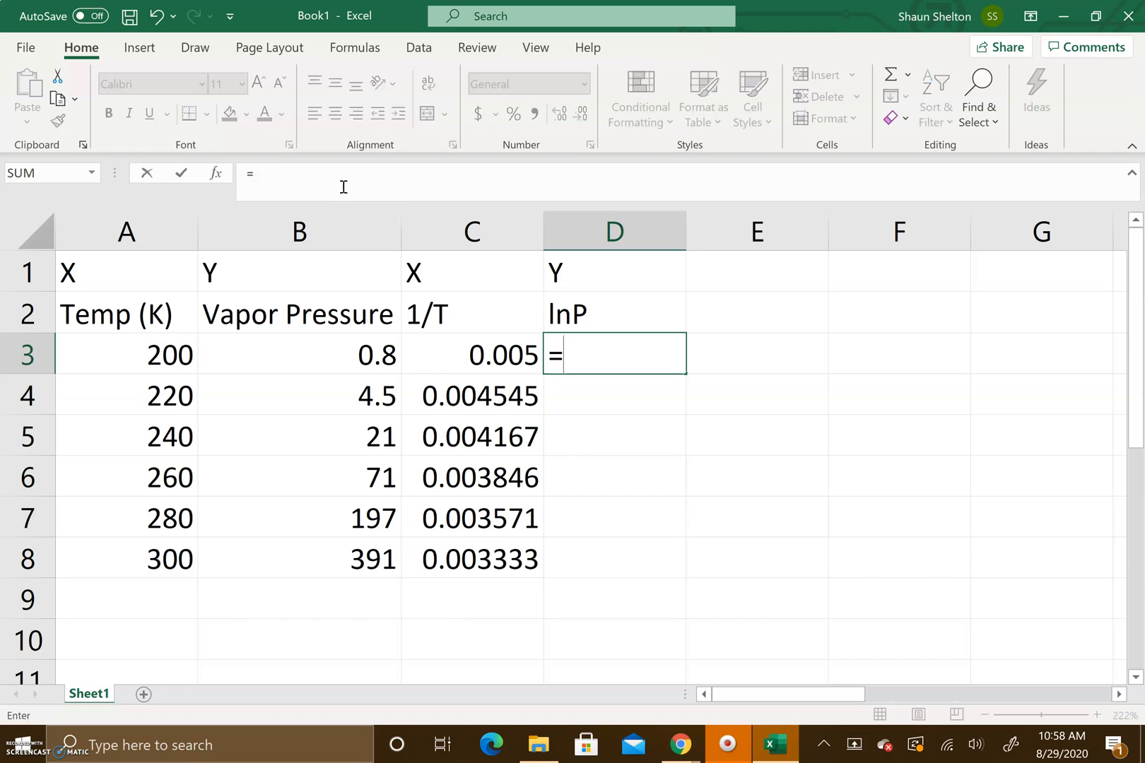
pyautogui.write('ln')
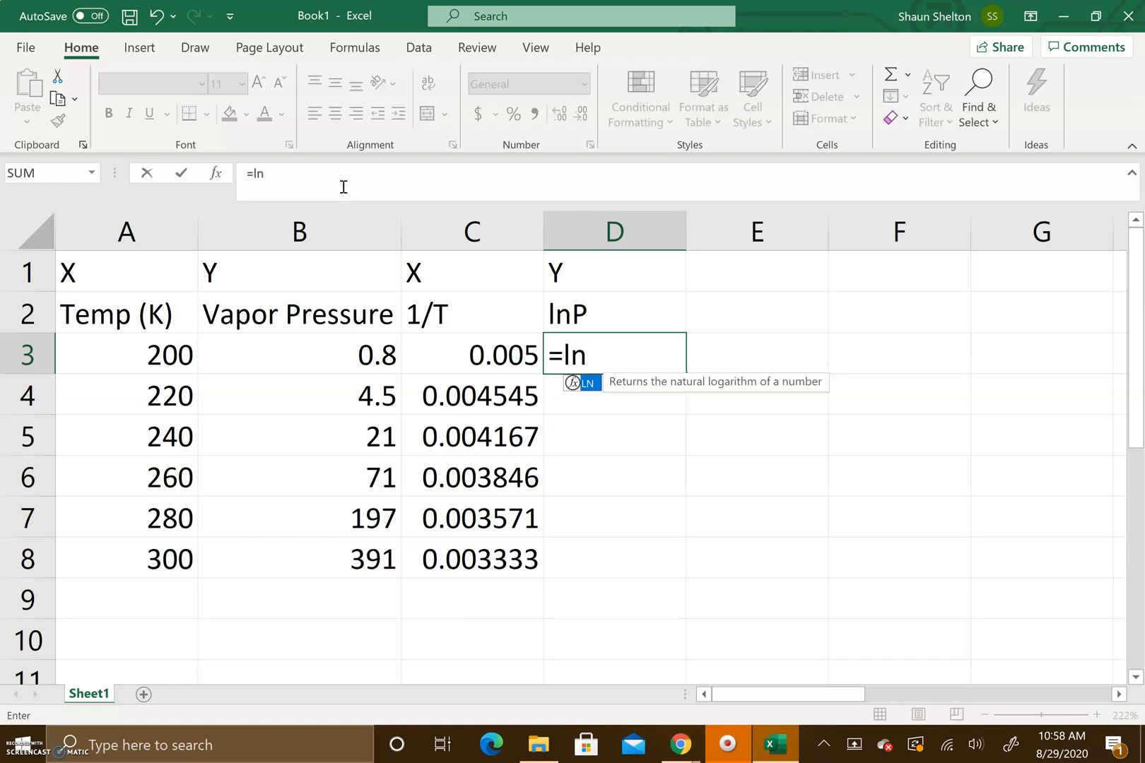
pyautogui.click(298, 355)
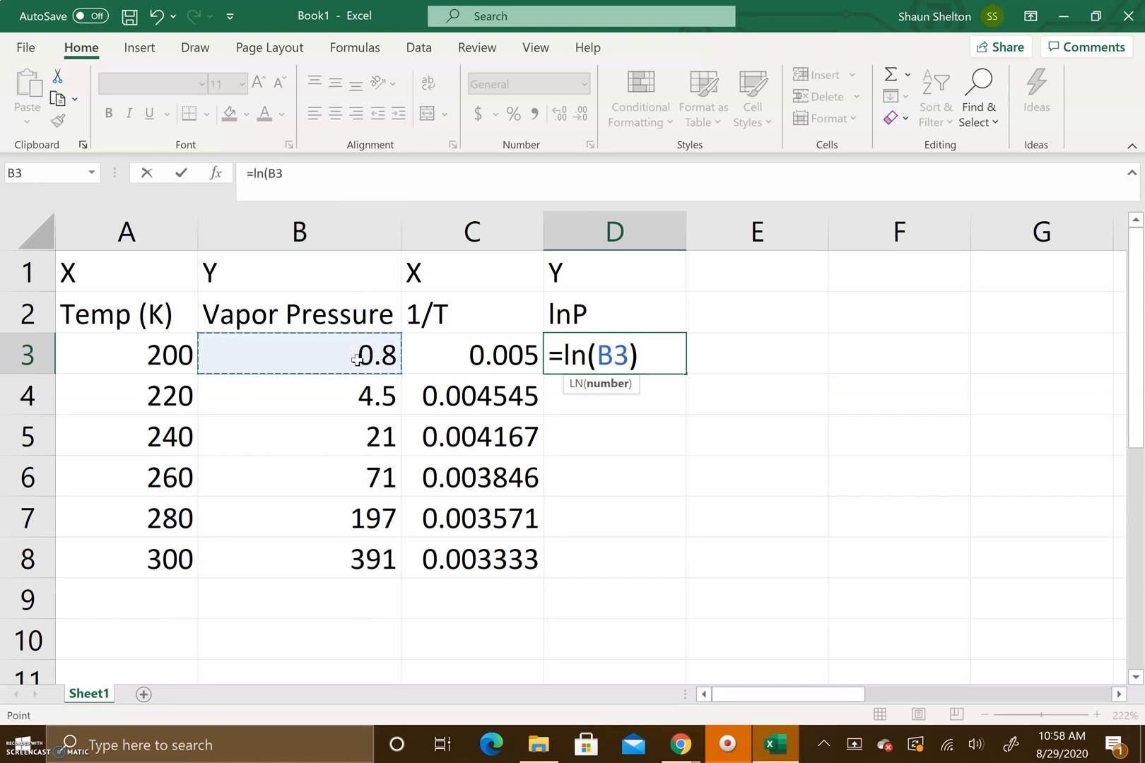
pyautogui.press('Return')
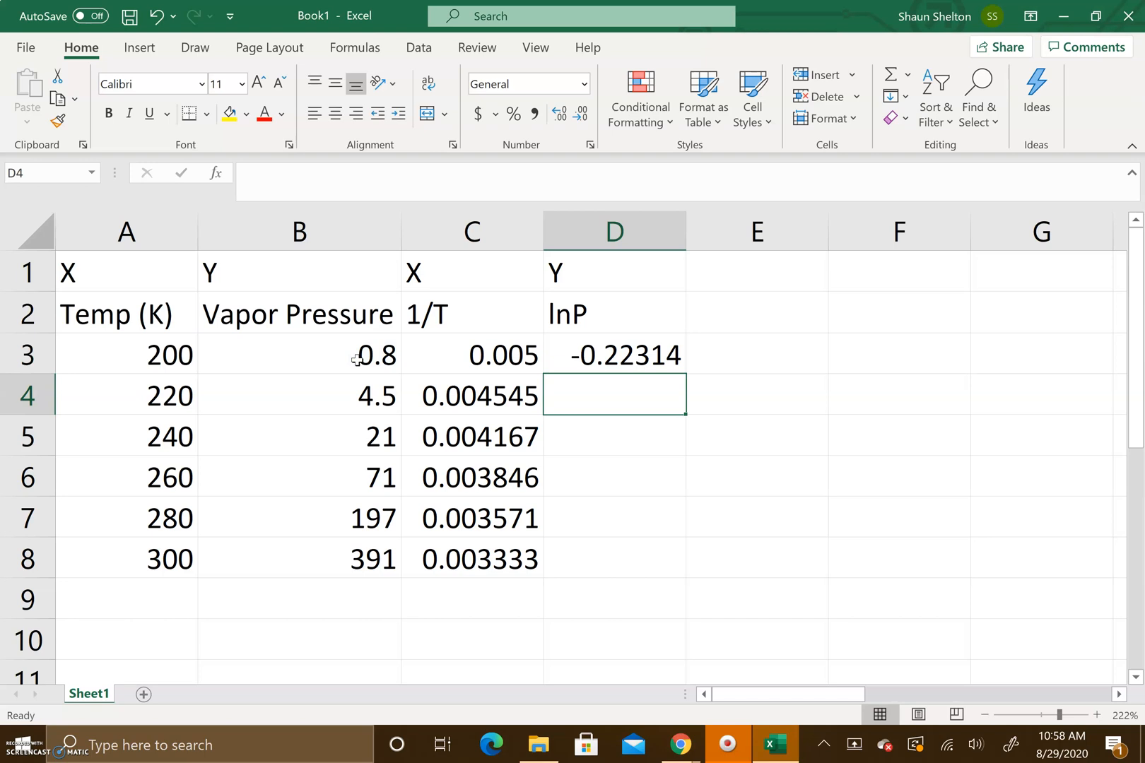
pyautogui.click(613, 355)
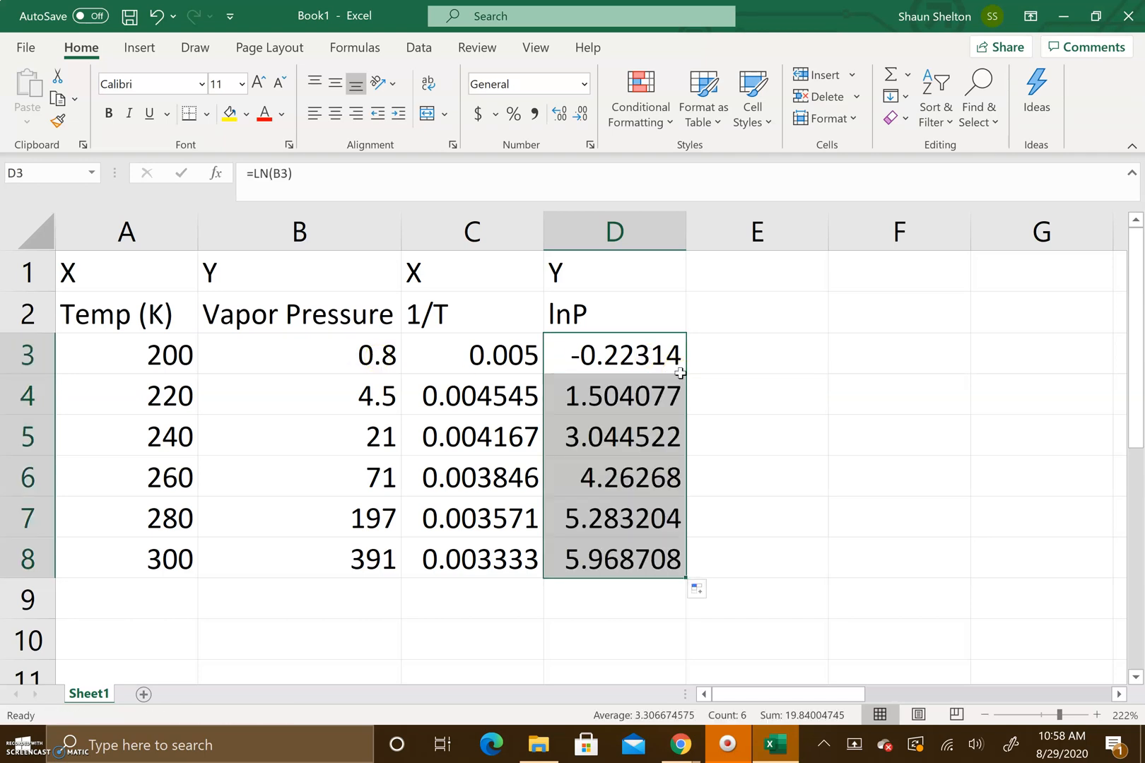
pyautogui.click(756, 558)
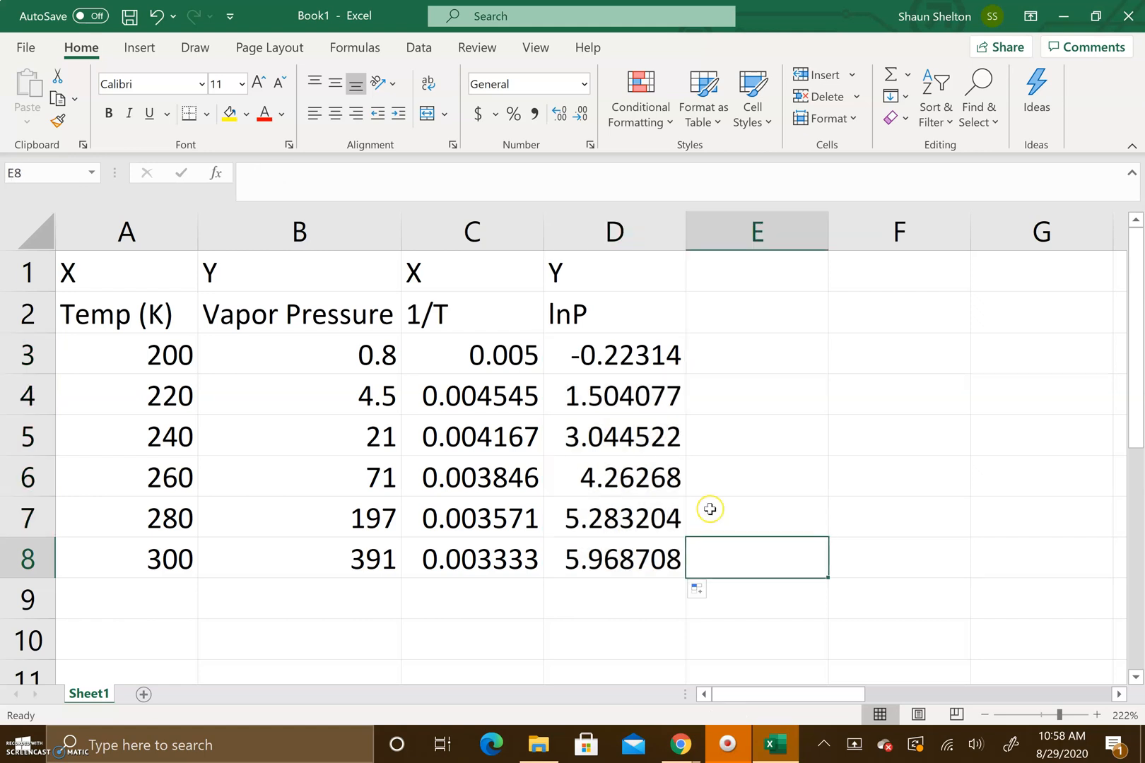
pyautogui.click(756, 474)
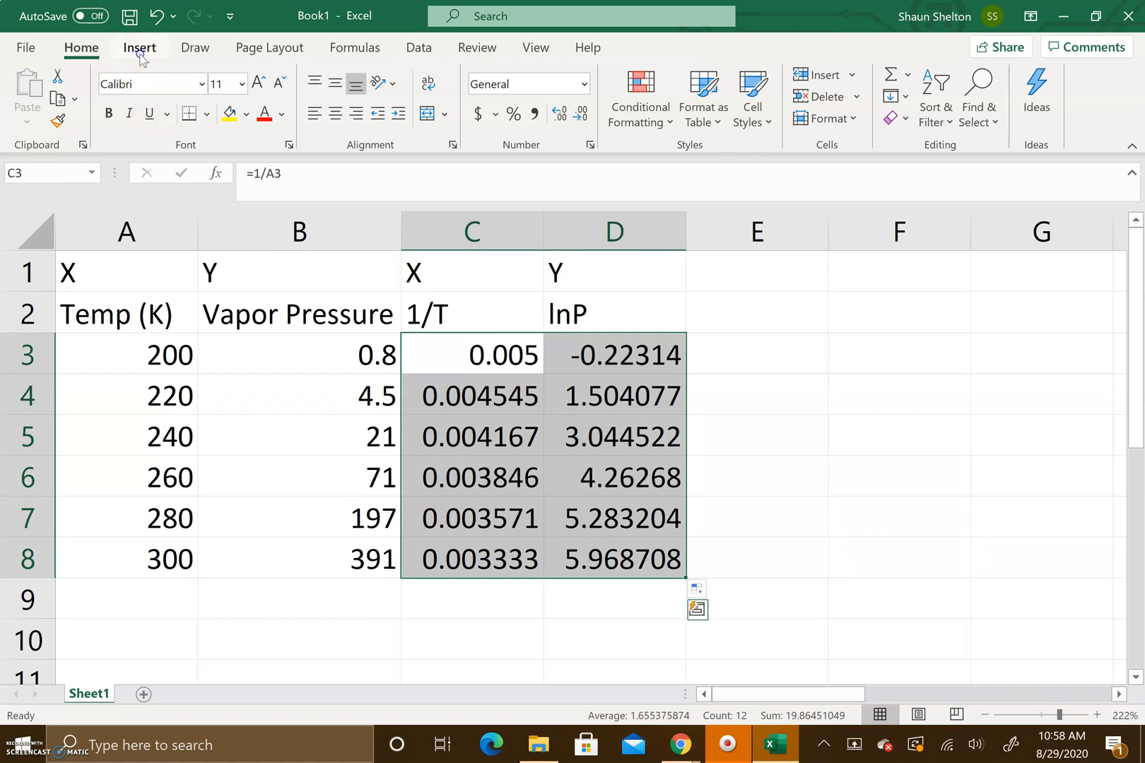
# Insert a plain Scatter chart of the lnP versus 1/T data from the Insert ribbon
pyautogui.click(138, 48)
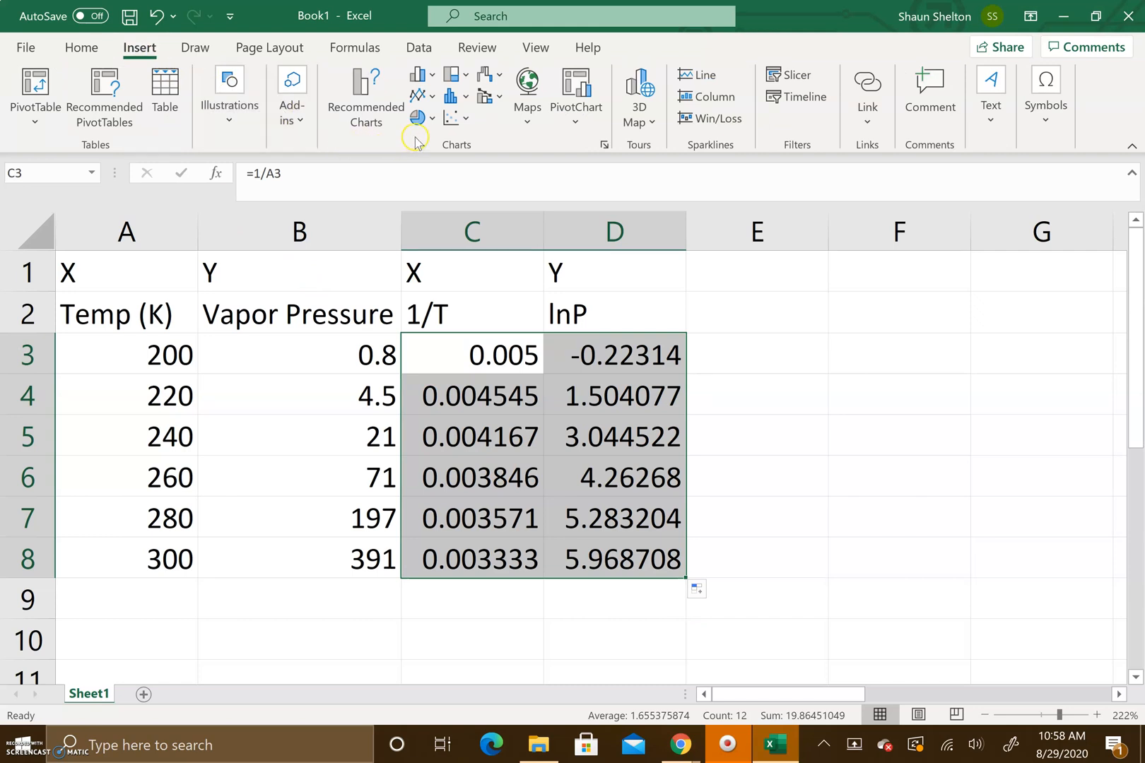
pyautogui.moveTo(455, 119)
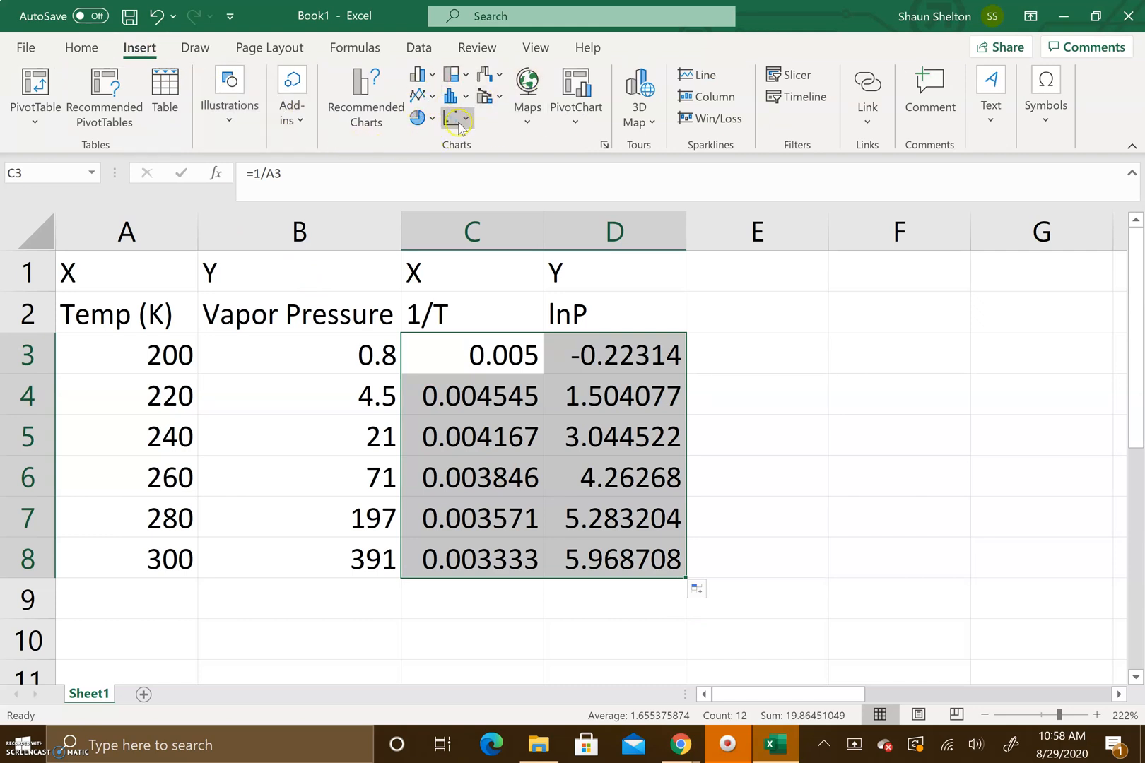
pyautogui.click(455, 117)
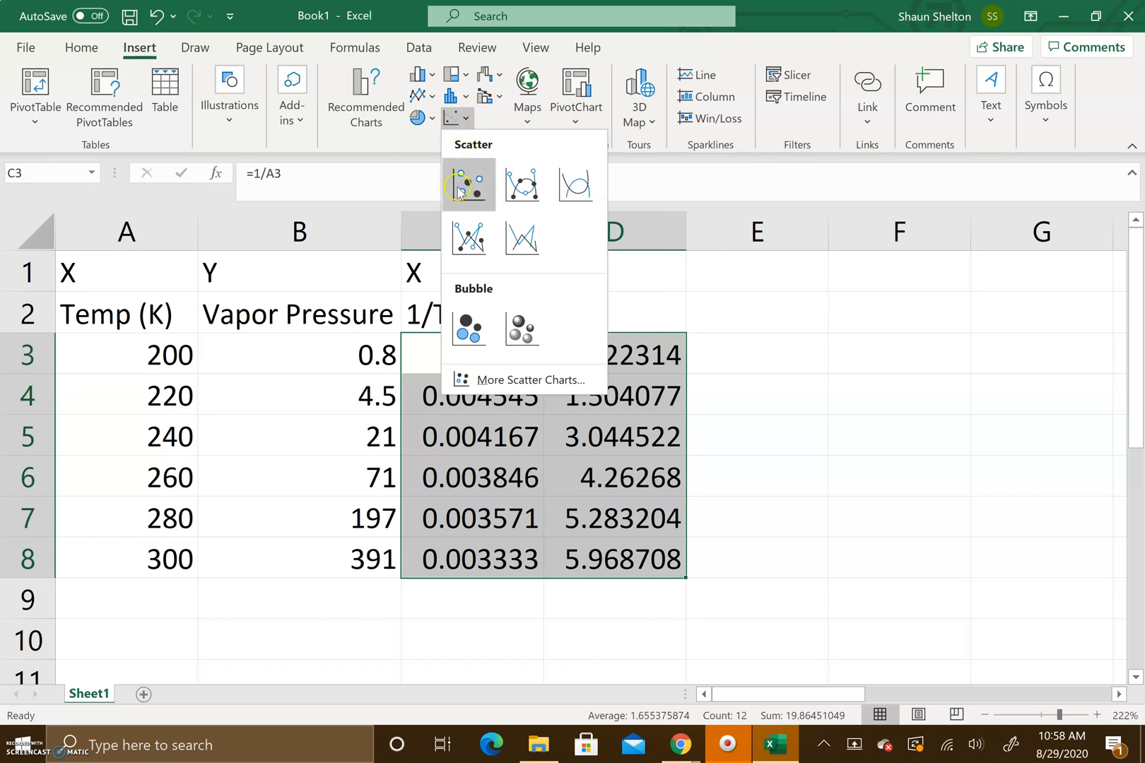
pyautogui.click(468, 185)
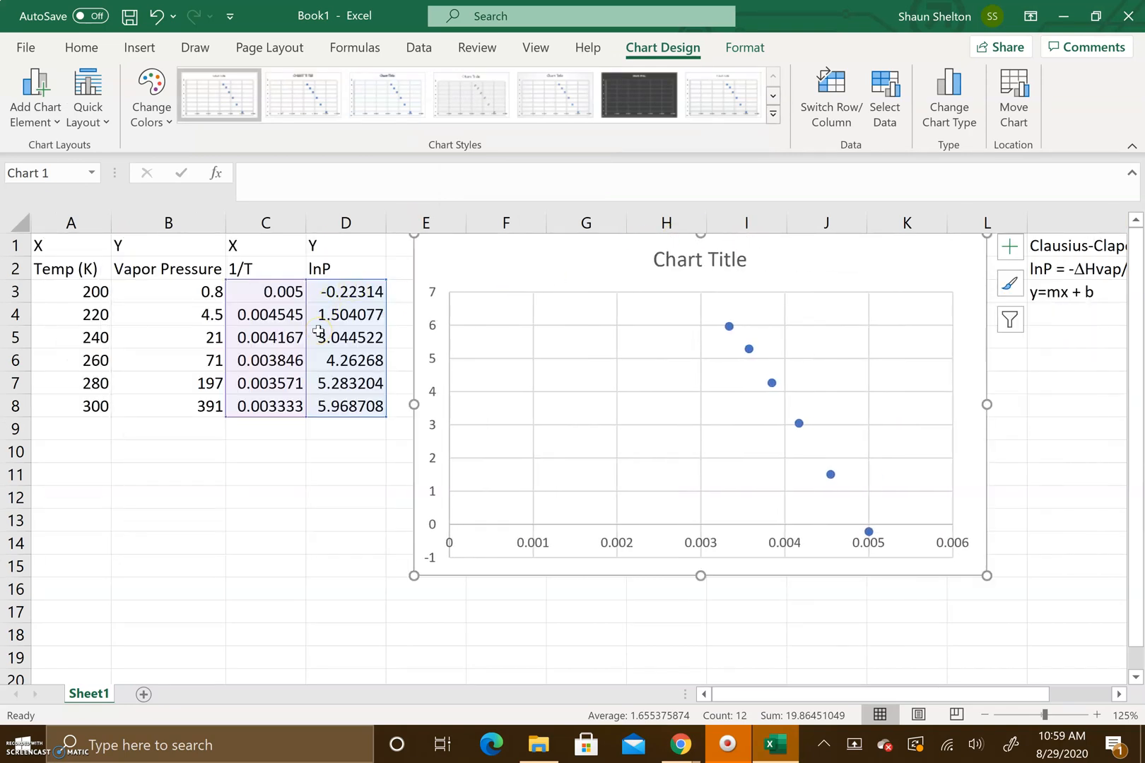
pyautogui.moveTo(623, 322)
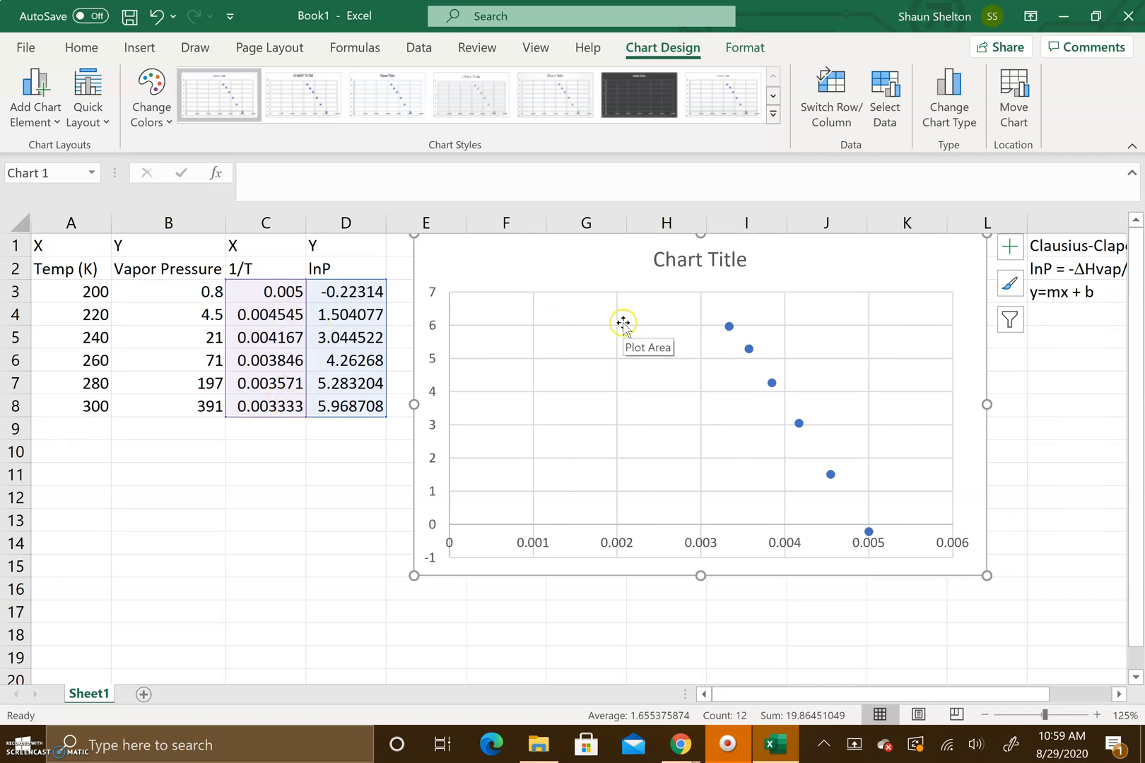
pyautogui.moveTo(87, 99)
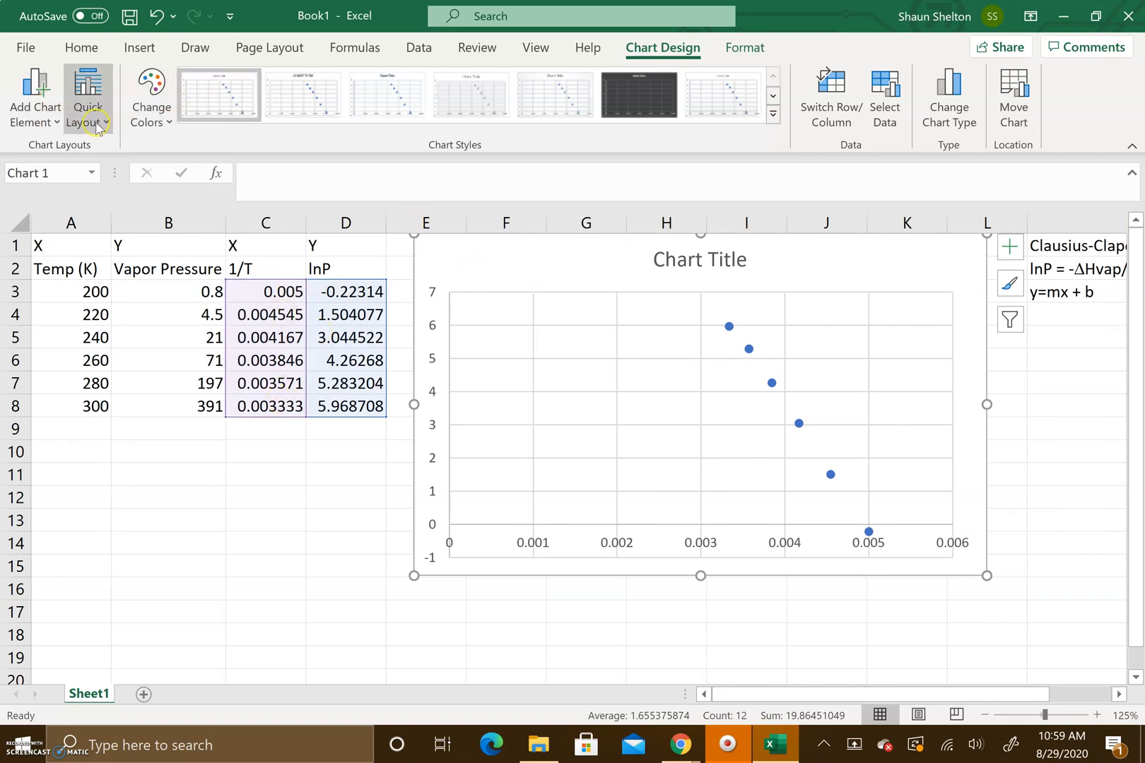
# Apply Quick Layout 1 and rename the chart title to C-C Equation
pyautogui.click(89, 98)
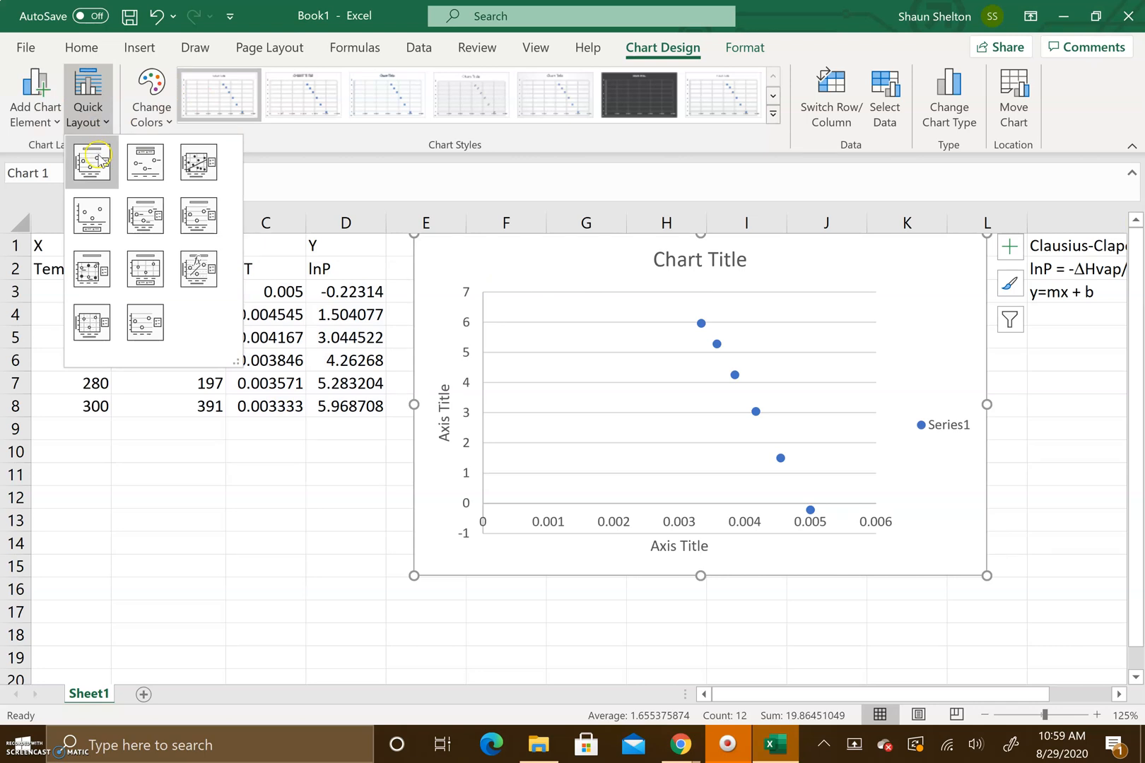
pyautogui.click(661, 269)
pyautogui.write('C-C Equation')
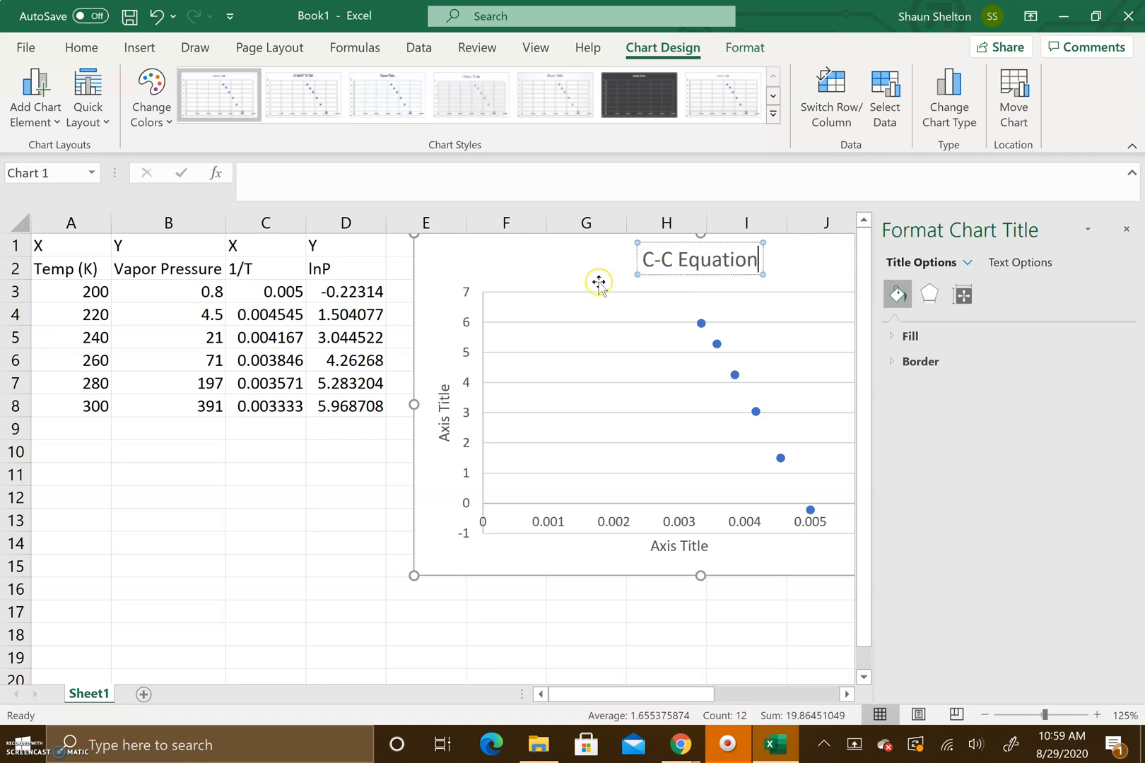
pyautogui.moveTo(582, 282)
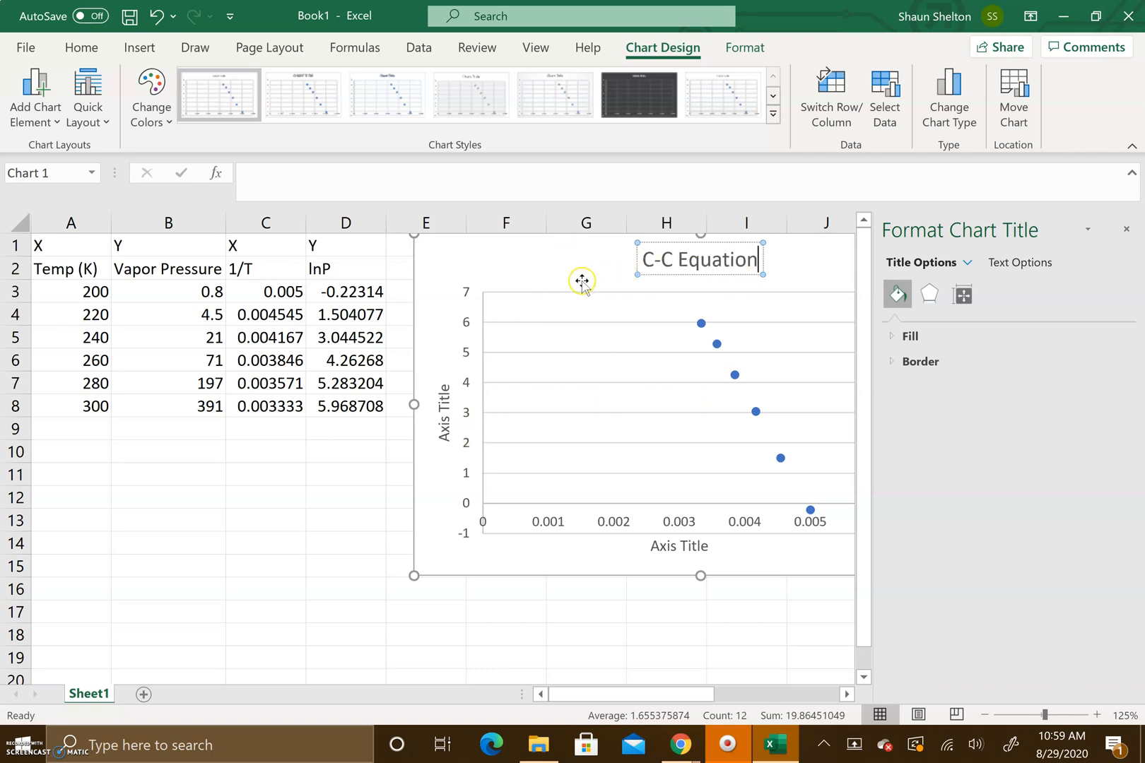
pyautogui.click(444, 412)
pyautogui.write('lnP')
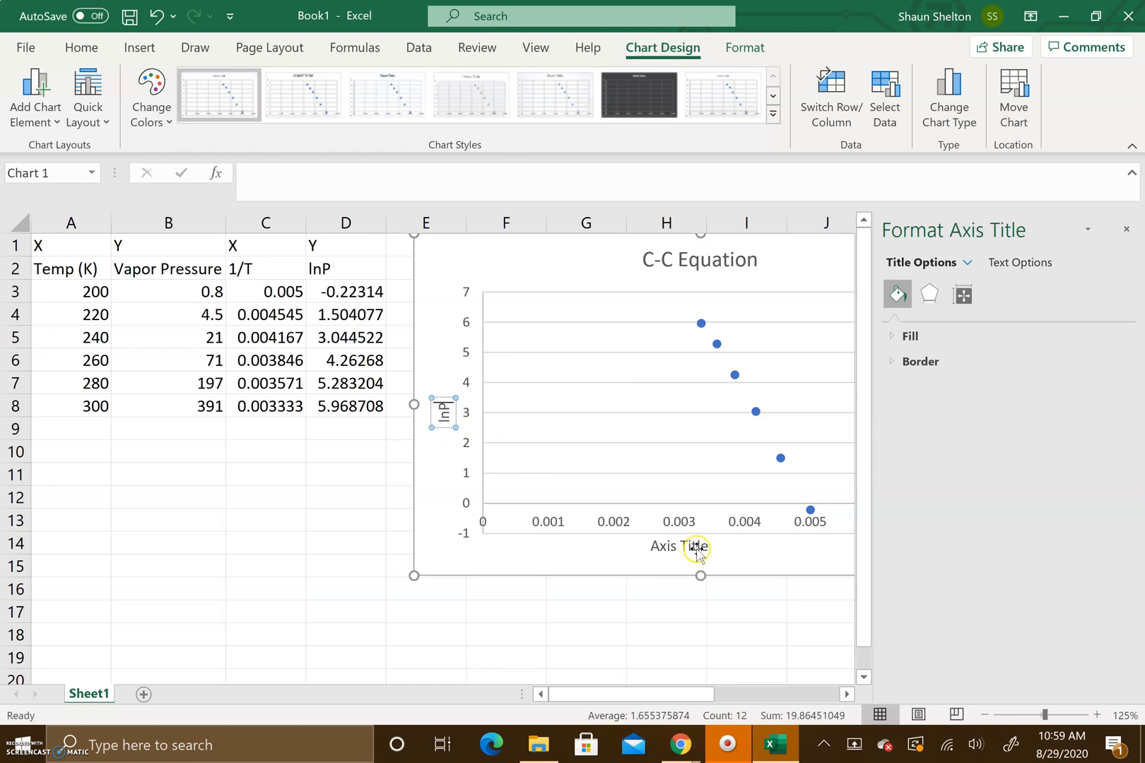
# Set the horizontal axis title to 1/T and close the formatting pane
pyautogui.doubleClick(691, 547)
pyautogui.write('1/T')
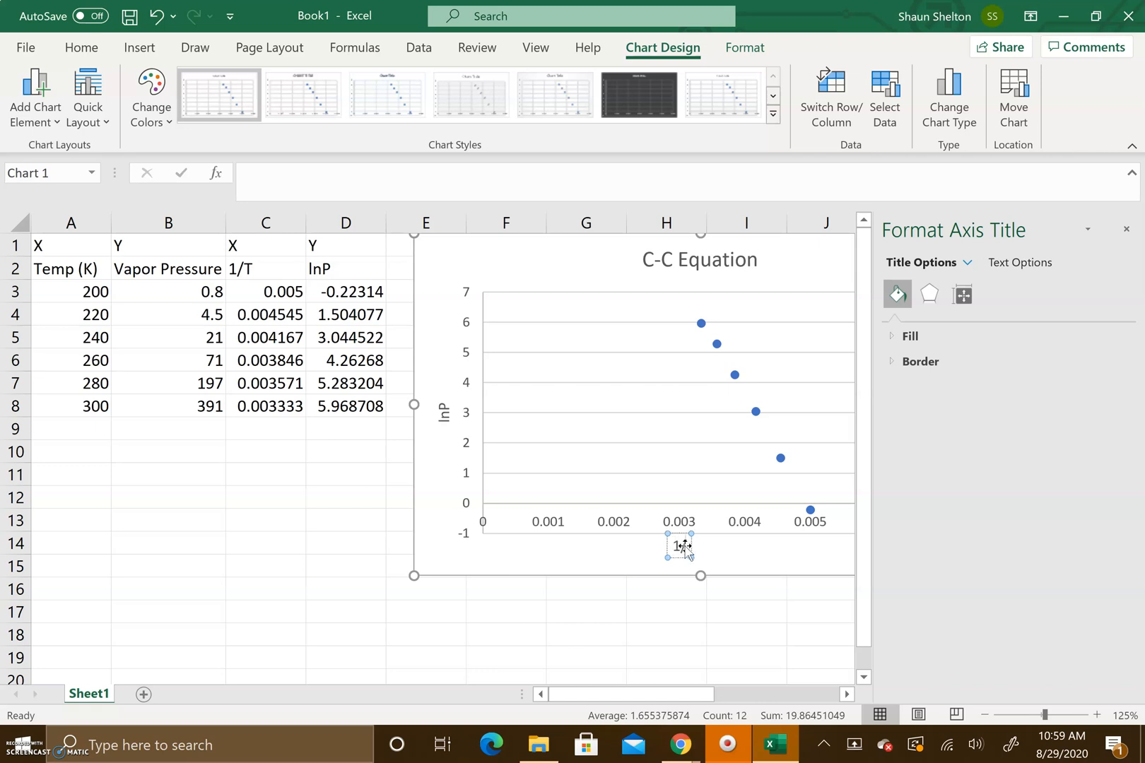
pyautogui.click(767, 562)
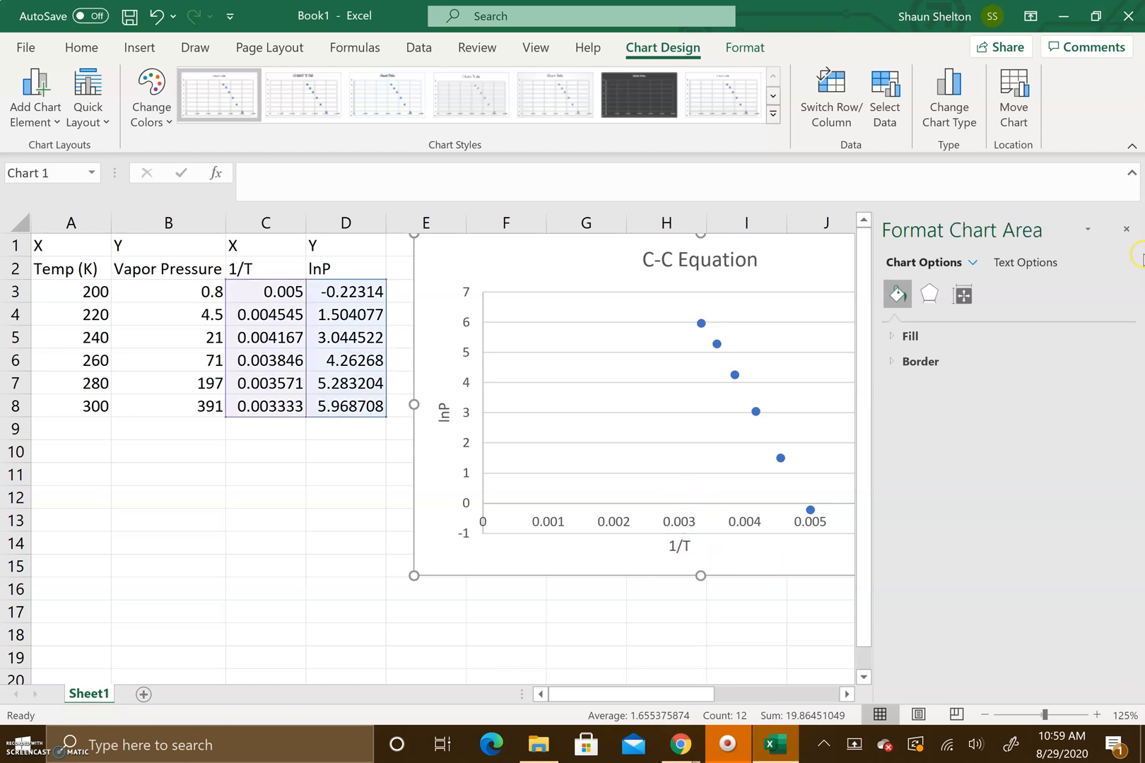
pyautogui.click(738, 387)
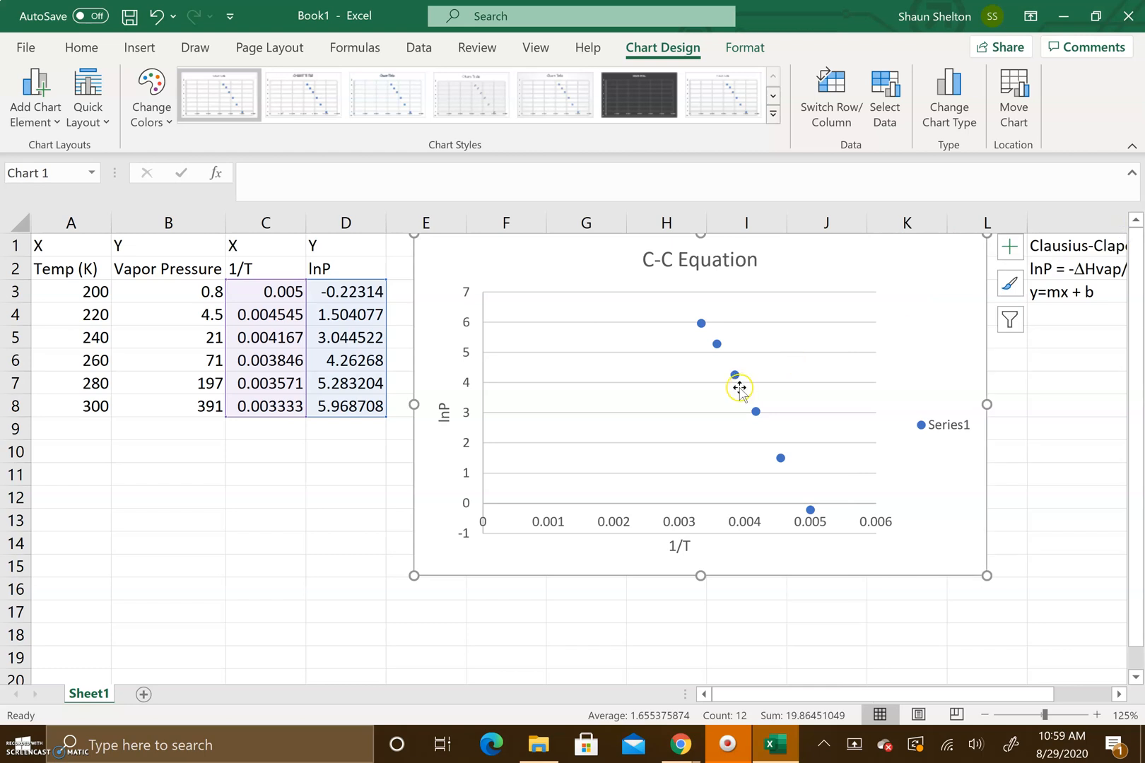
pyautogui.moveTo(938, 429)
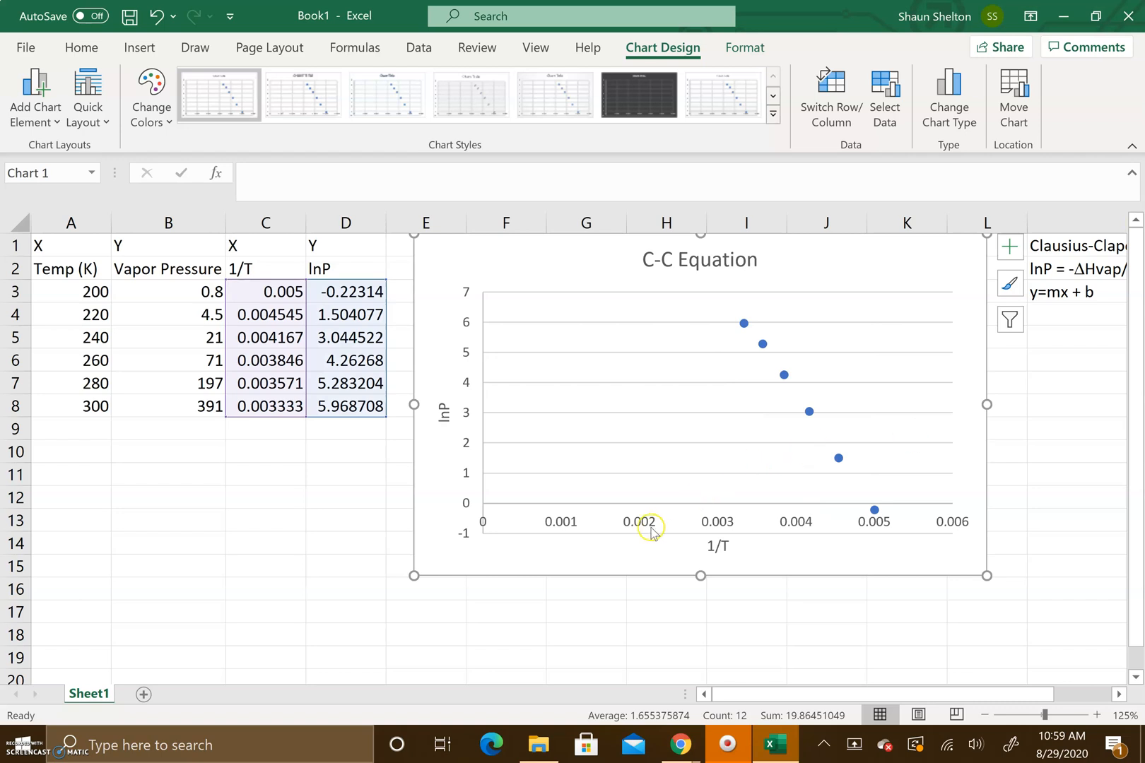
# Set the horizontal axis to Minimum 0.003, Maximum 0.0055, Major unit 0.0005 in Format Axis
pyautogui.rightClick(650, 525)
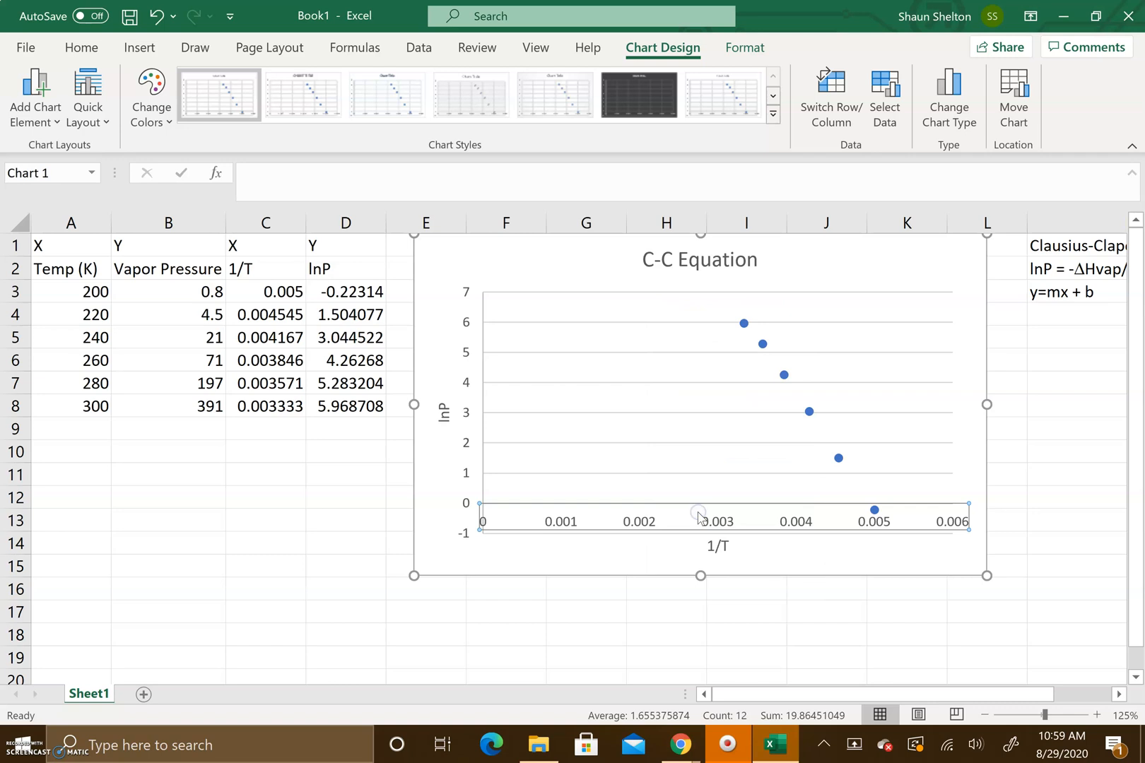
pyautogui.doubleClick(715, 520)
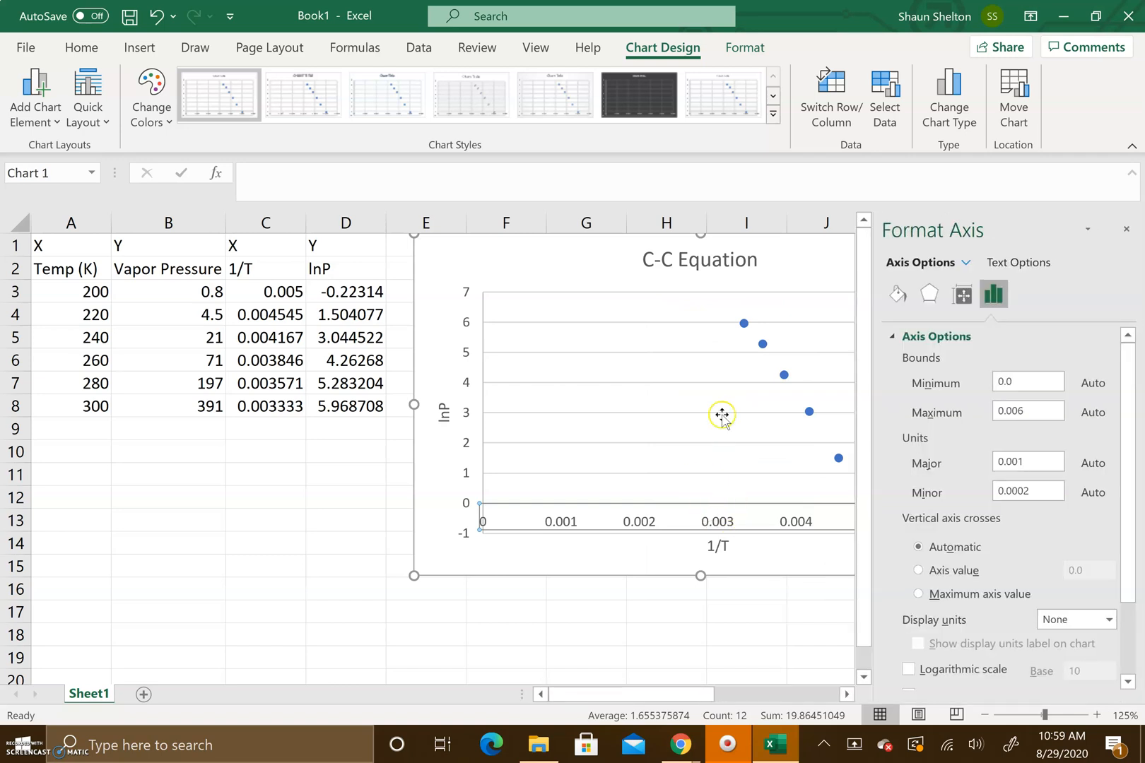
pyautogui.moveTo(587, 408)
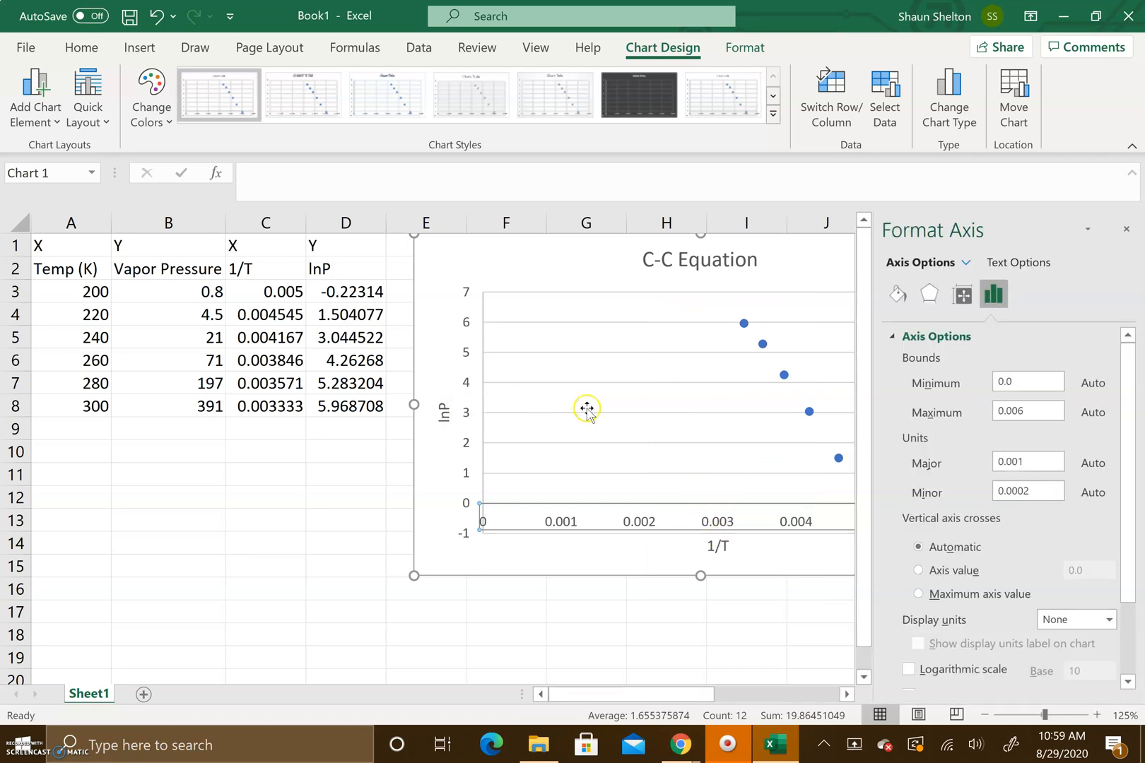
pyautogui.click(1026, 382)
pyautogui.write('03')
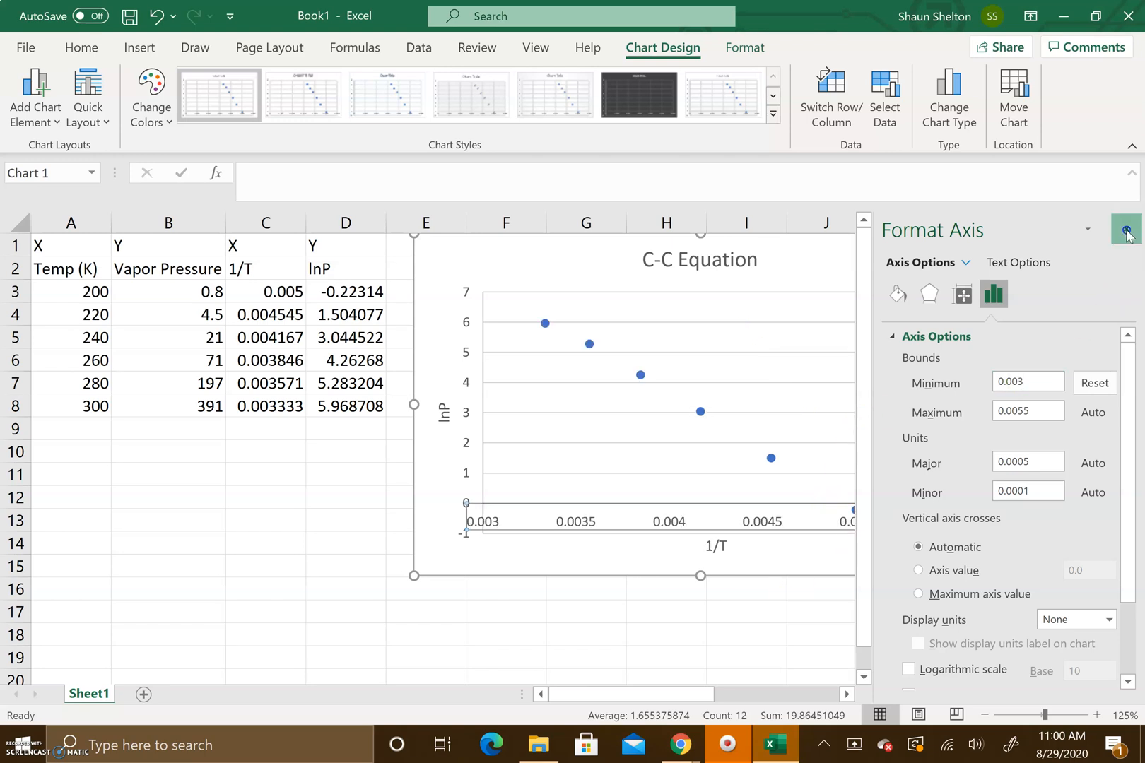
pyautogui.click(1126, 231)
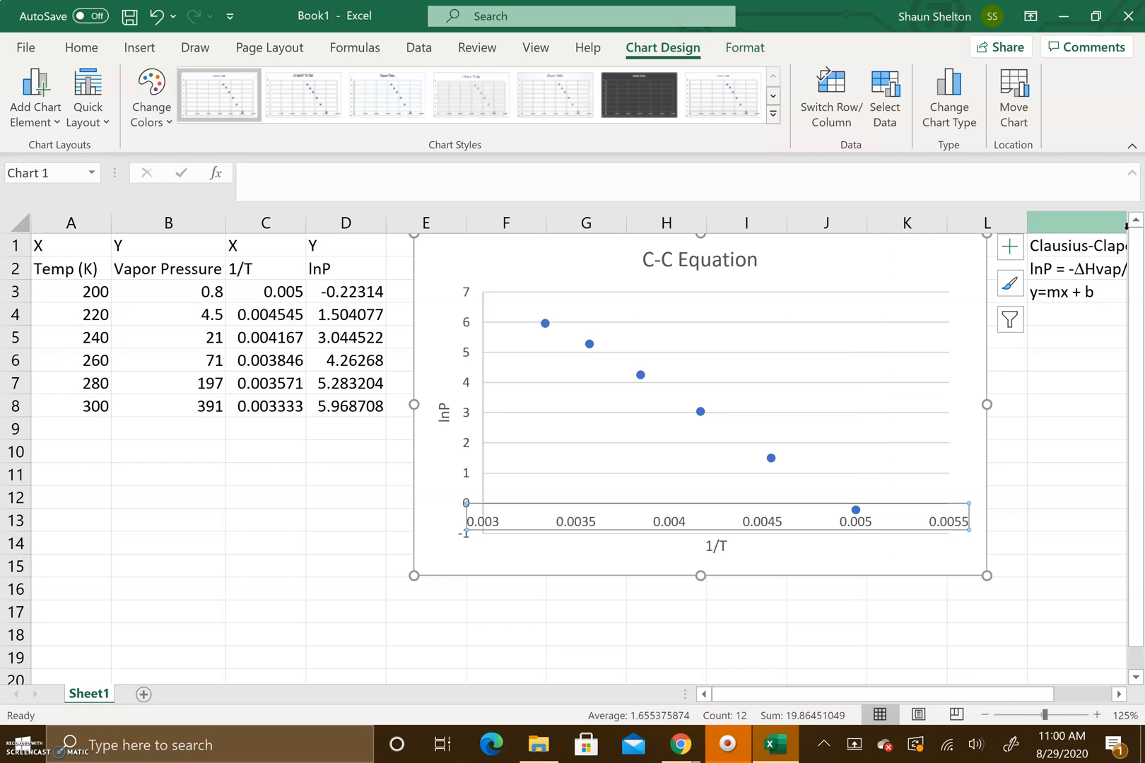
pyautogui.moveTo(869, 475)
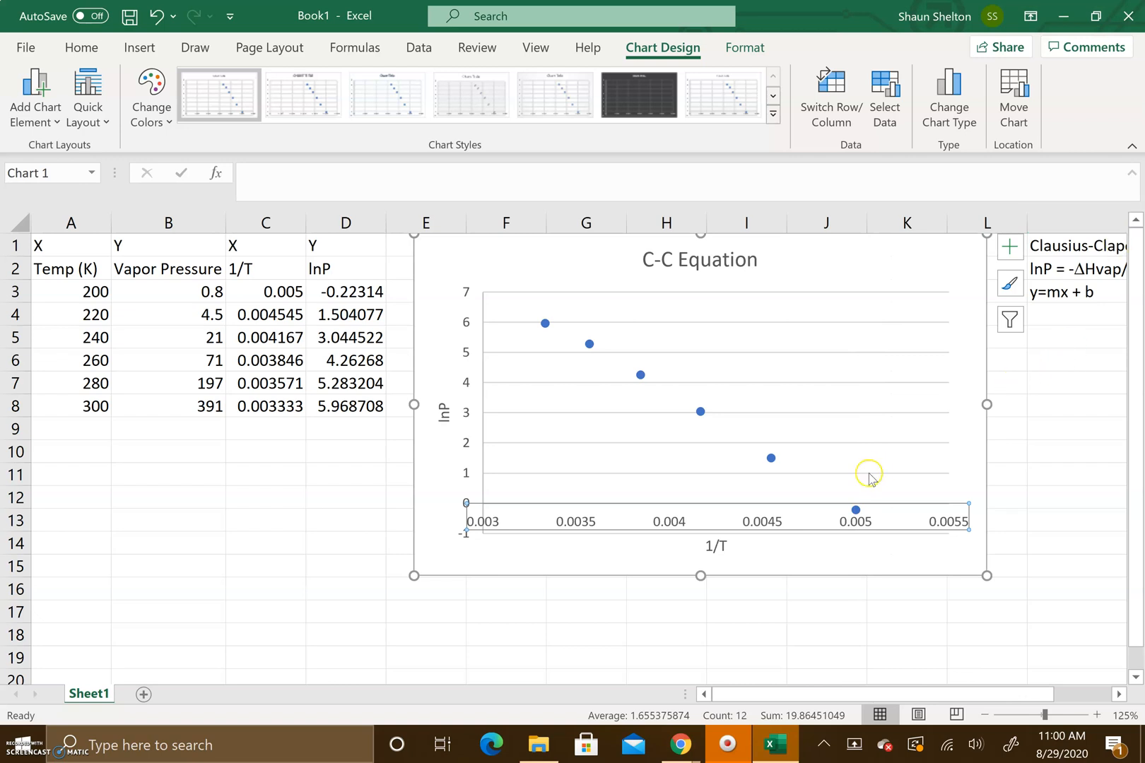
pyautogui.moveTo(928, 493)
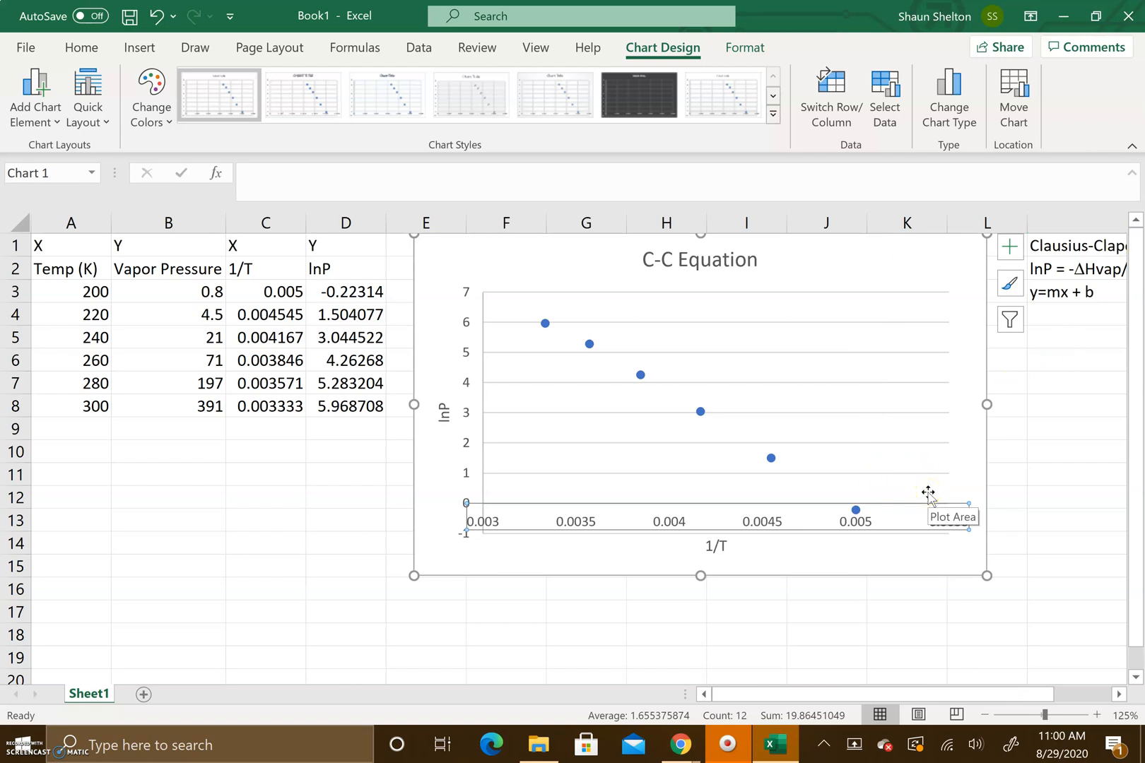
# Add a linear trendline to the series displaying its equation and R-squared value
pyautogui.click(544, 323)
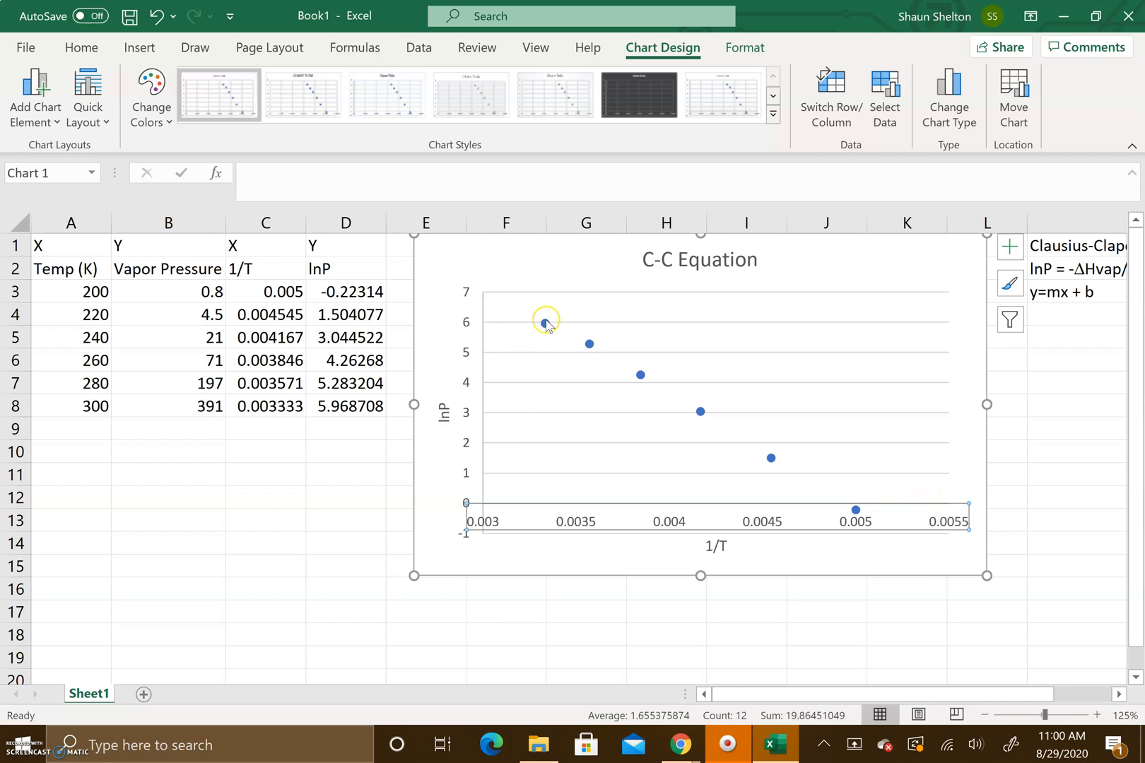
pyautogui.moveTo(544, 324)
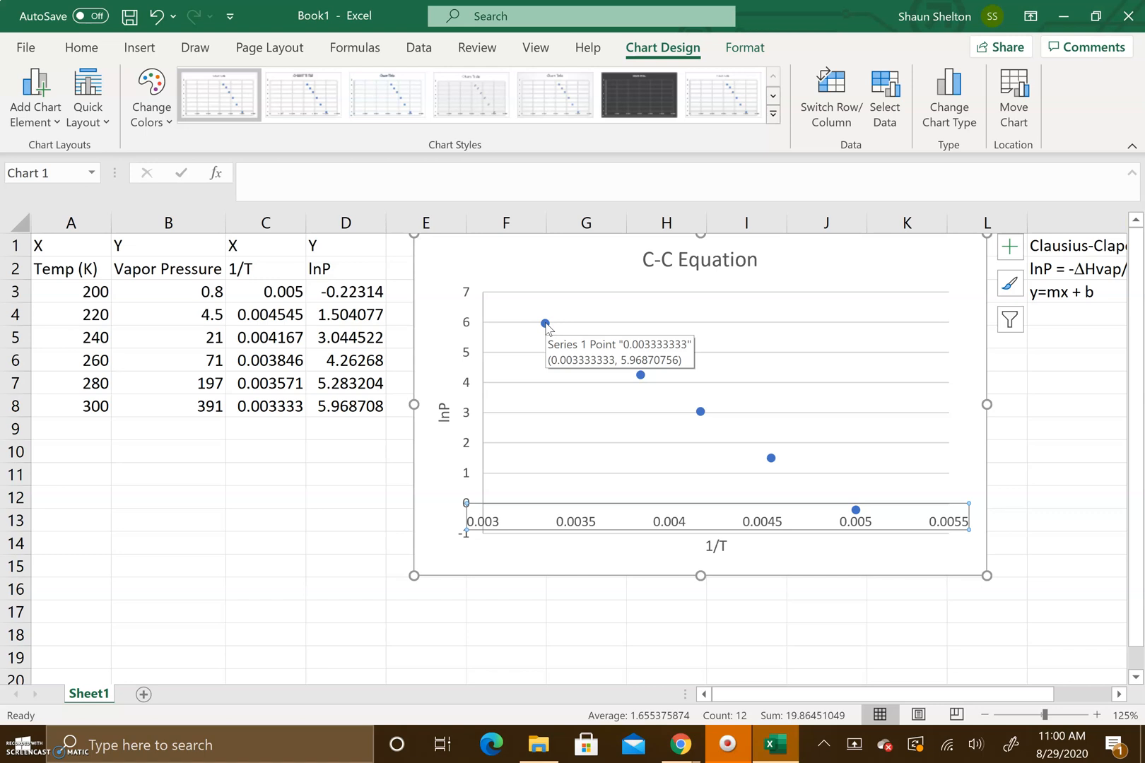
pyautogui.rightClick(544, 322)
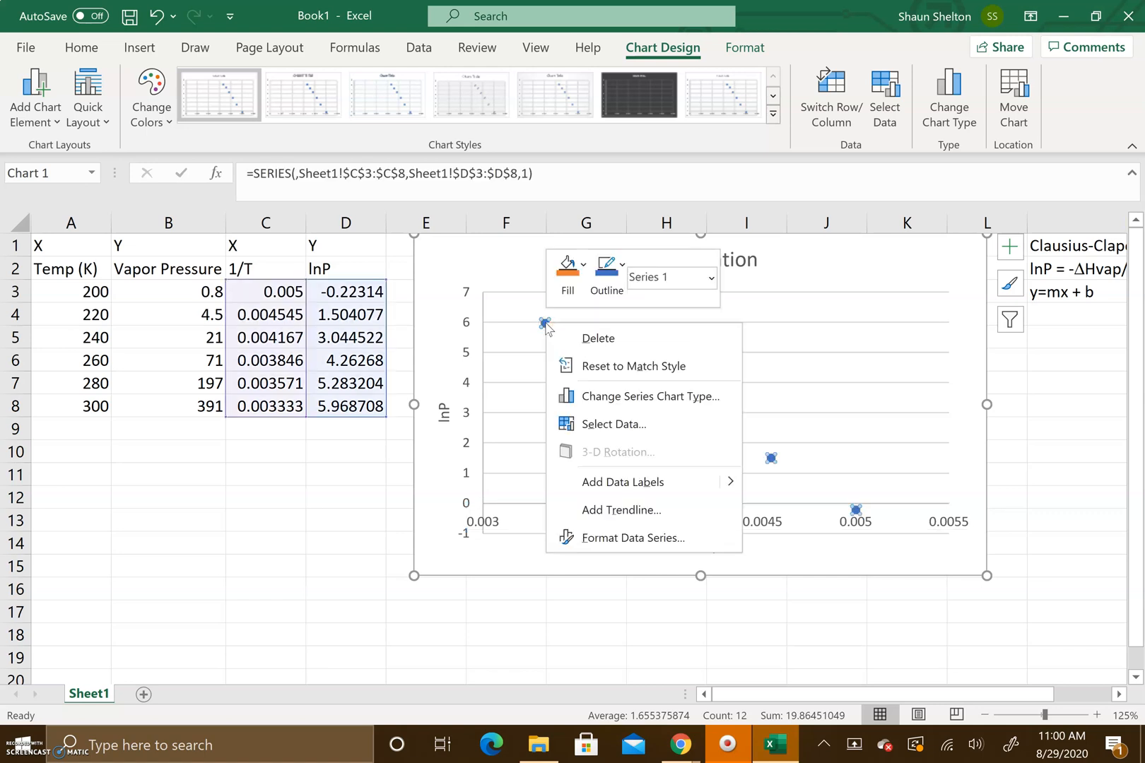
pyautogui.moveTo(611, 443)
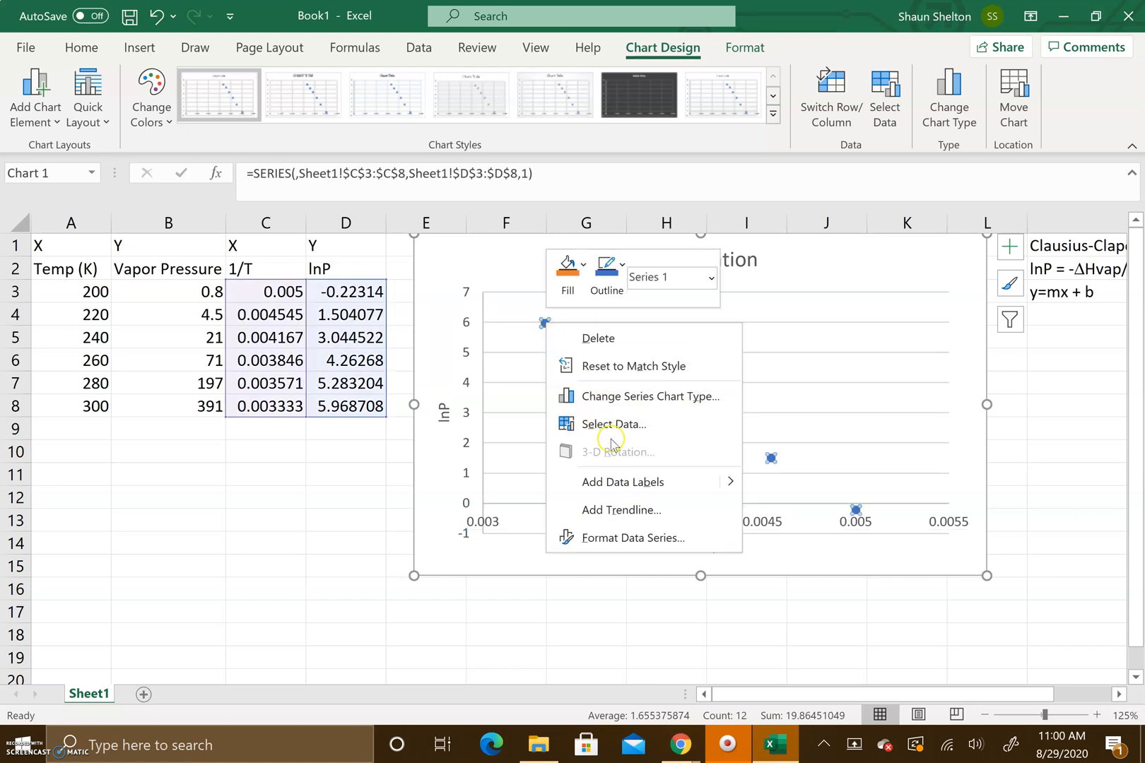
pyautogui.moveTo(624, 510)
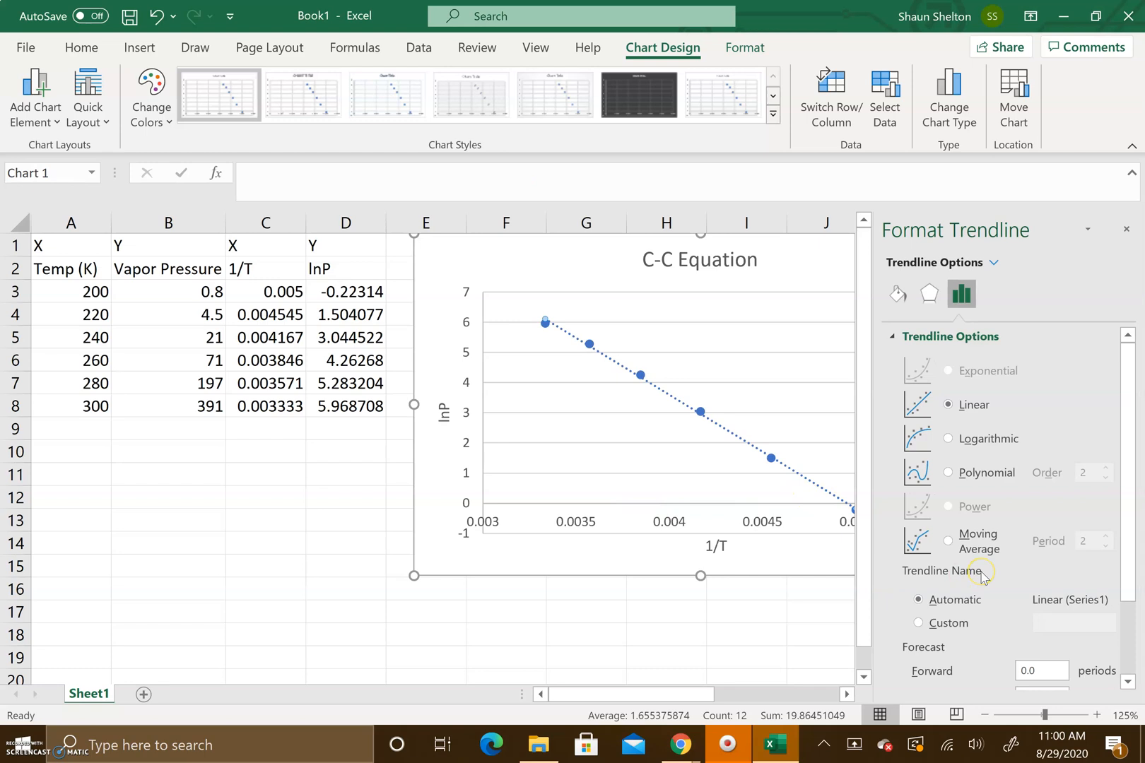
pyautogui.scroll(-3)
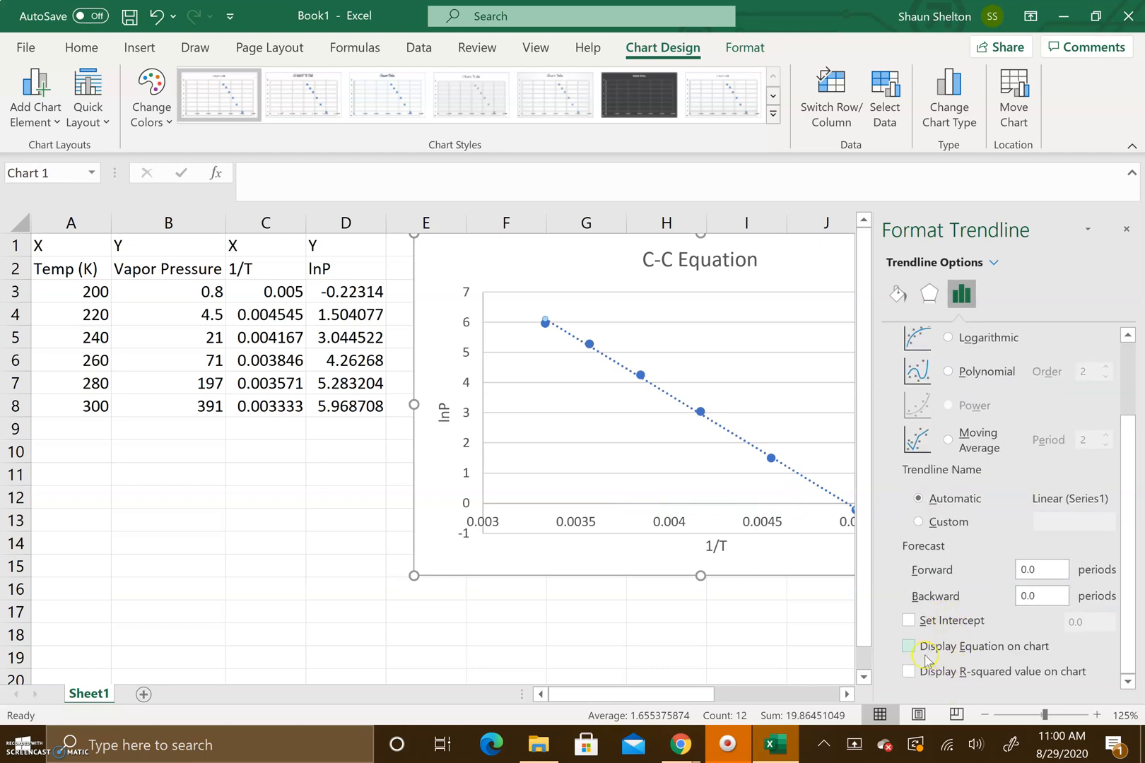
pyautogui.click(909, 646)
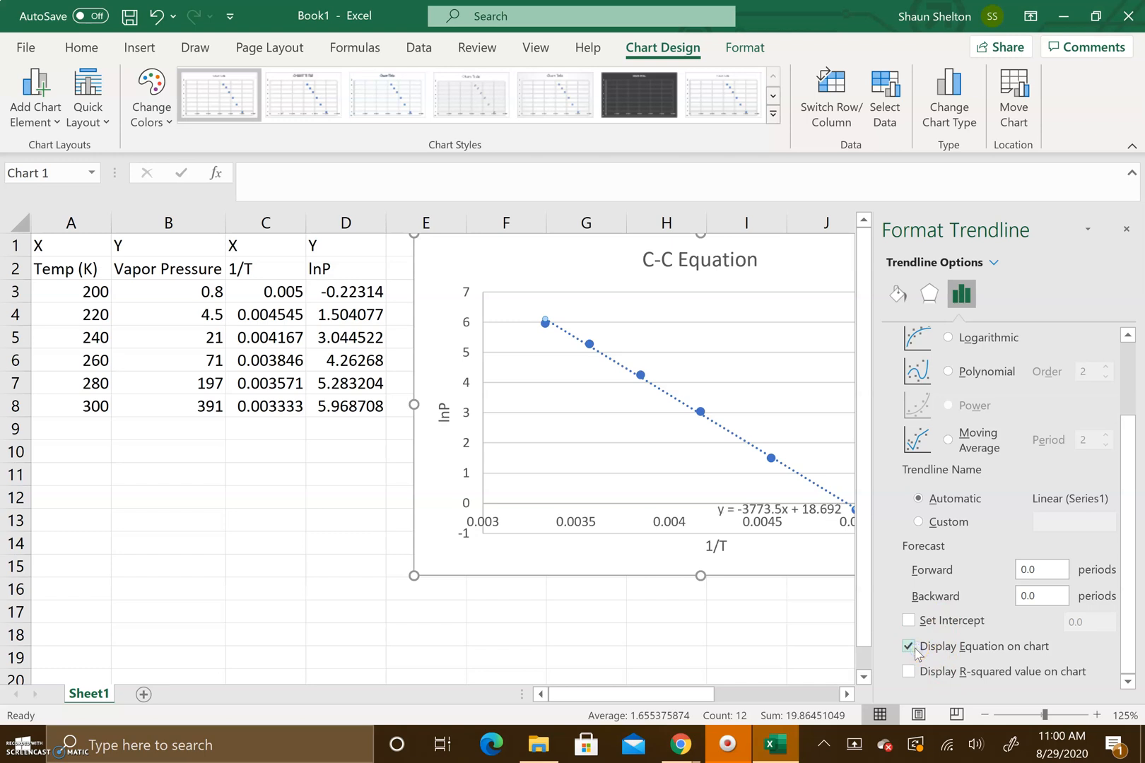
pyautogui.click(909, 671)
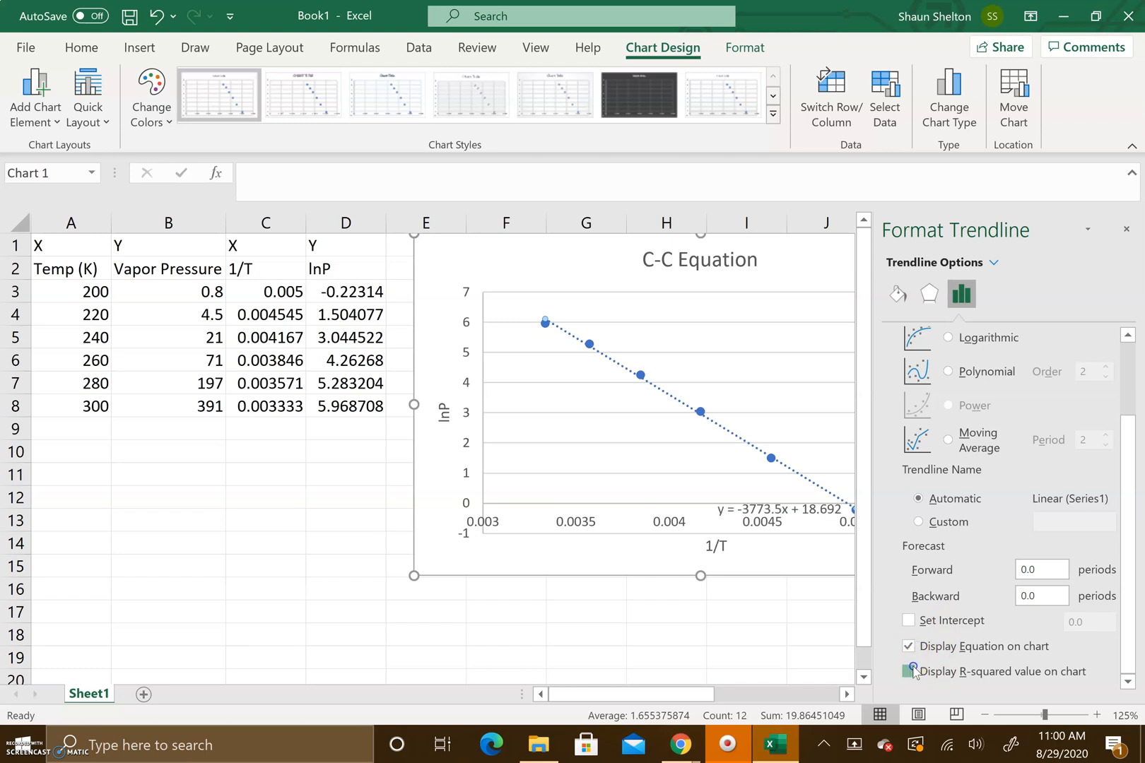
pyautogui.click(910, 671)
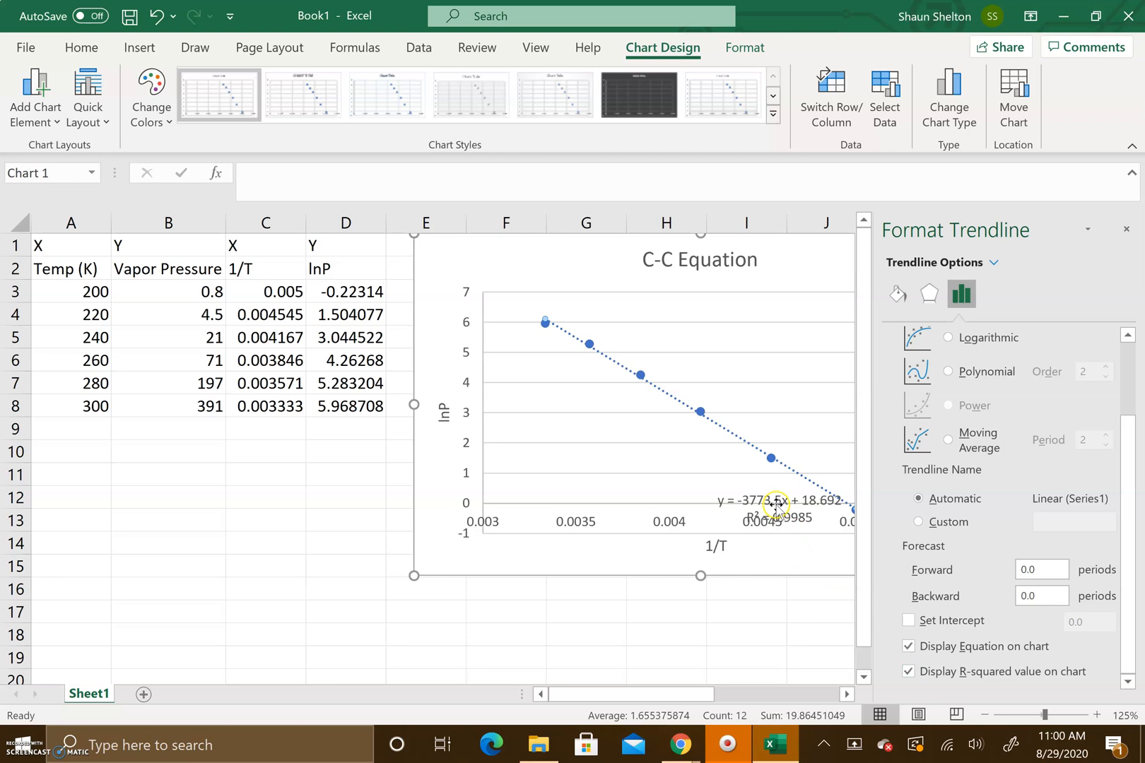
# Move the y = -3773.5x + 18.692, R² = 0.9985 label to the chart's top right
pyautogui.click(1127, 228)
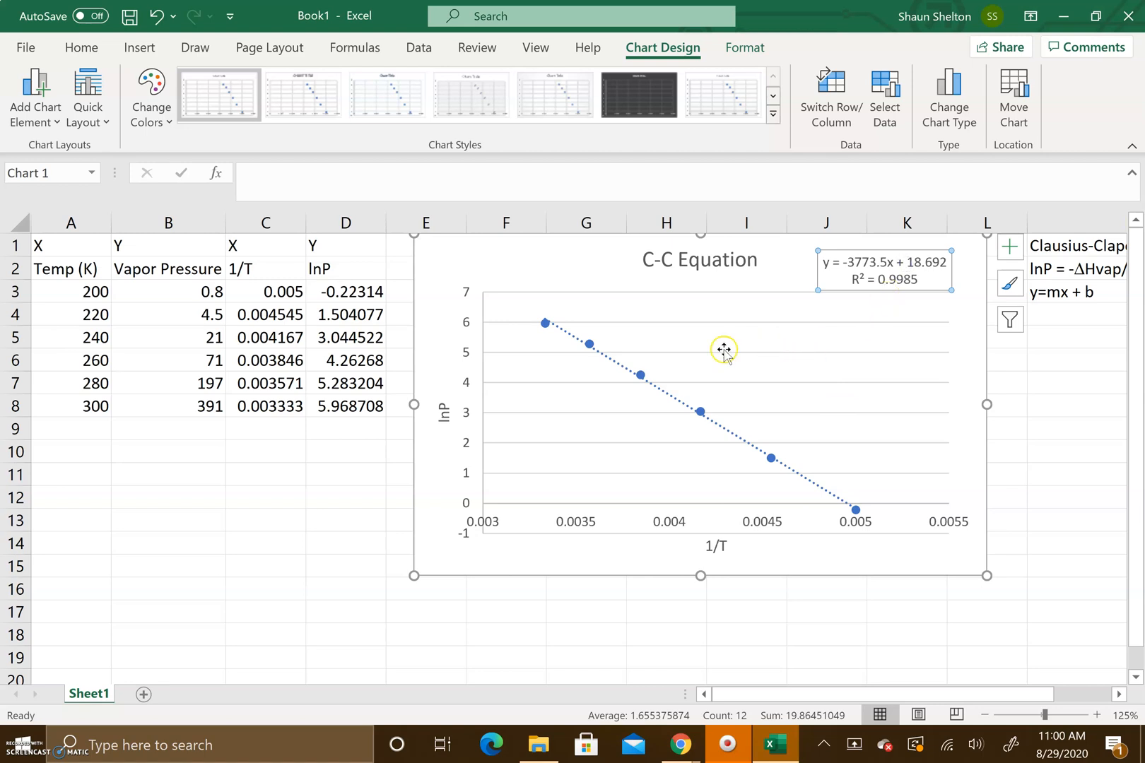
pyautogui.moveTo(853, 337)
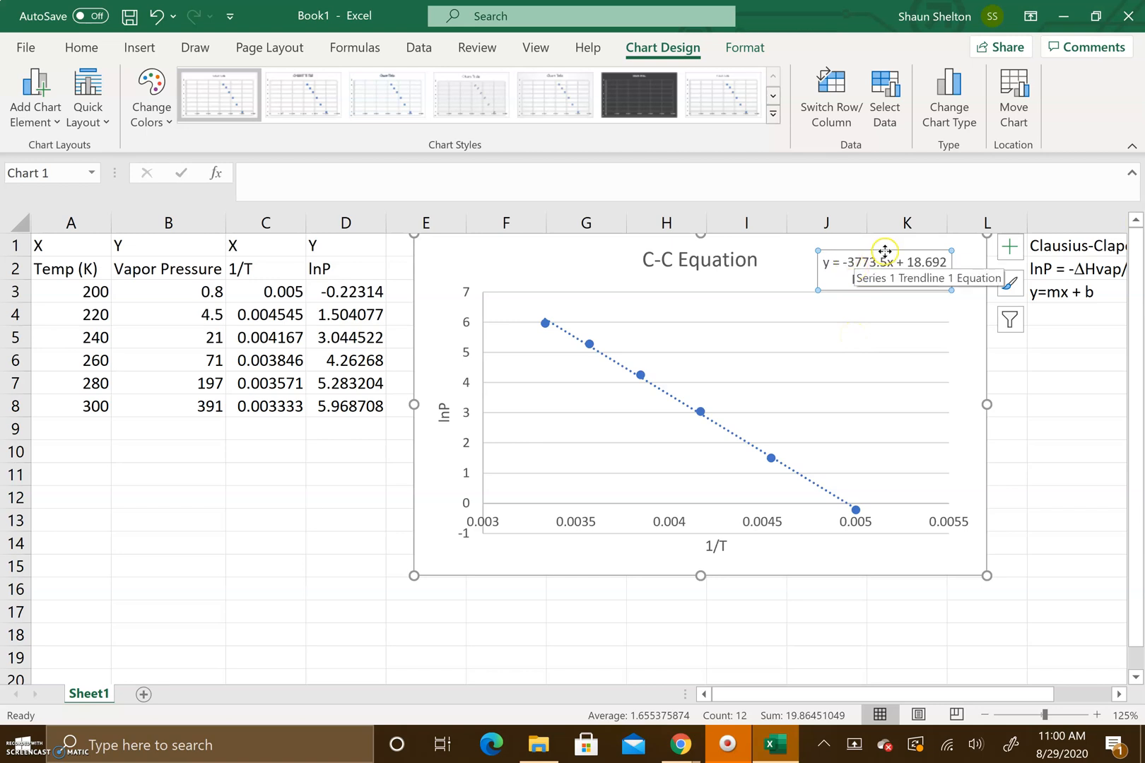
pyautogui.click(883, 261)
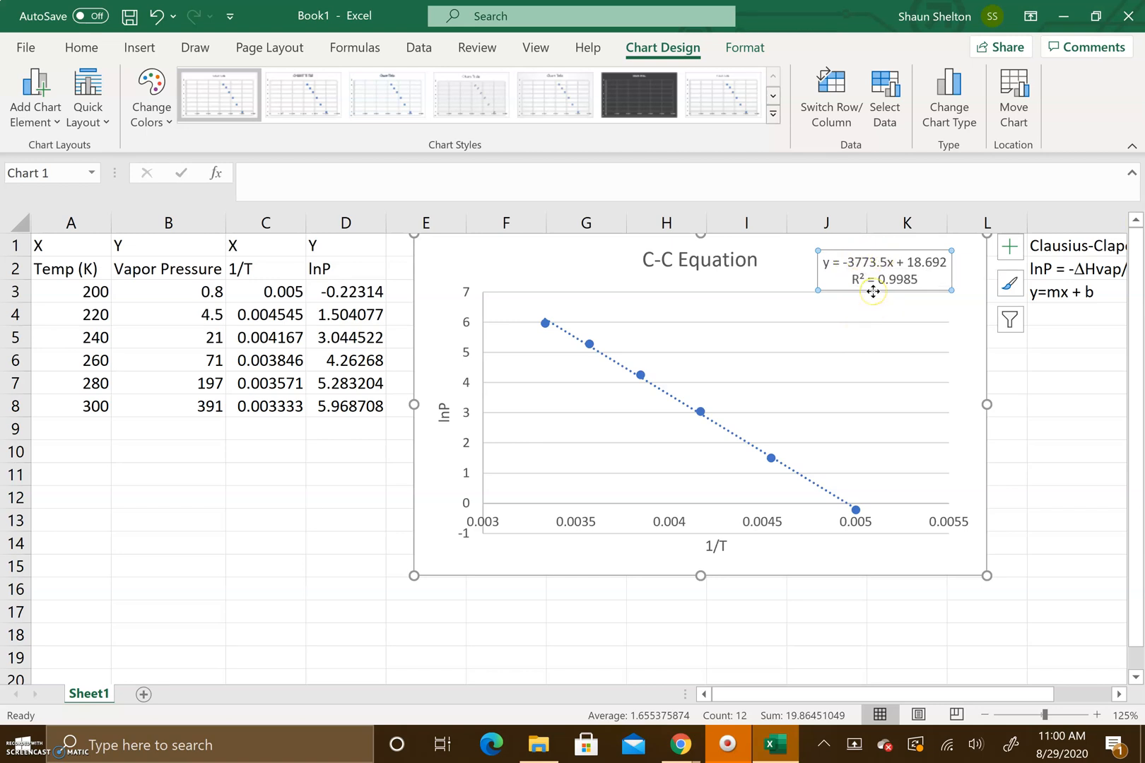
pyautogui.moveTo(864, 292)
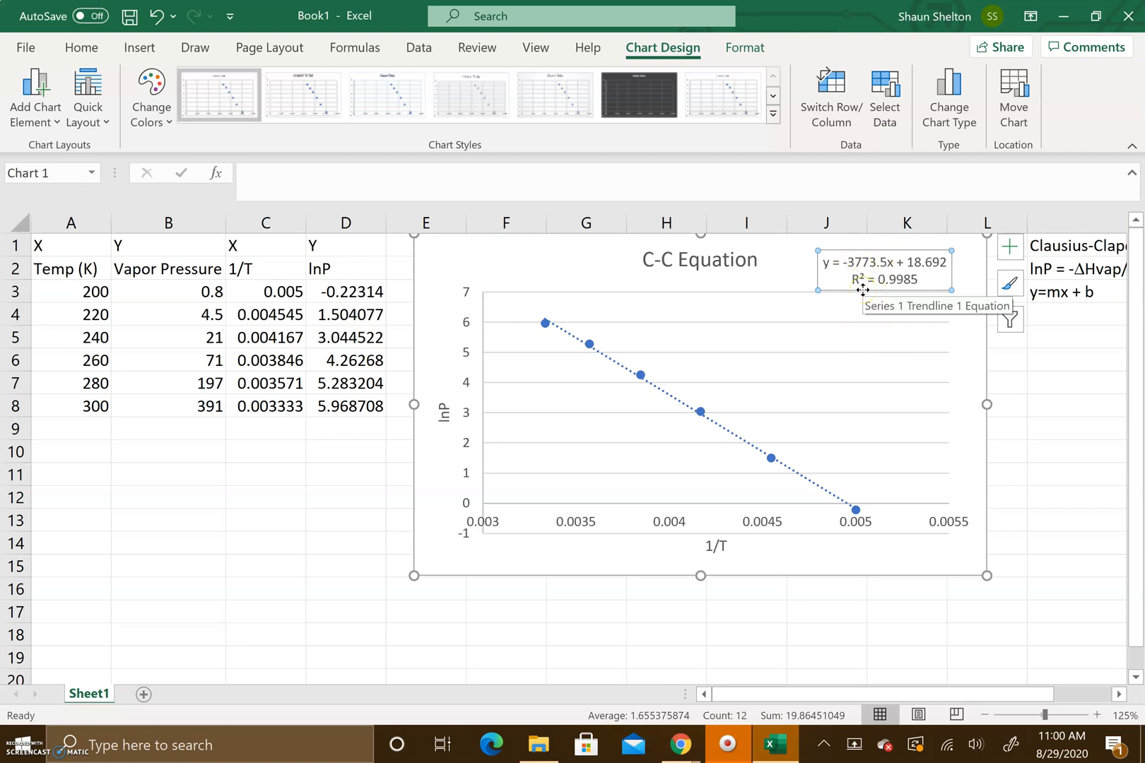
pyautogui.moveTo(825, 319)
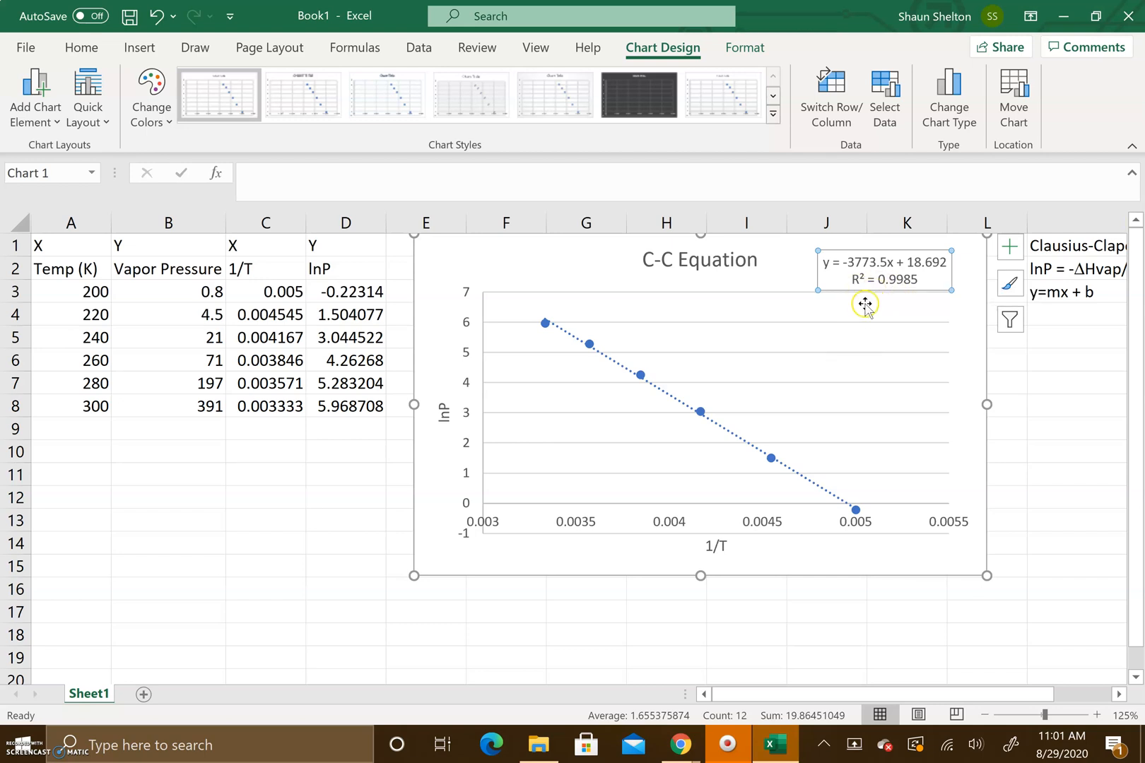
pyautogui.moveTo(865, 311)
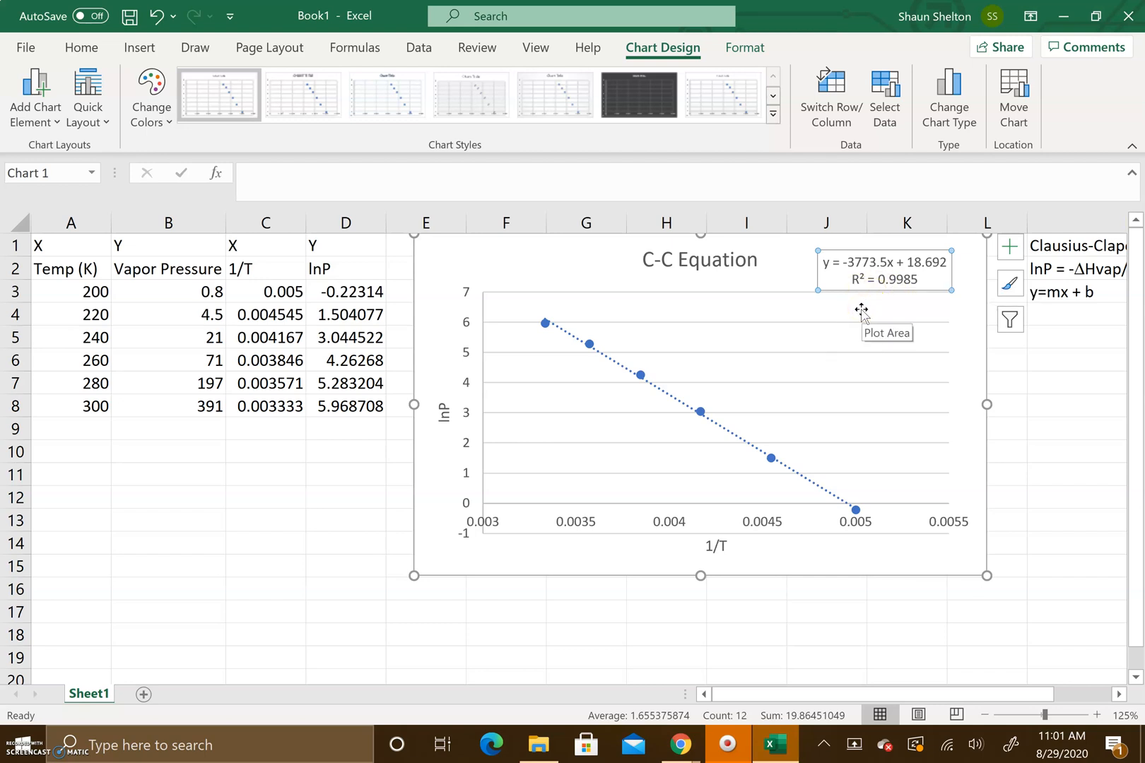
pyautogui.moveTo(790, 308)
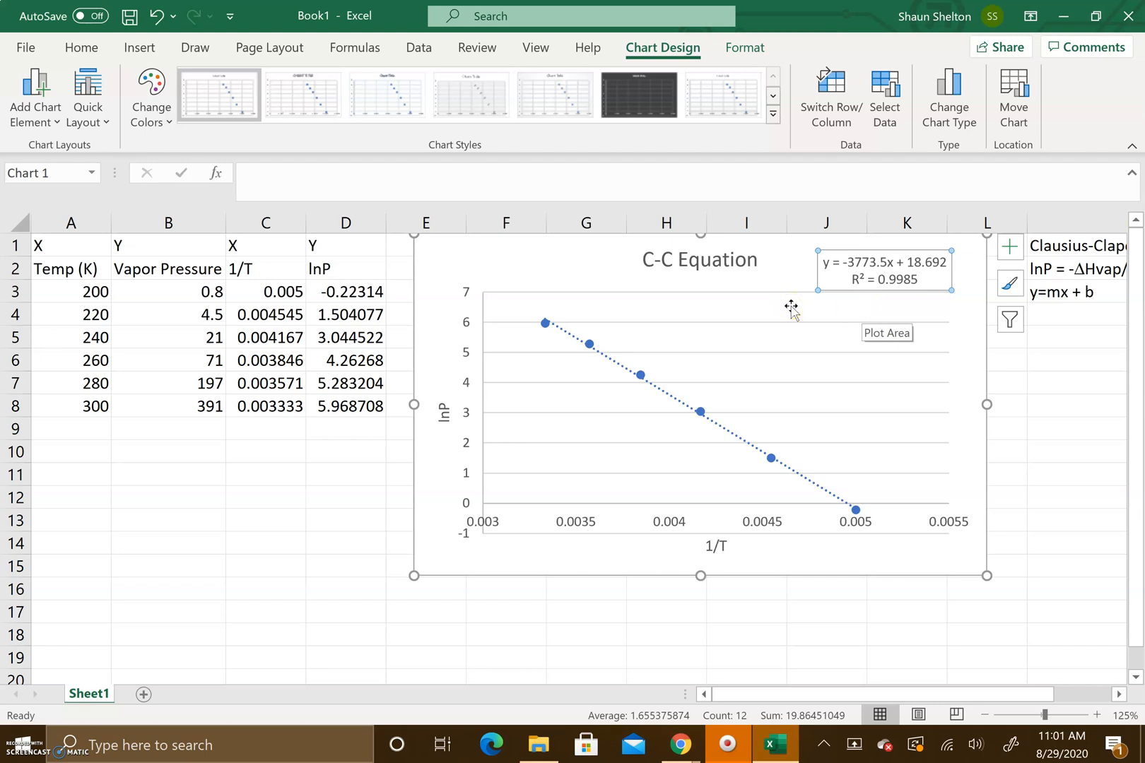
# Note slope=-Dhvap/R in M5 and Dhvap = -slope x R in M6
pyautogui.click(266, 451)
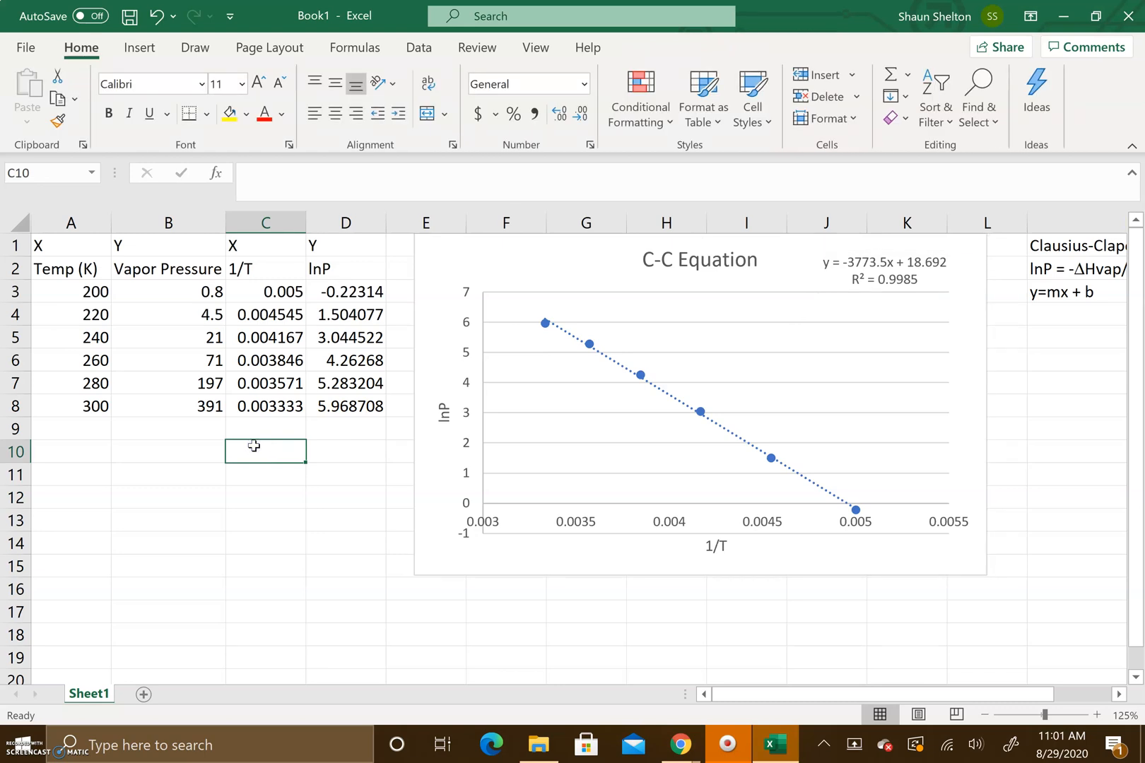
pyautogui.moveTo(1043, 359)
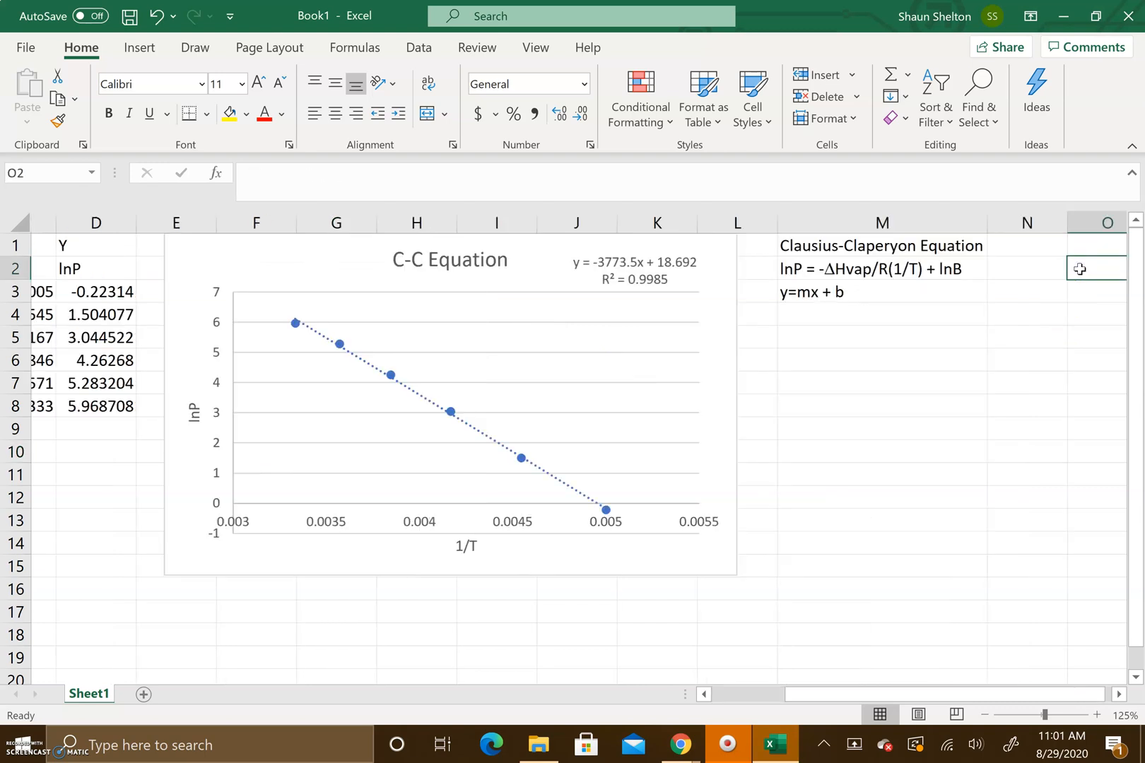
pyautogui.click(694, 268)
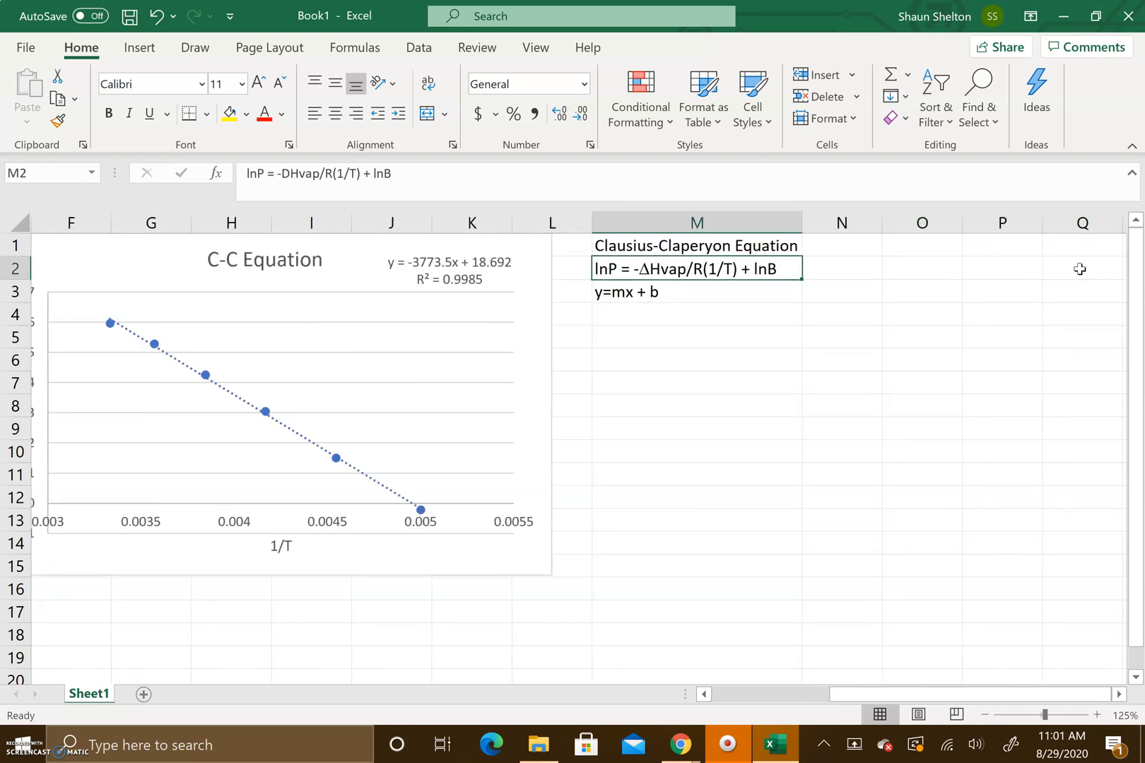
pyautogui.click(695, 336)
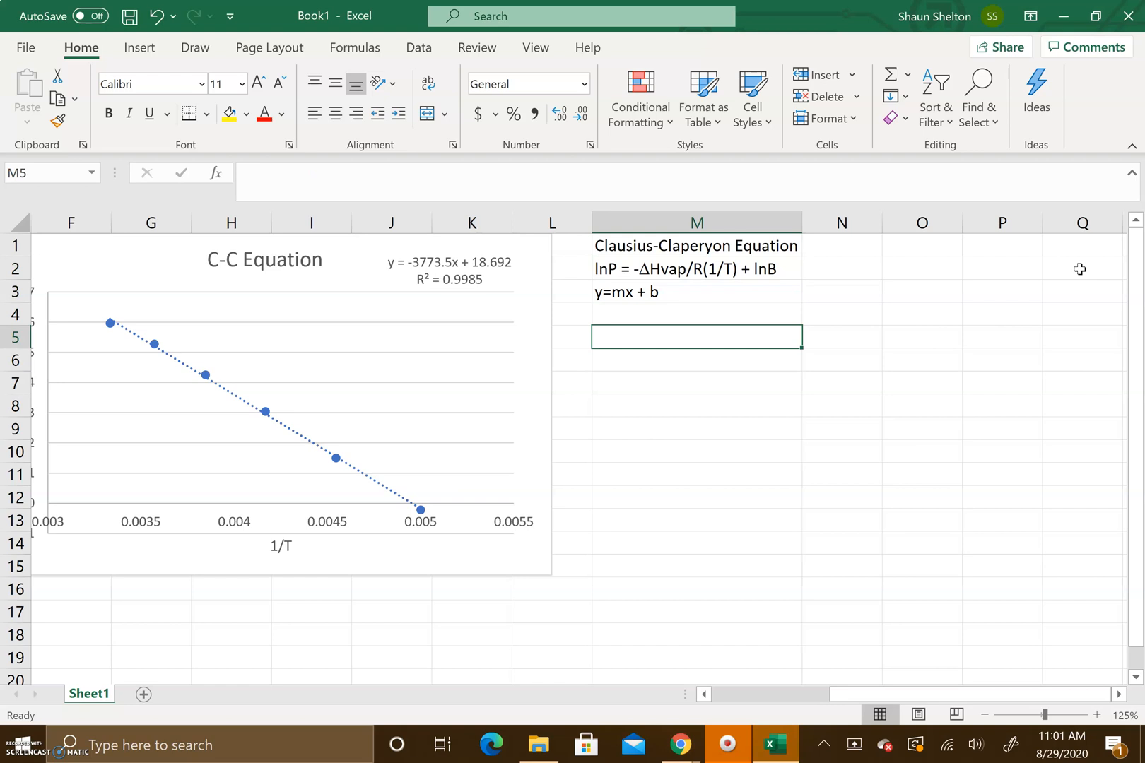
pyautogui.write('slope')
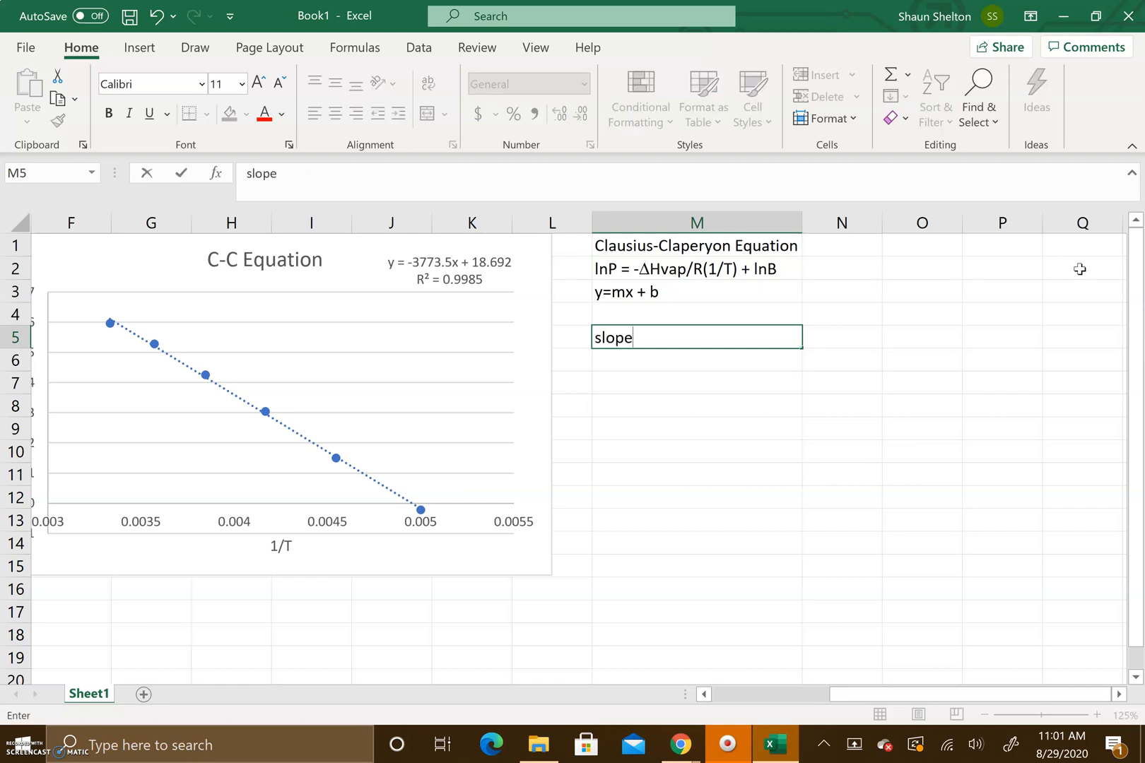
pyautogui.write('=-D')
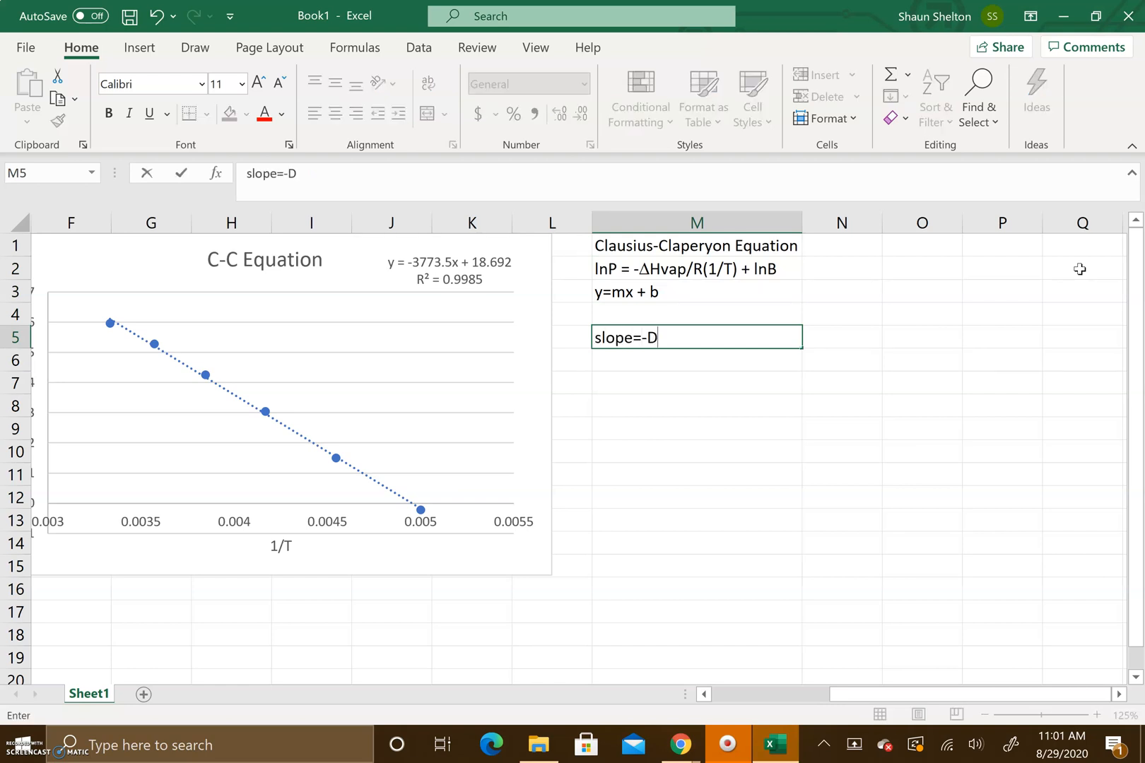
pyautogui.write('hvap/R')
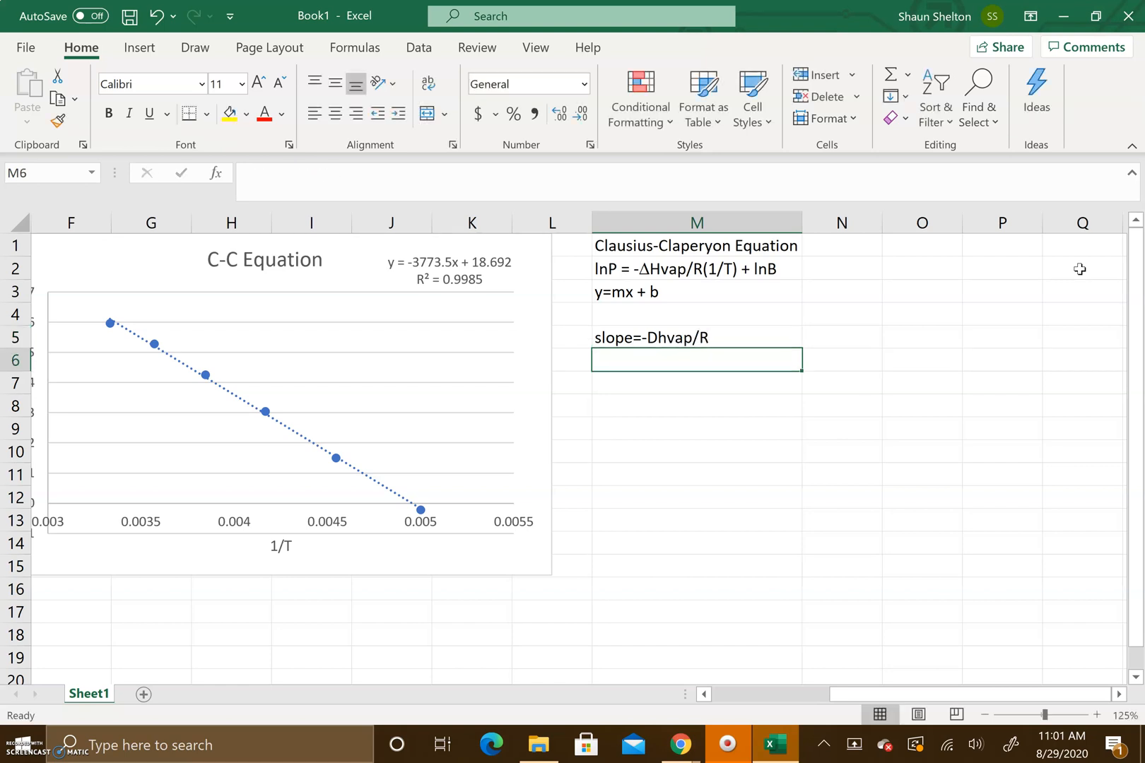
pyautogui.write('DH')
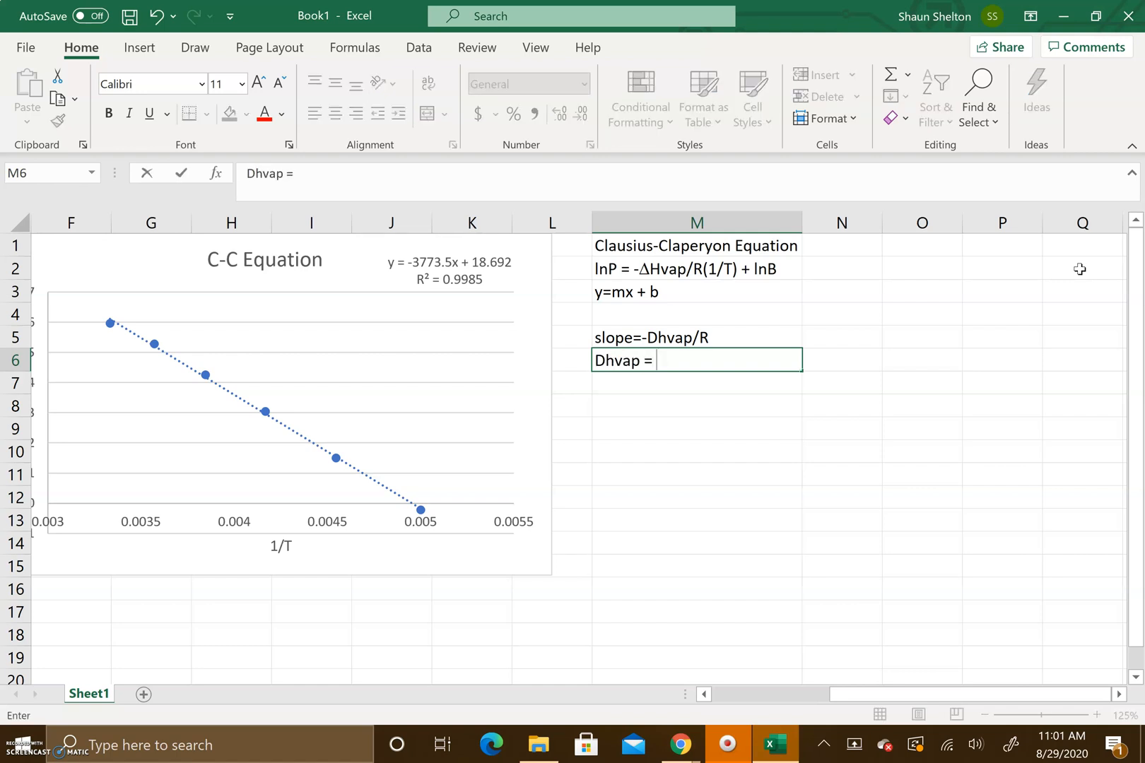
pyautogui.write('-')
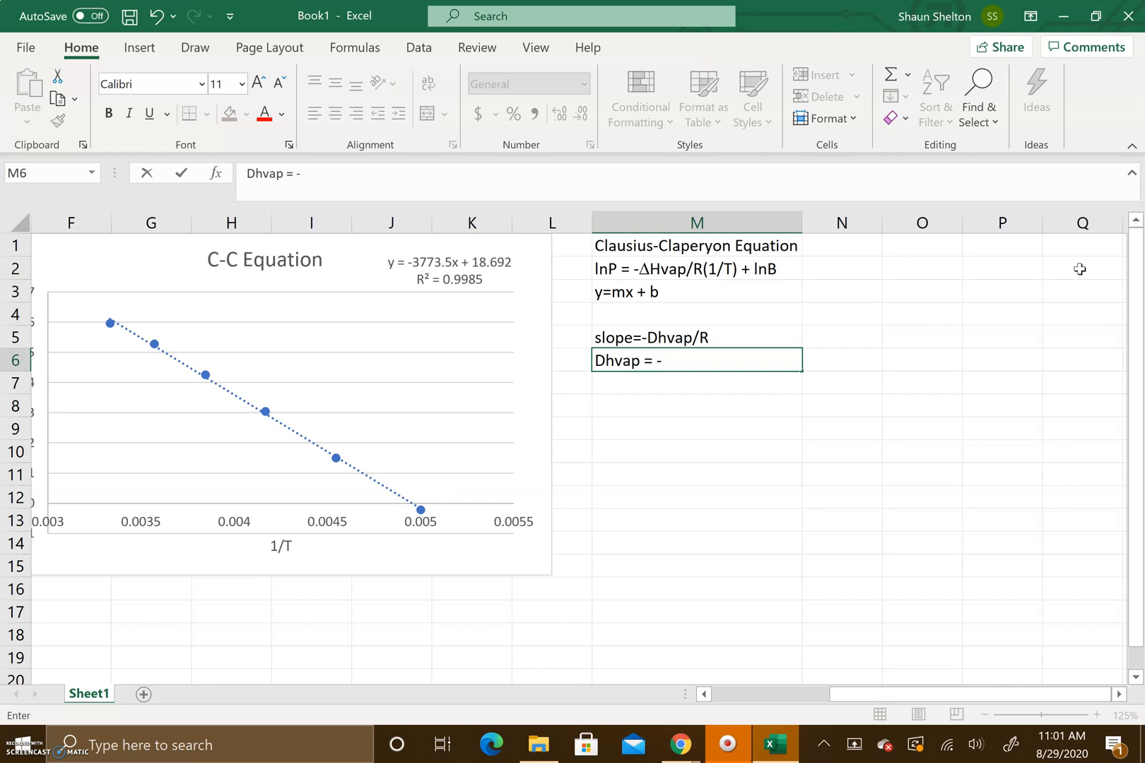
pyautogui.write('slope x R')
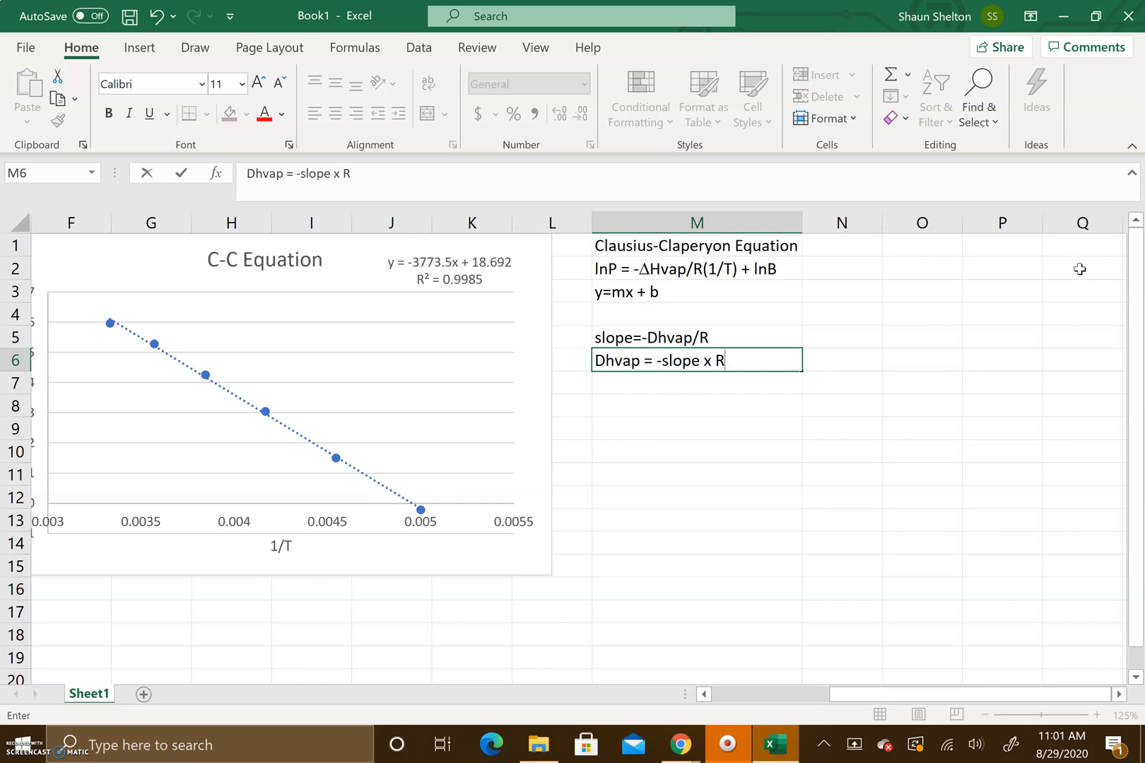
pyautogui.press('Return')
pyautogui.write('sl')
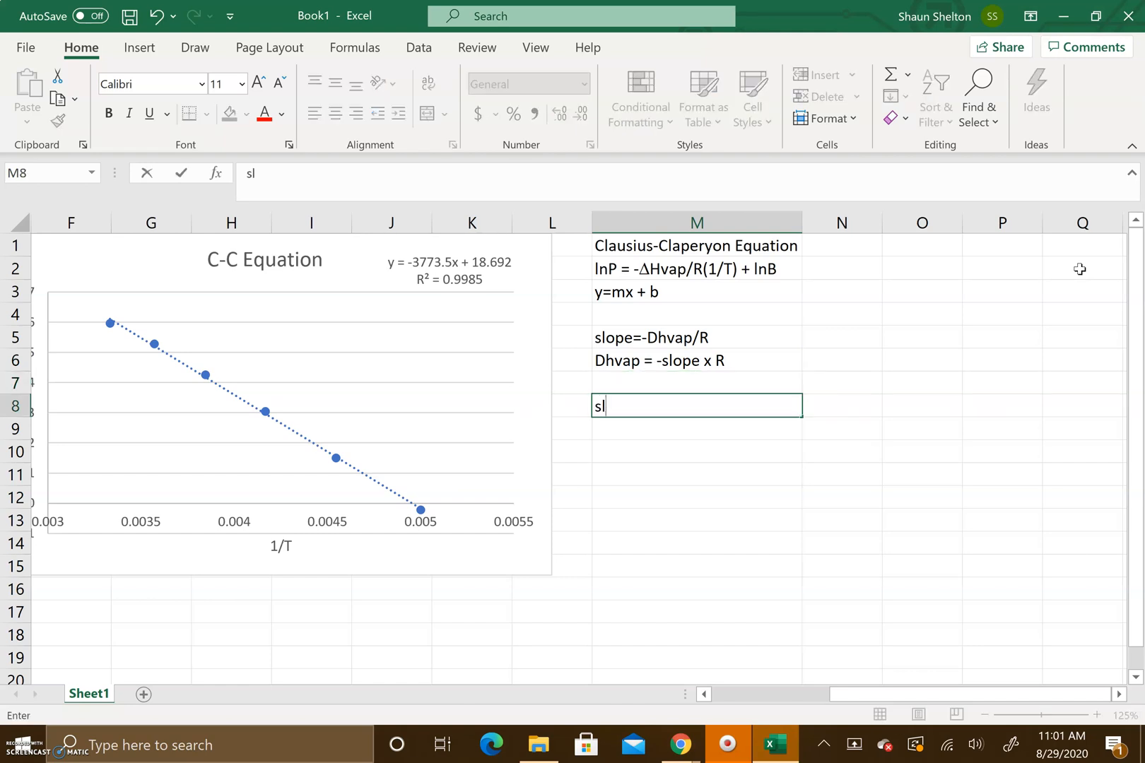
# Label slope and R in M8:N8 with values -3773.5 and 8.314 below
pyautogui.press('enter')
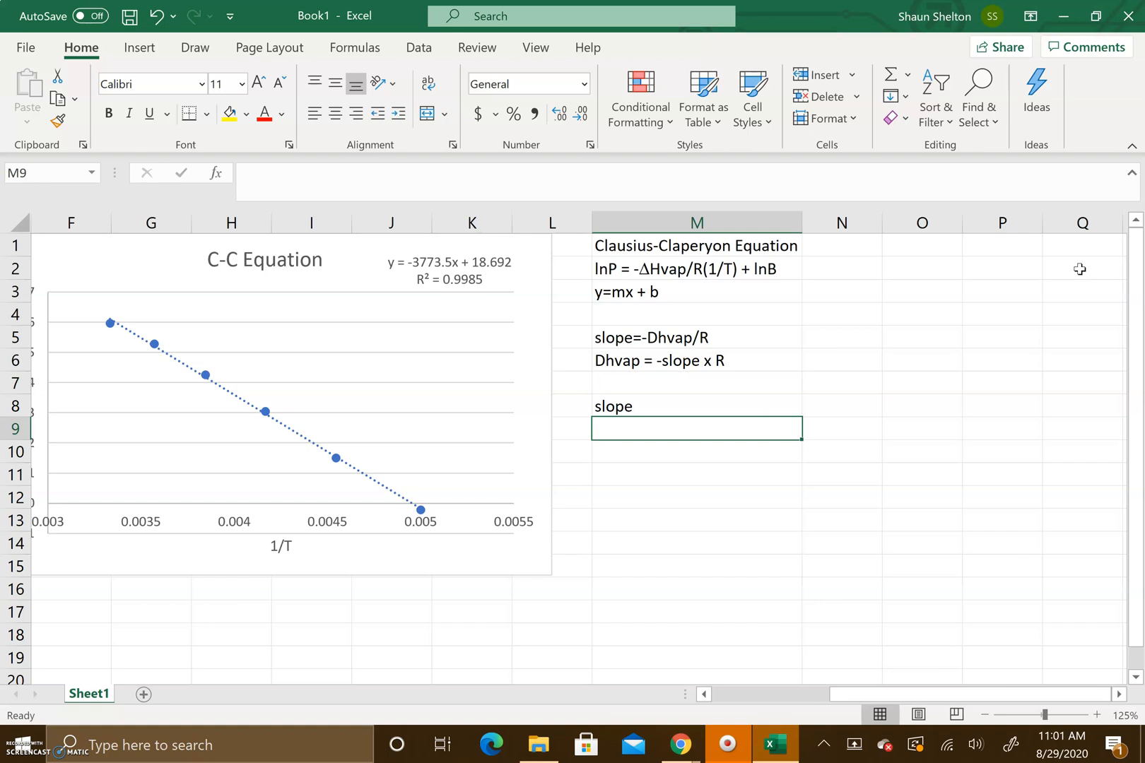
pyautogui.write('-3773.5')
pyautogui.click(842, 406)
pyautogui.write('R')
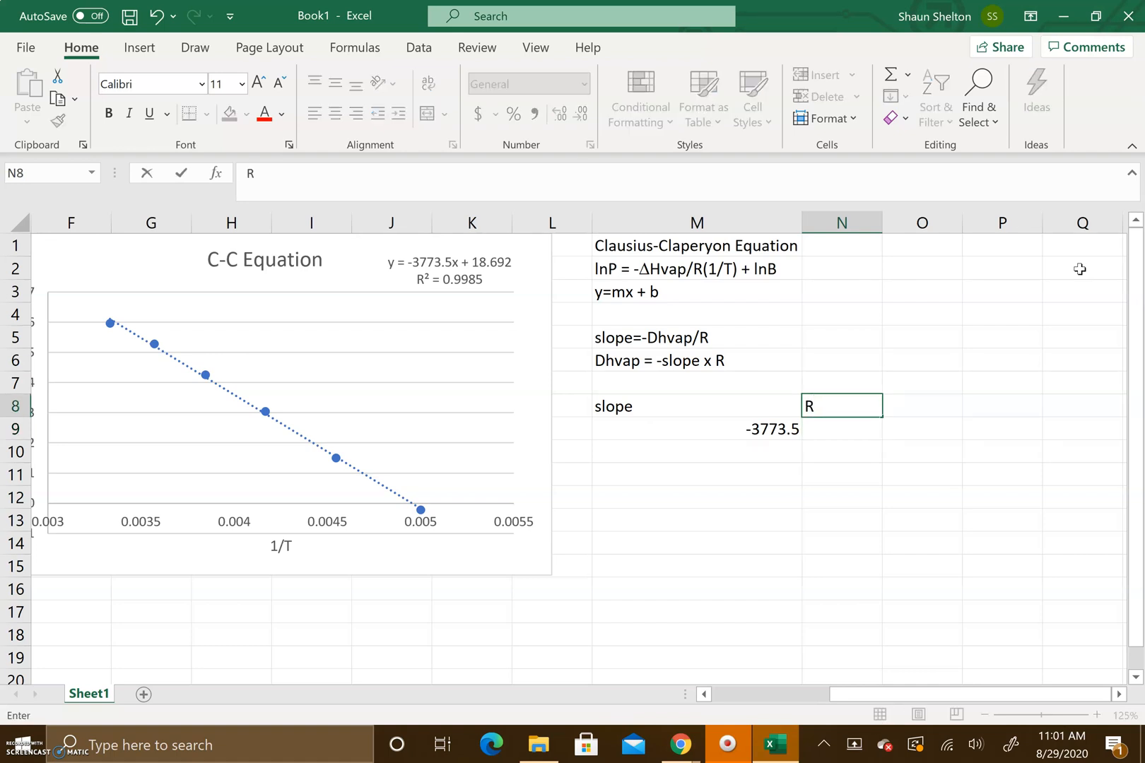
pyautogui.press('Return')
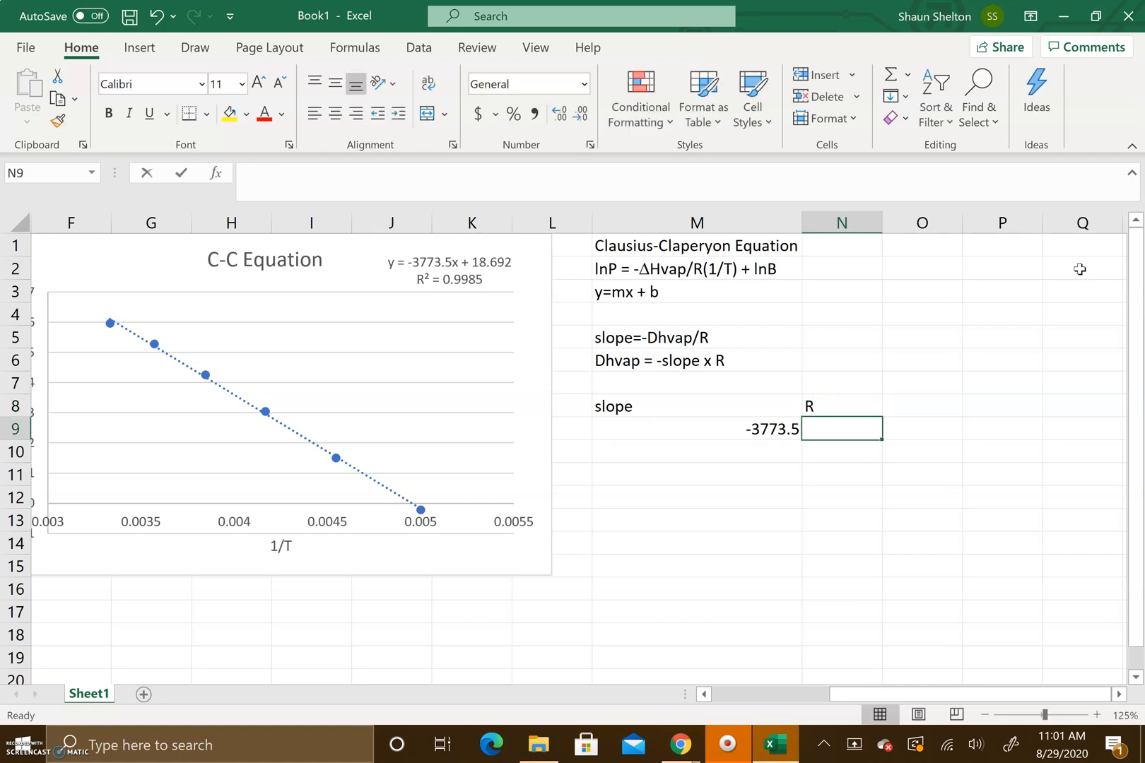
pyautogui.write('8.314')
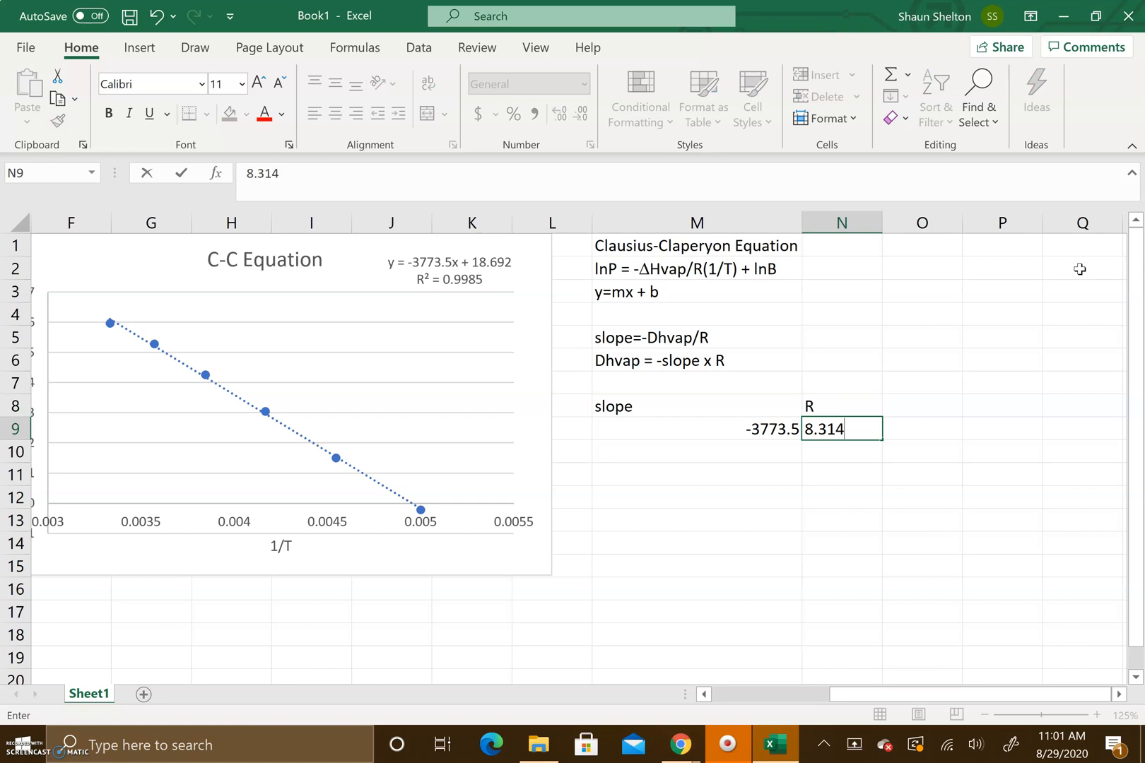
pyautogui.press('Return')
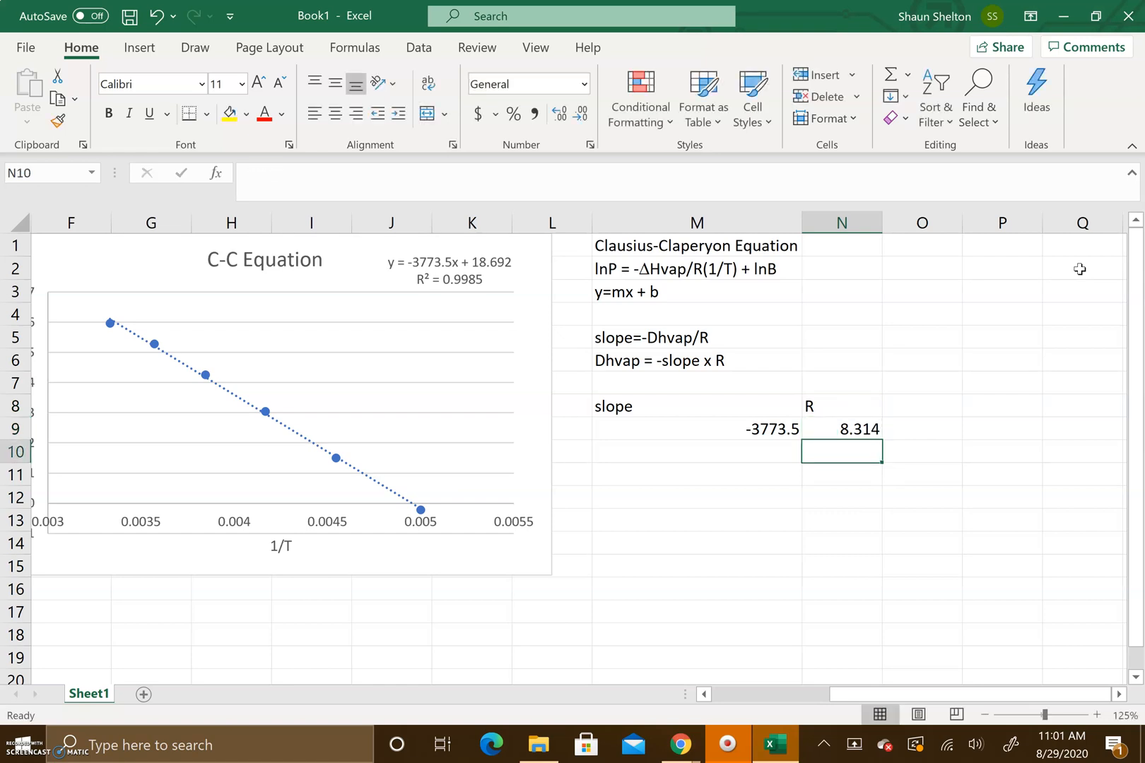
pyautogui.click(921, 428)
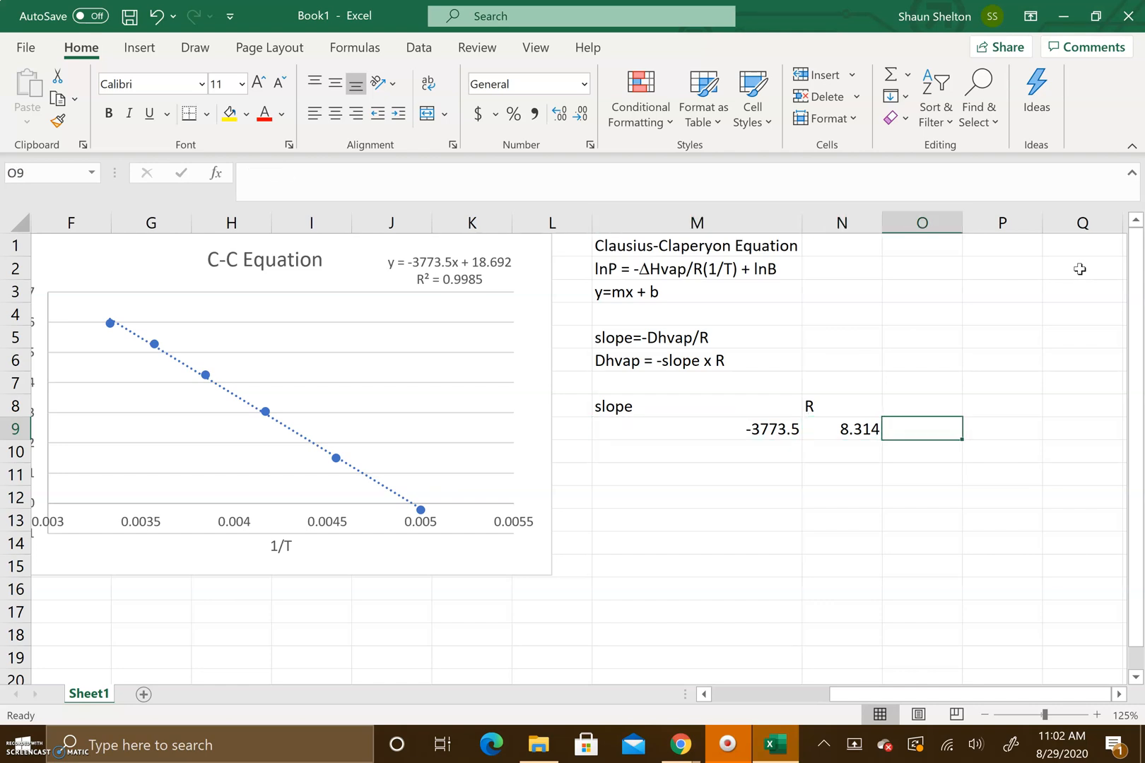
# Correct the label in M10 to read DHvap
pyautogui.click(551, 451)
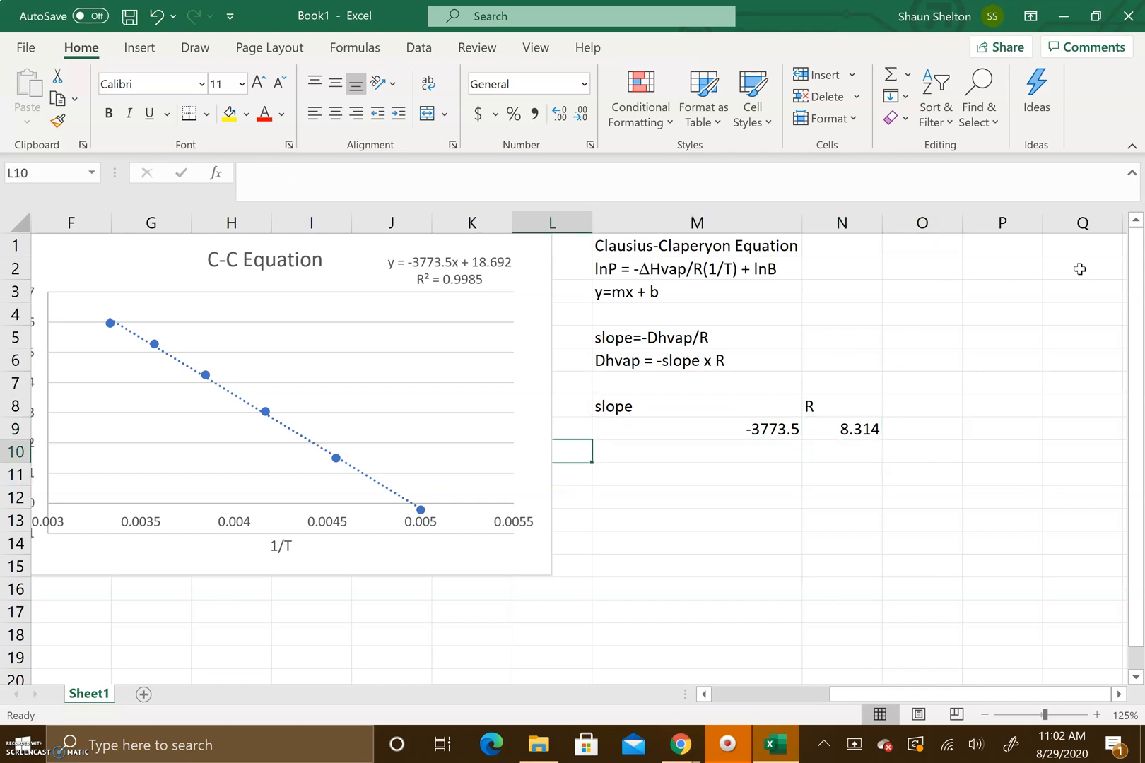
pyautogui.write('Dhvap')
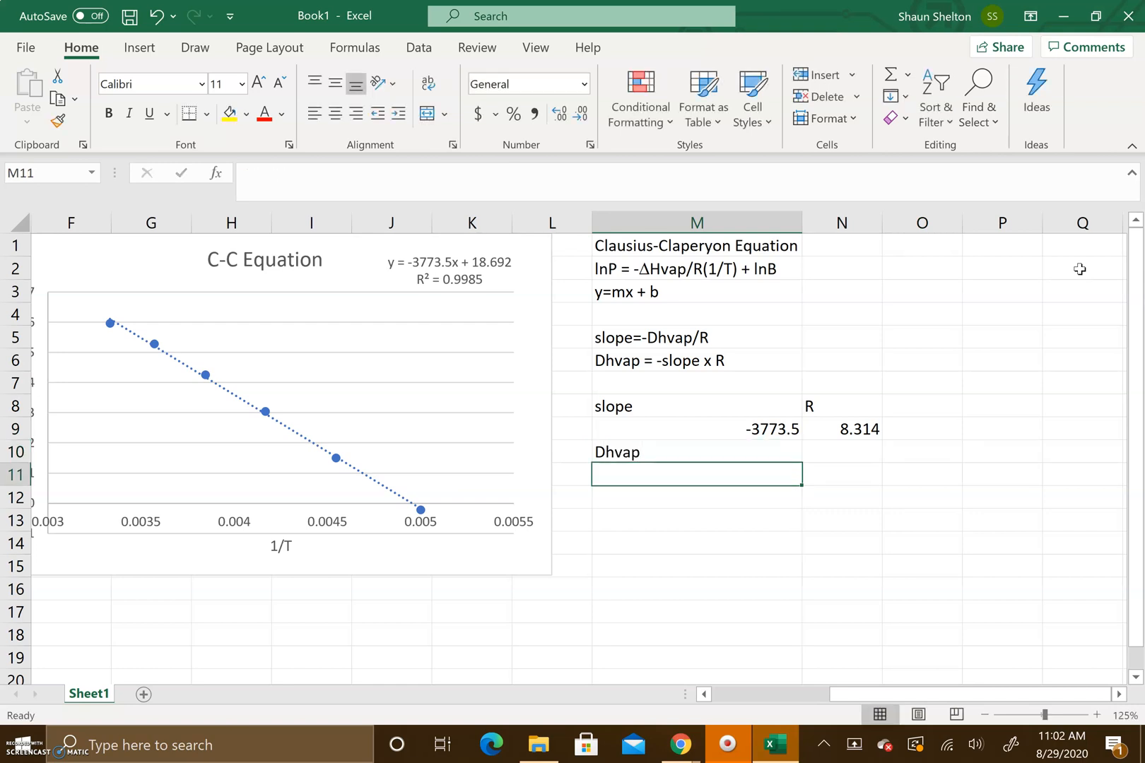
pyautogui.click(694, 451)
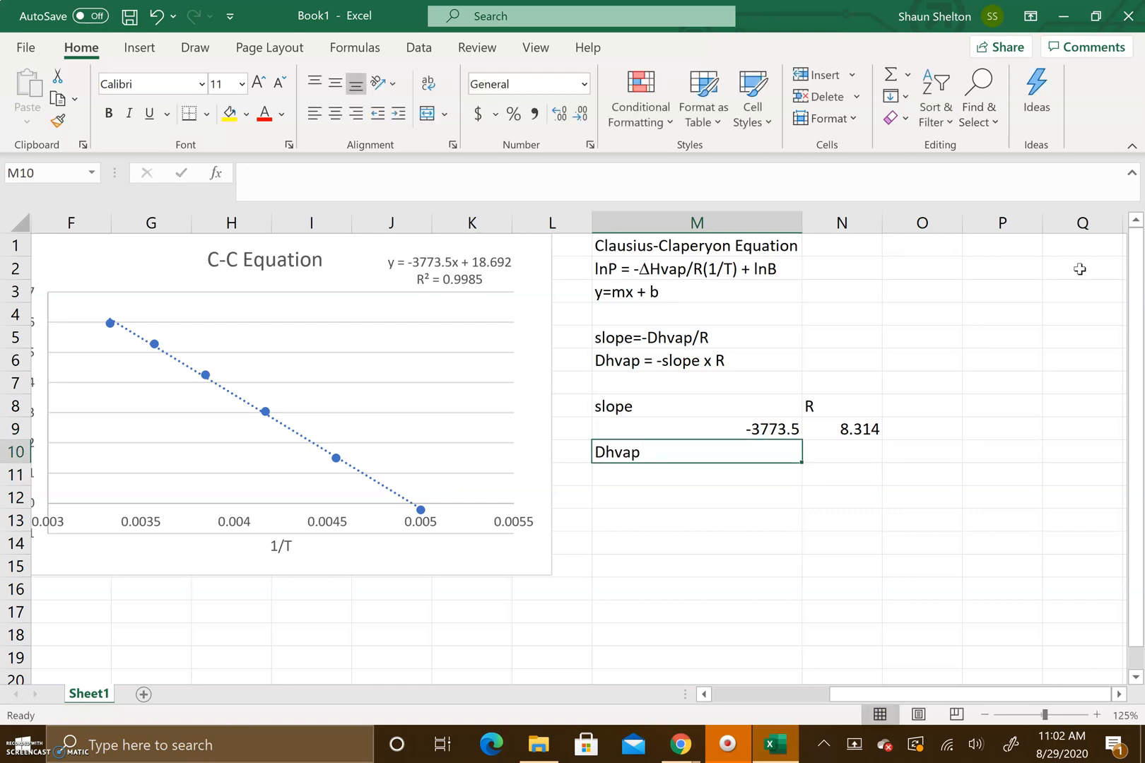
pyautogui.click(263, 173)
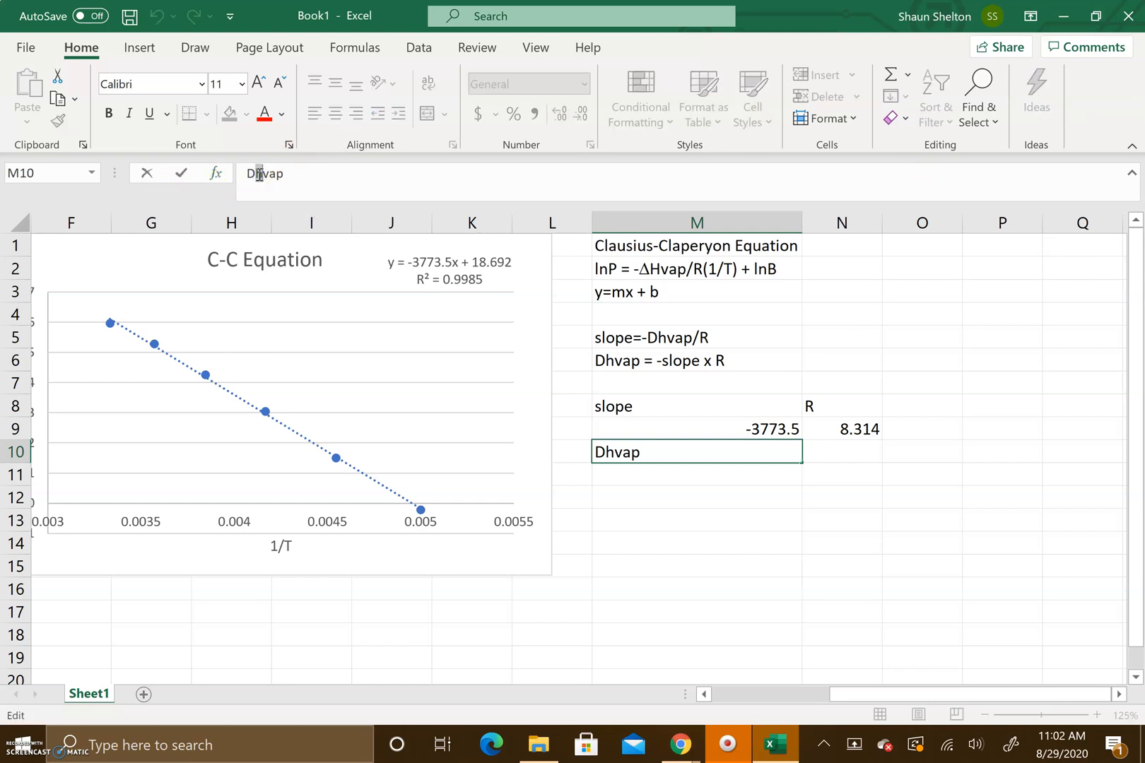
pyautogui.press('Return')
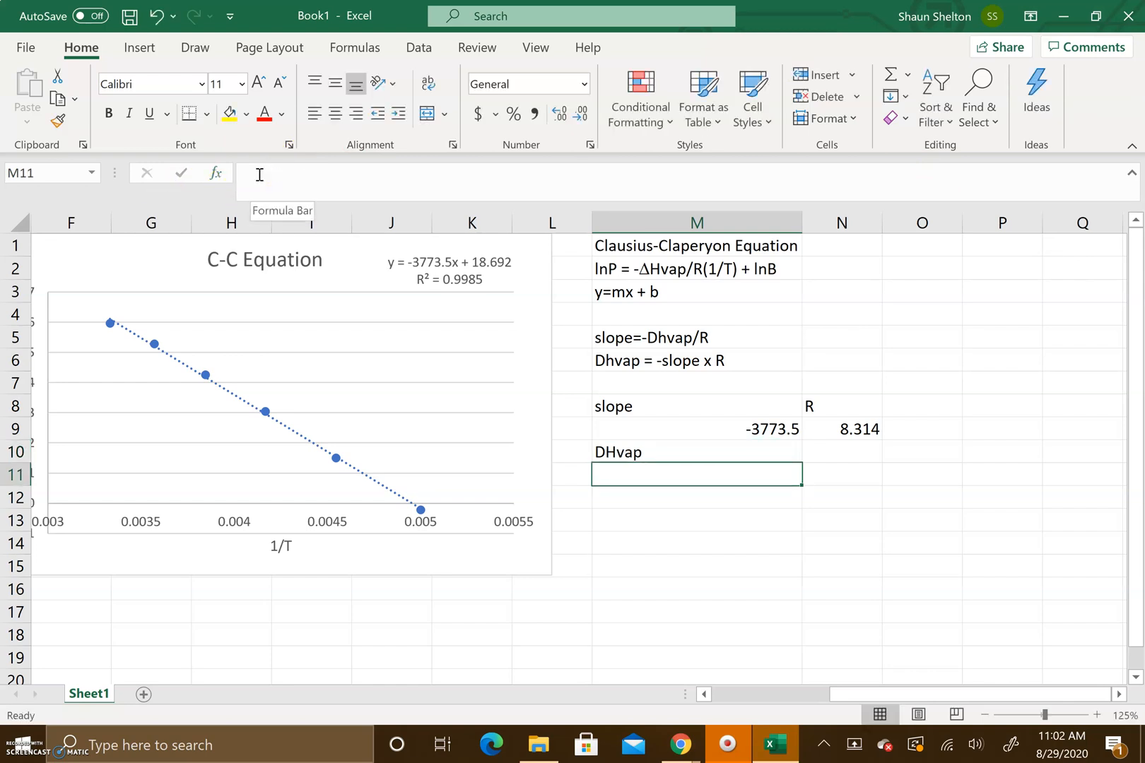
# Enter =-M9*N9 in M11 to compute DHvap as the negative slope times R
pyautogui.write('=')
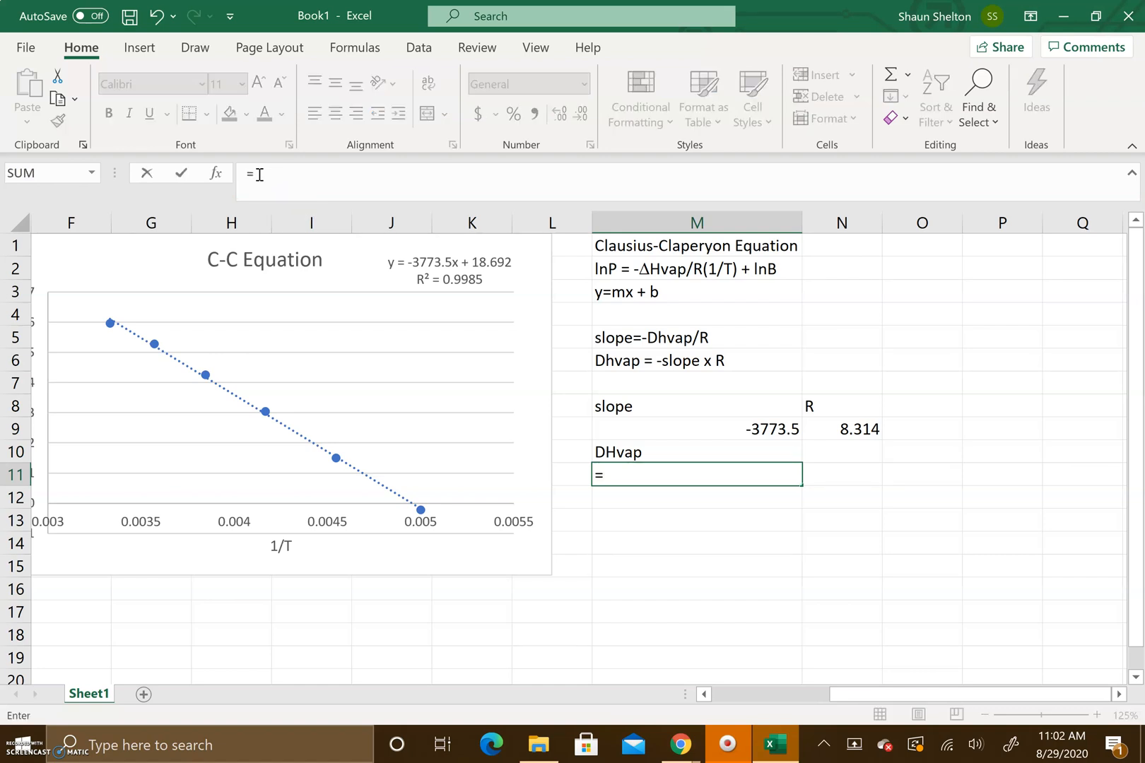
pyautogui.moveTo(444, 107)
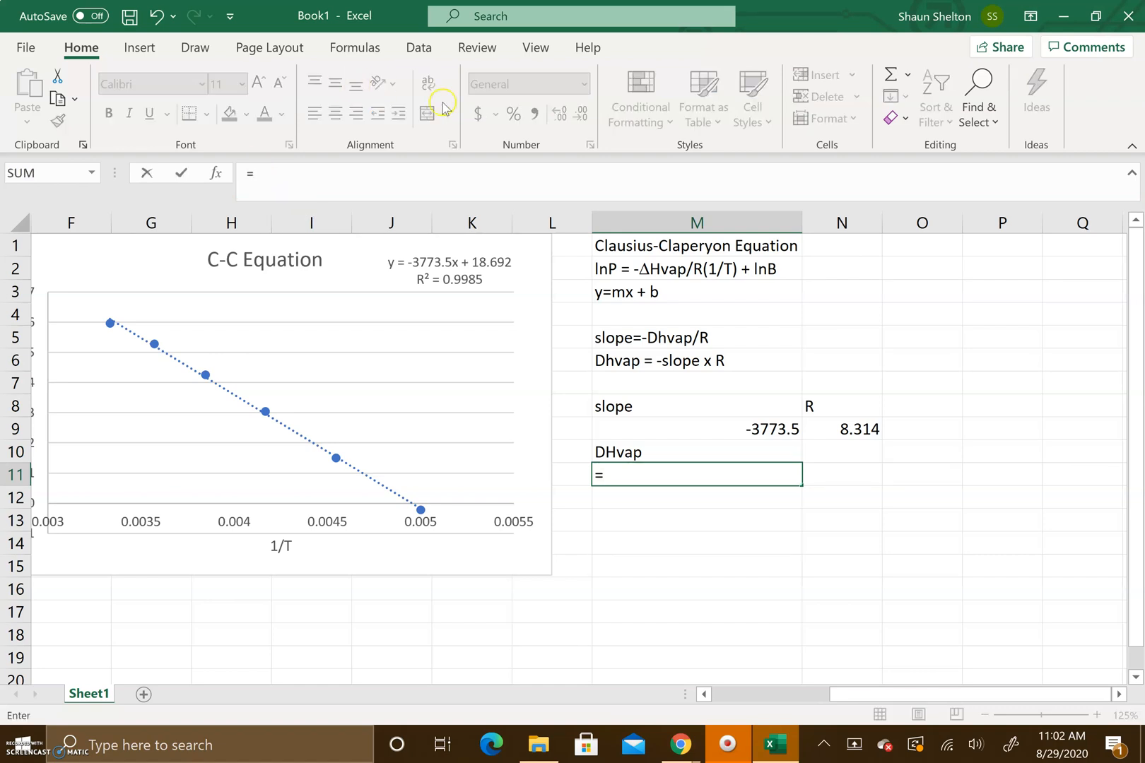
pyautogui.click(697, 360)
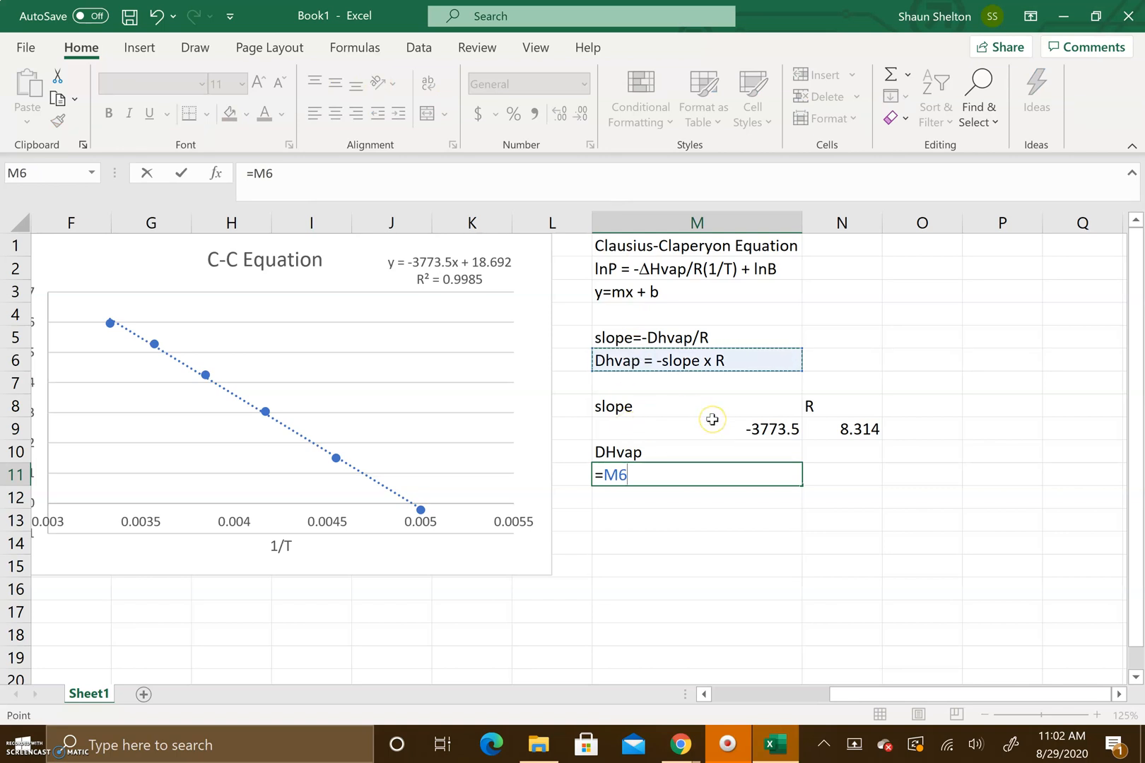
pyautogui.press('Backspace')
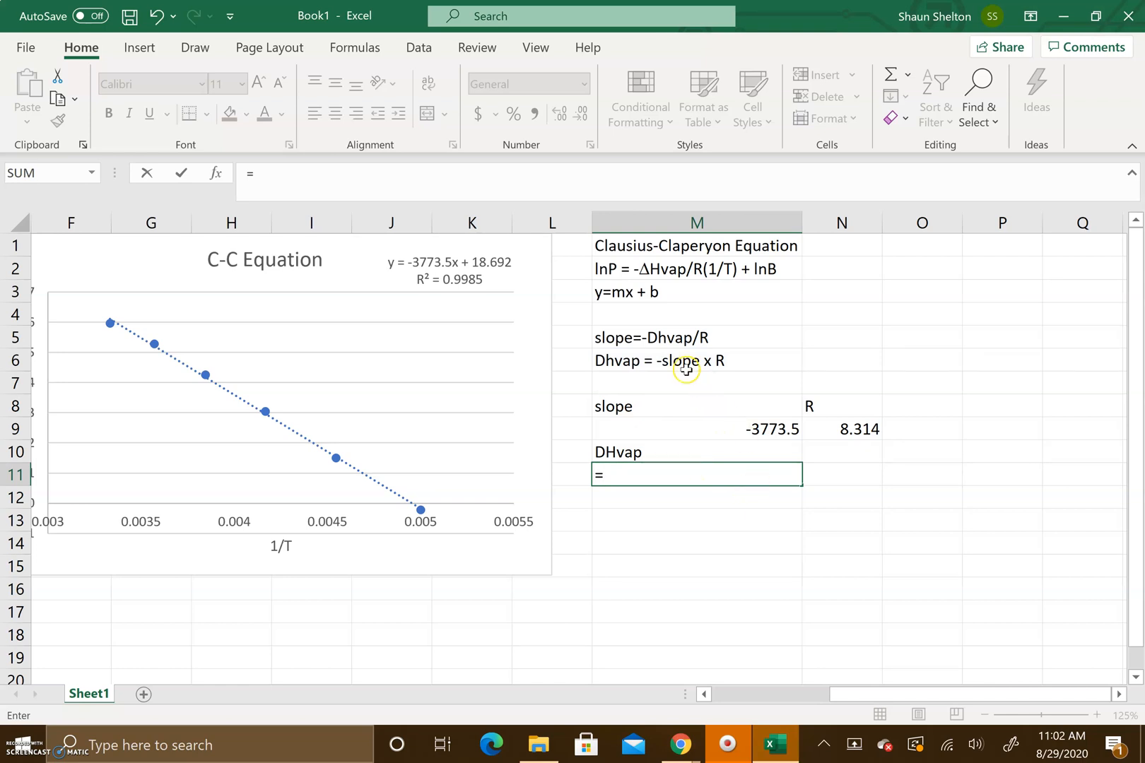
pyautogui.write('-M9')
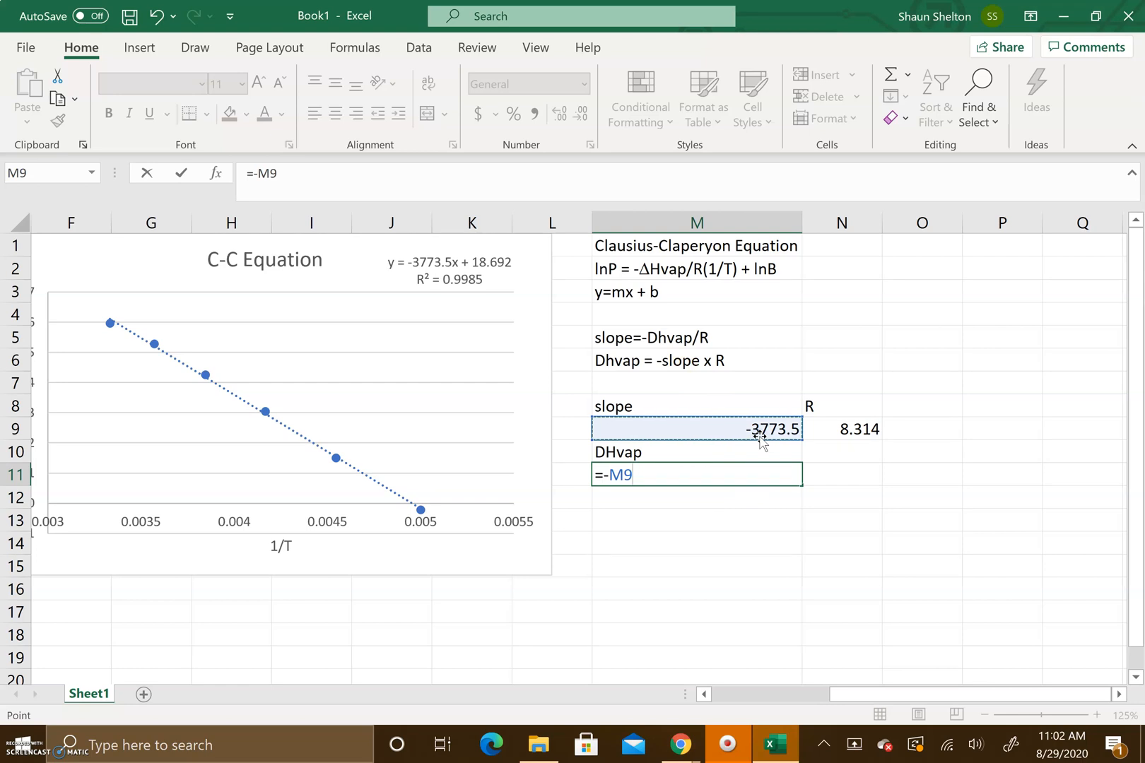
pyautogui.click(841, 428)
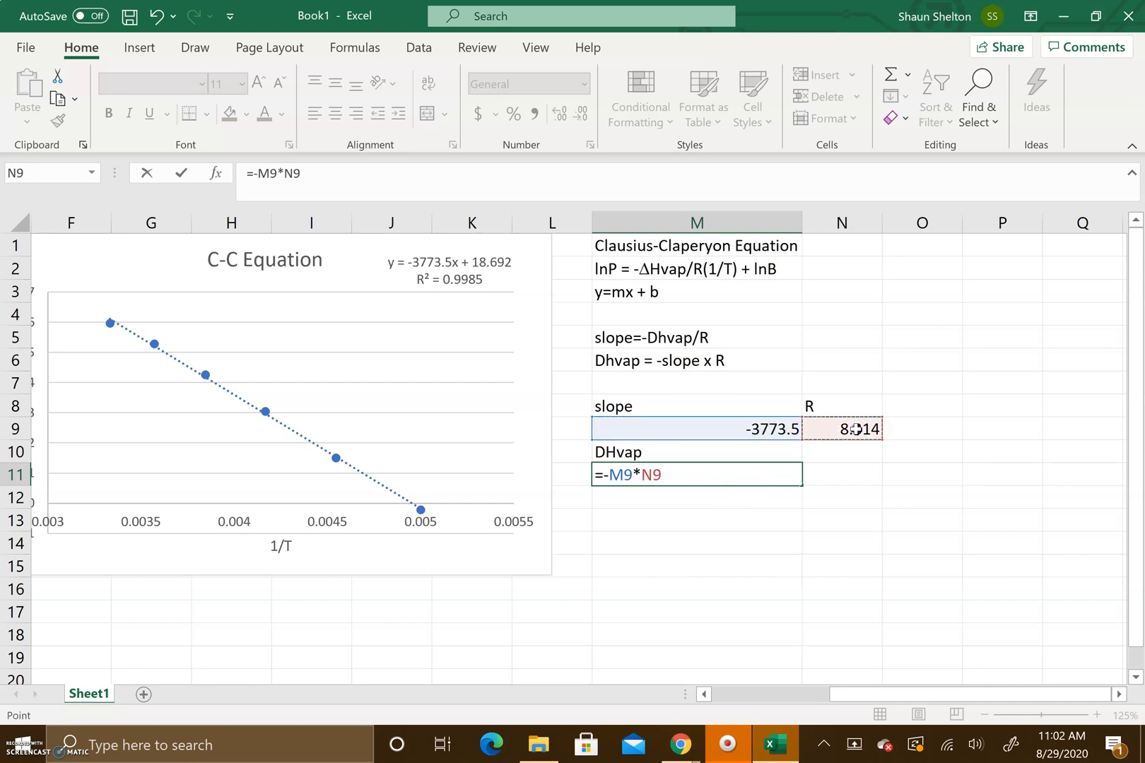
pyautogui.moveTo(636, 474)
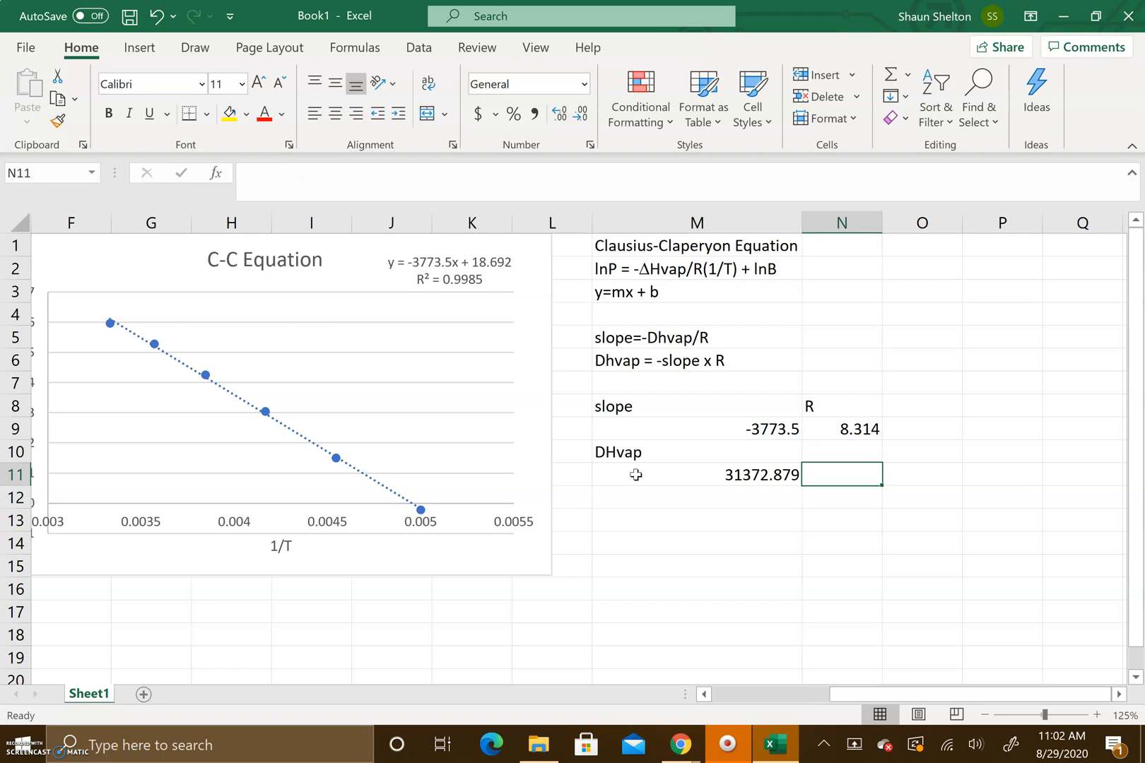
# Label the DHvap result J/mol in N11 and add a kJ/mol label in N12
pyautogui.write('J/mol')
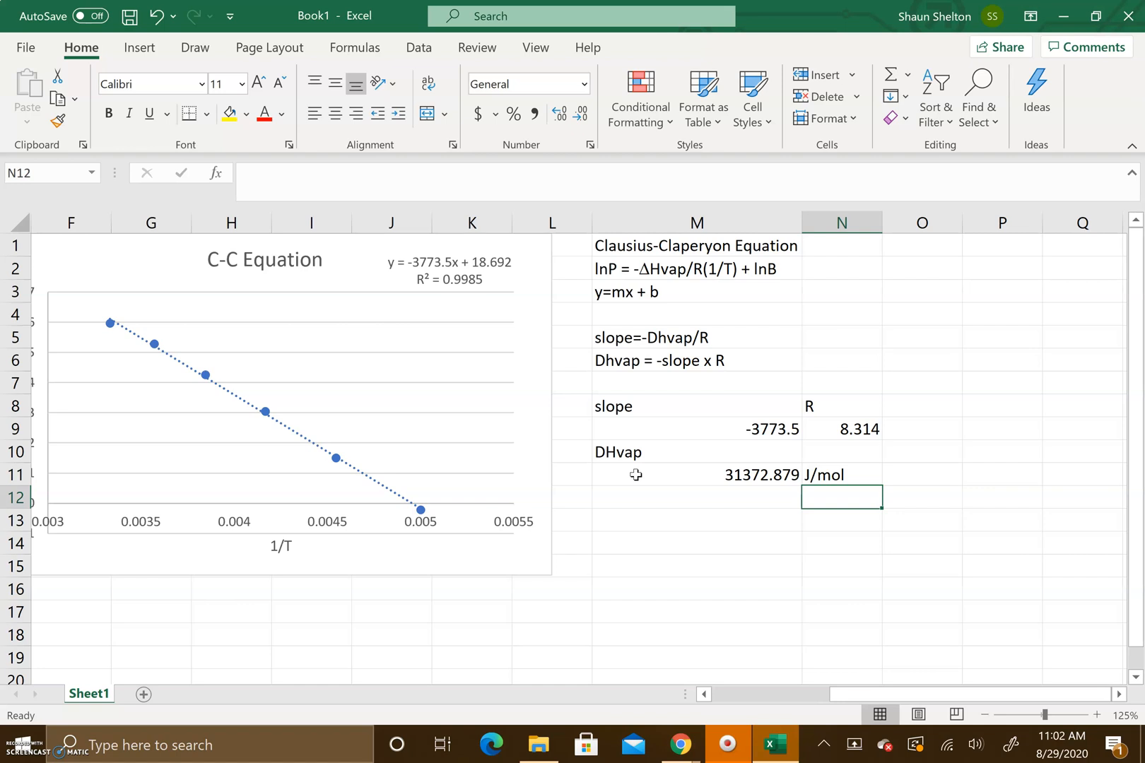
pyautogui.write('kJ/')
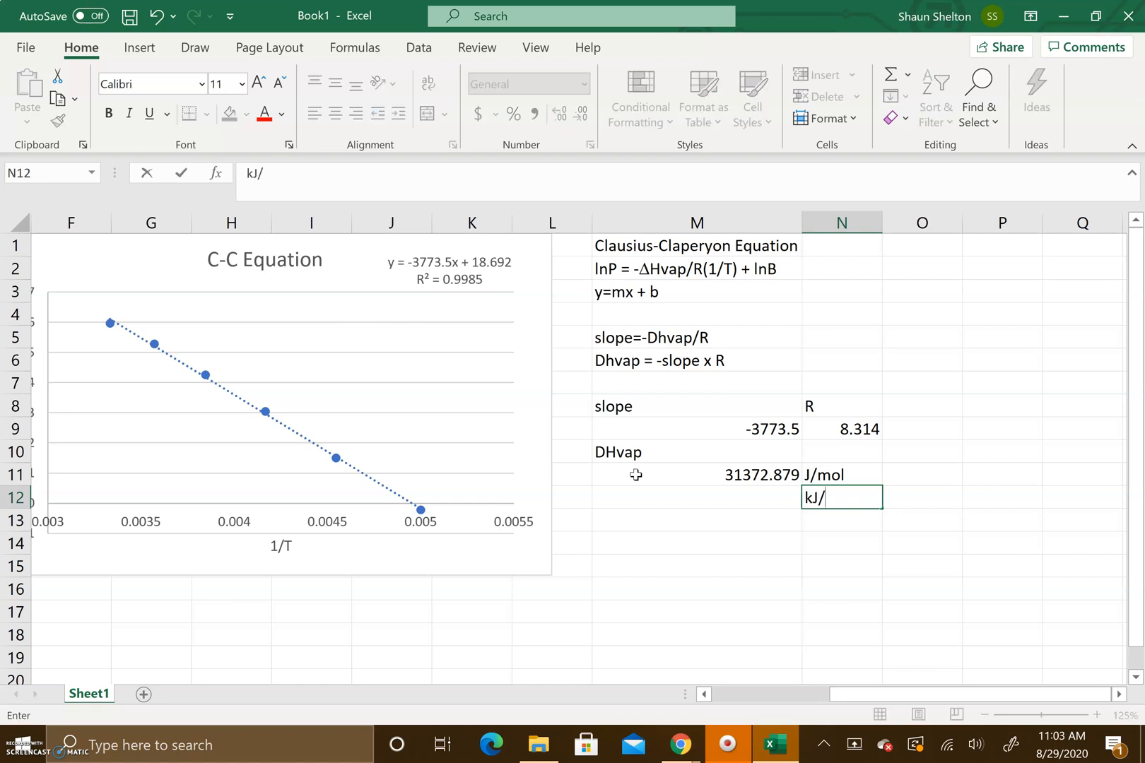
pyautogui.press('Return')
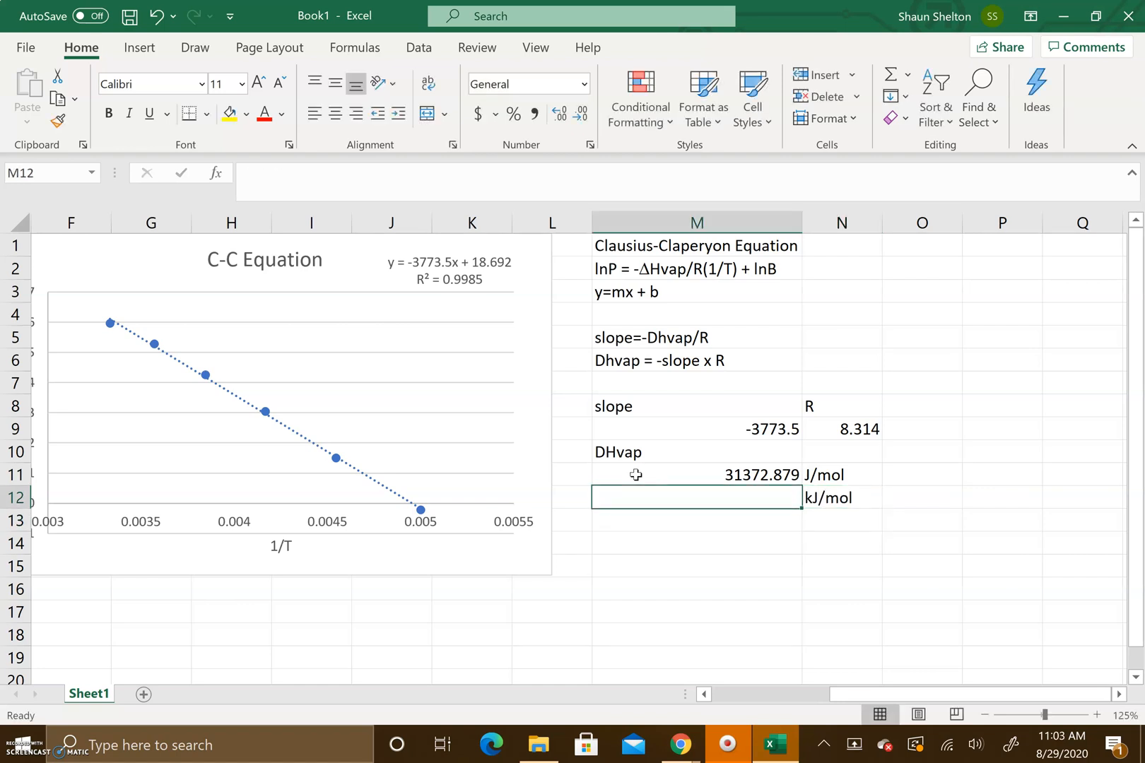
# Compute the kJ/mol value in M12 as =M11/1000, giving 31.372879
pyautogui.write('=M11')
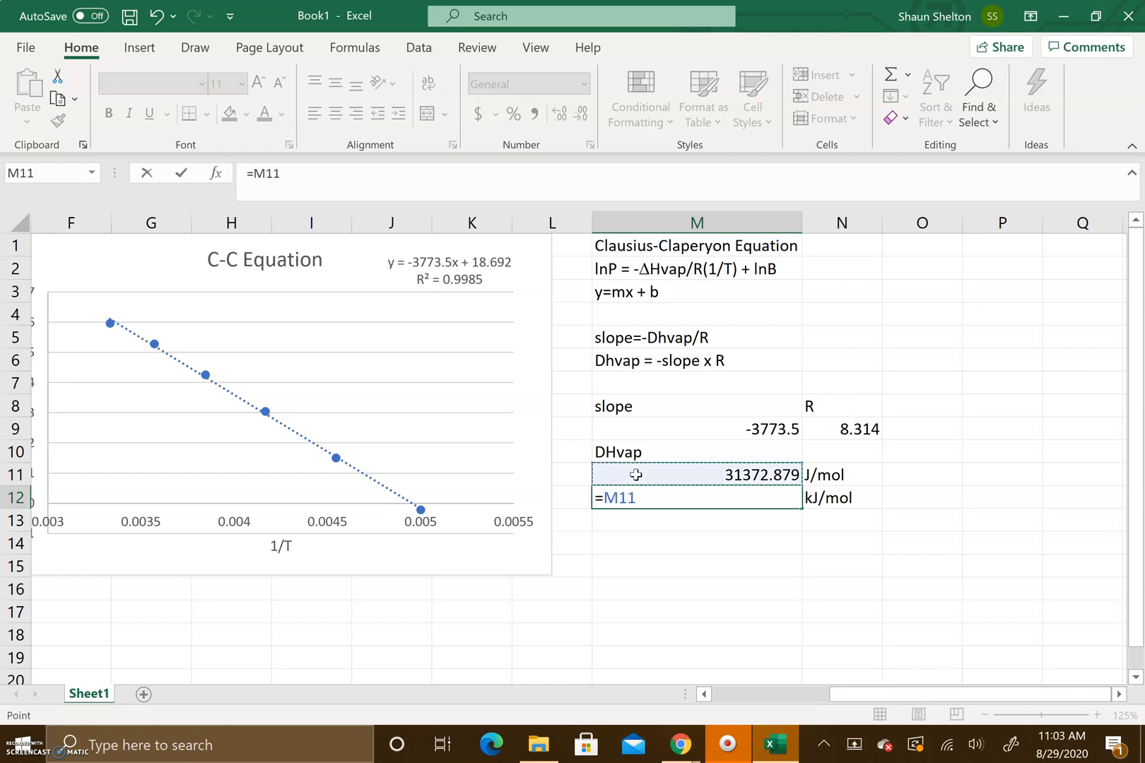
pyautogui.write('/1000')
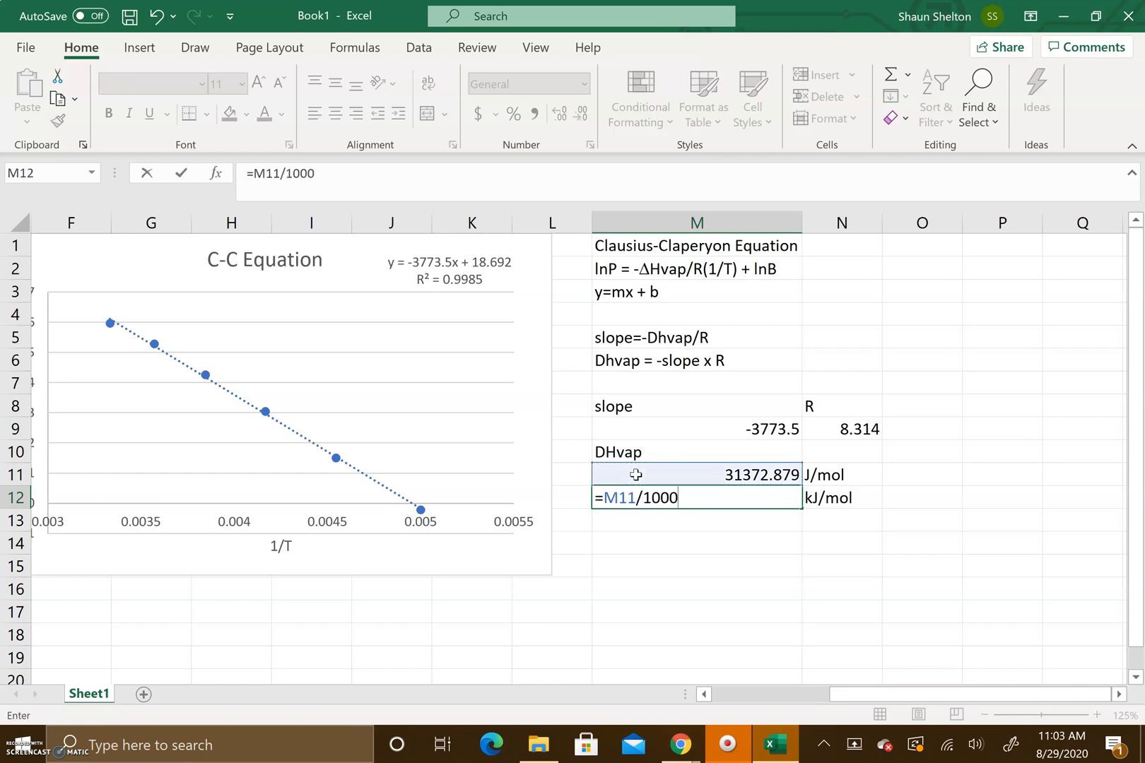
pyautogui.press('Return')
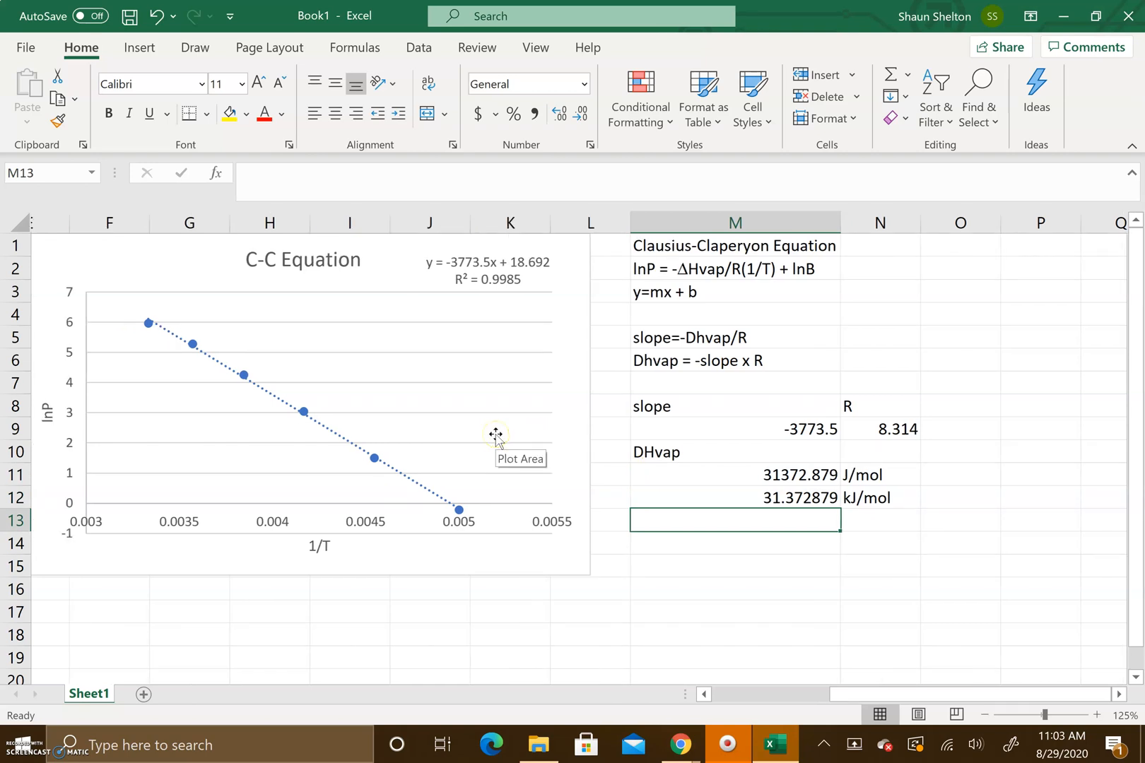
# Rewrite the slope=-Dhvap/R note as ΔHvap with a capital H and Symbol-font delta
pyautogui.hscroll(-3)
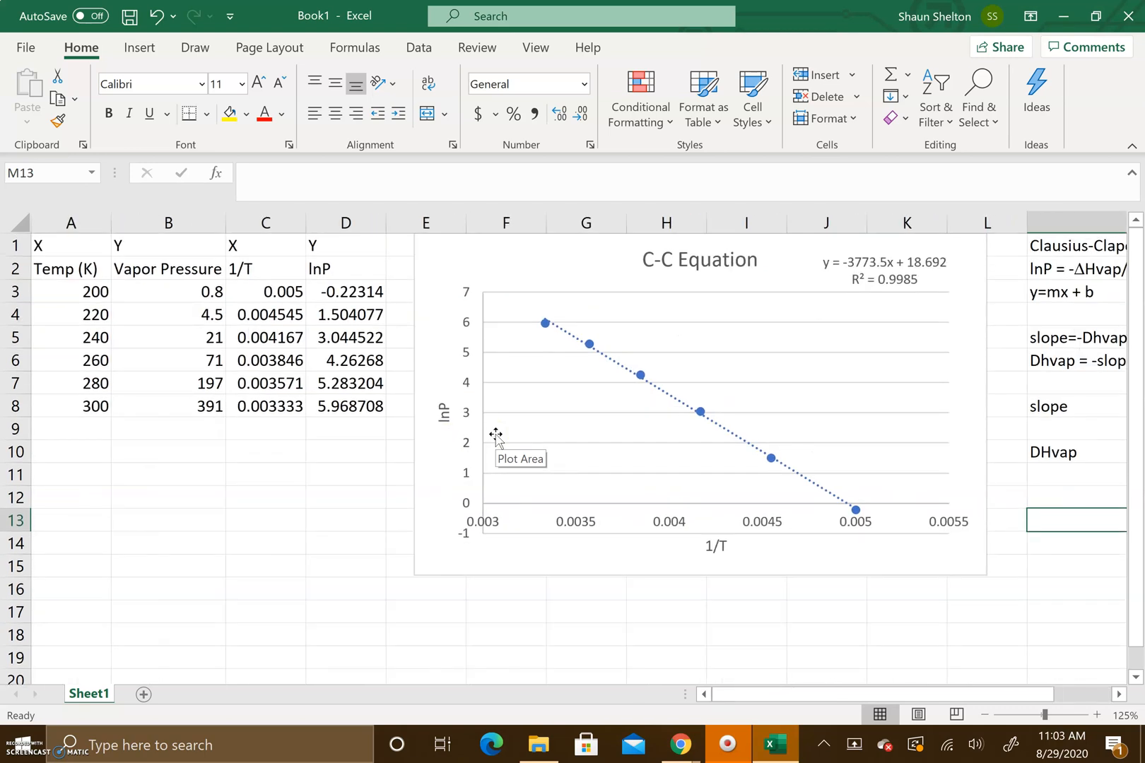
pyautogui.hscroll(3)
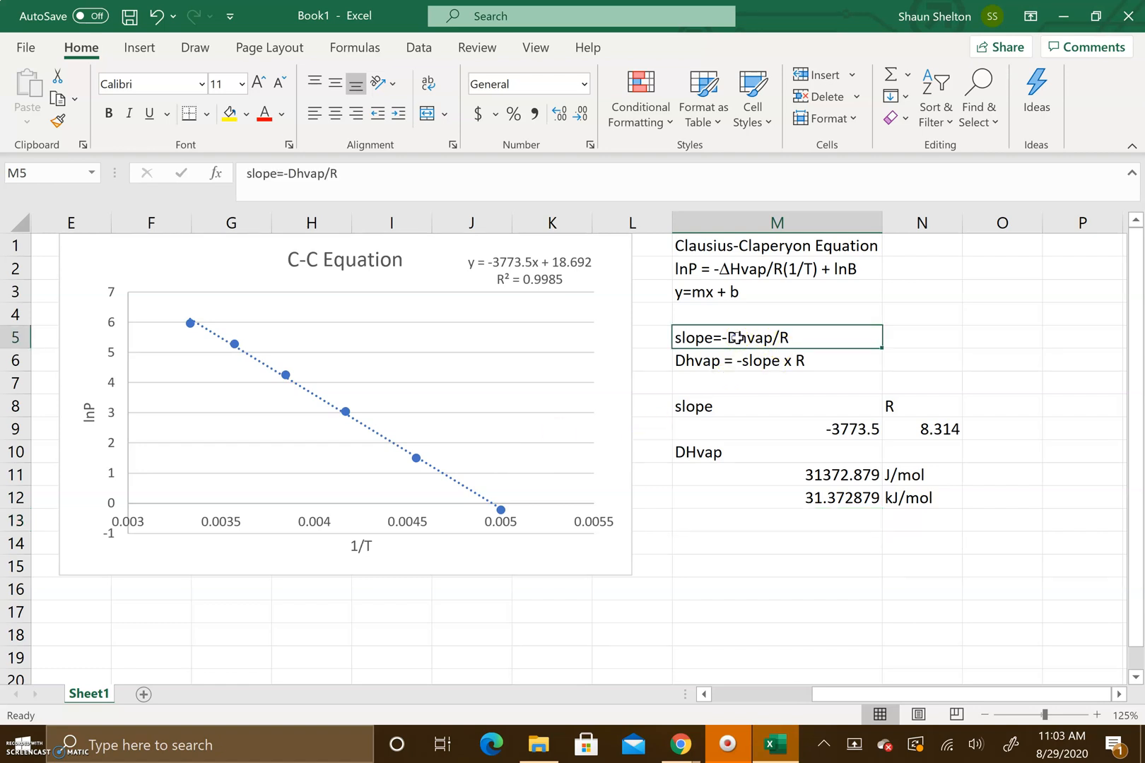
pyautogui.moveTo(300, 174)
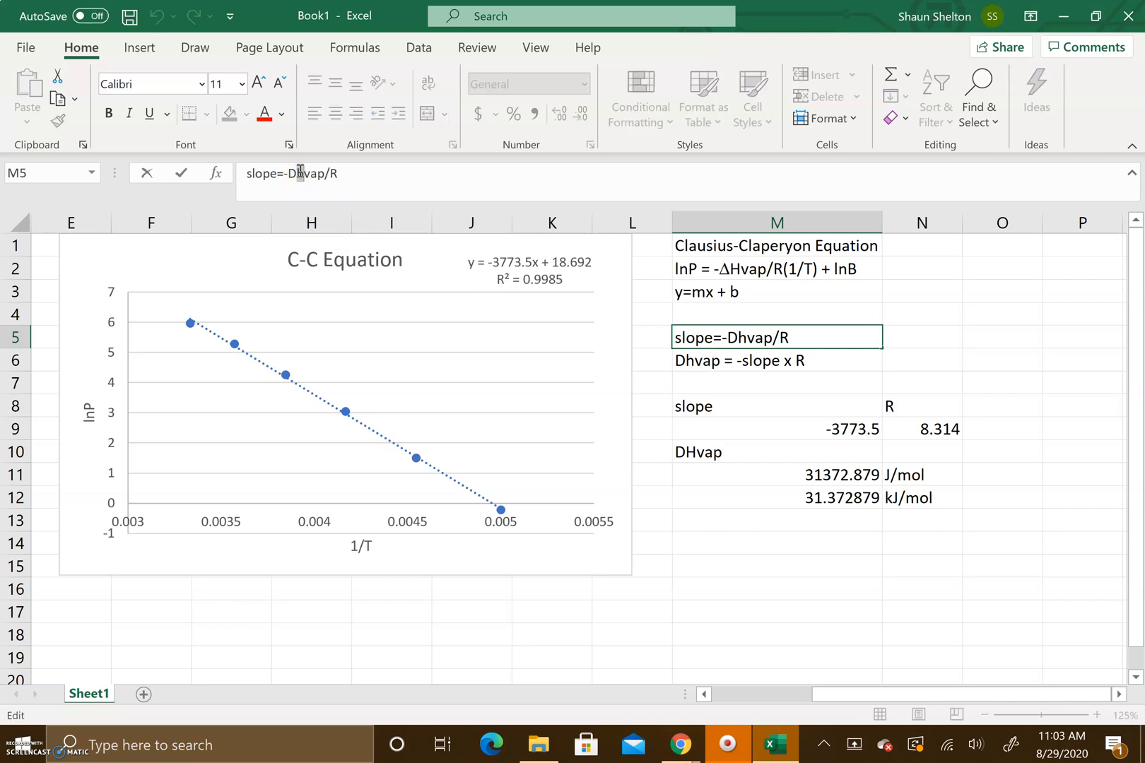
pyautogui.write('H')
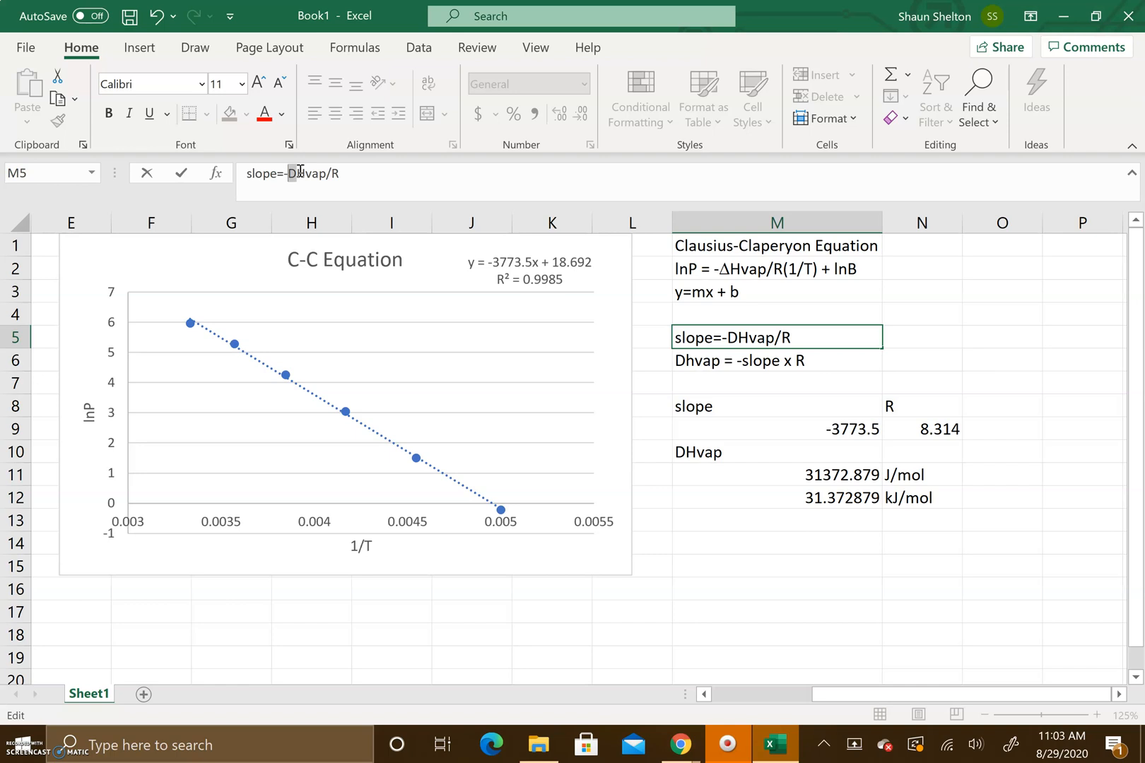
pyautogui.moveTo(260, 150)
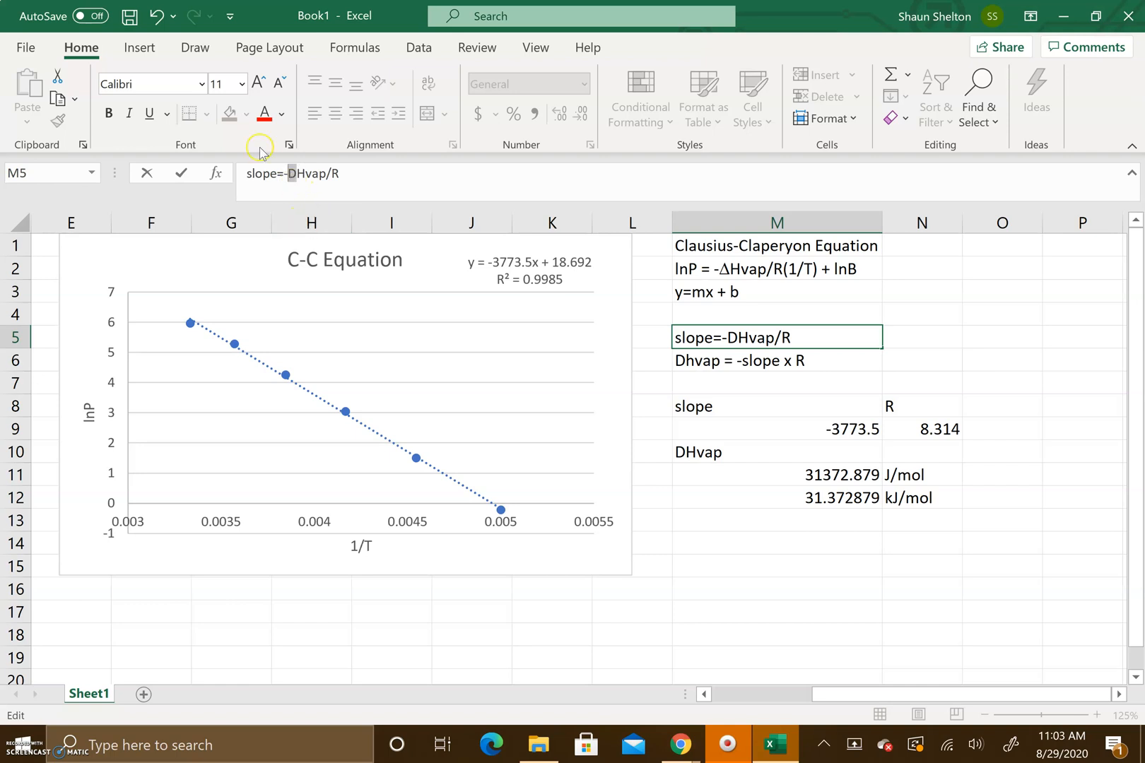
pyautogui.click(200, 84)
pyautogui.write('Symbol')
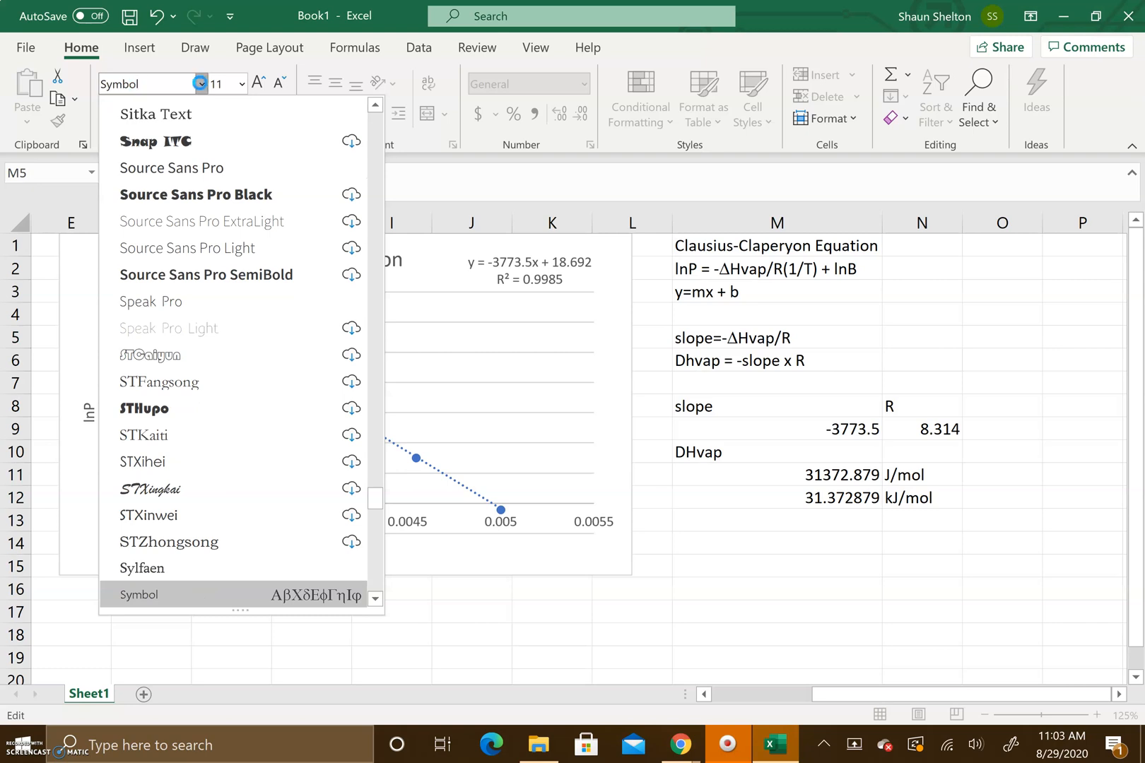
pyautogui.click(776, 360)
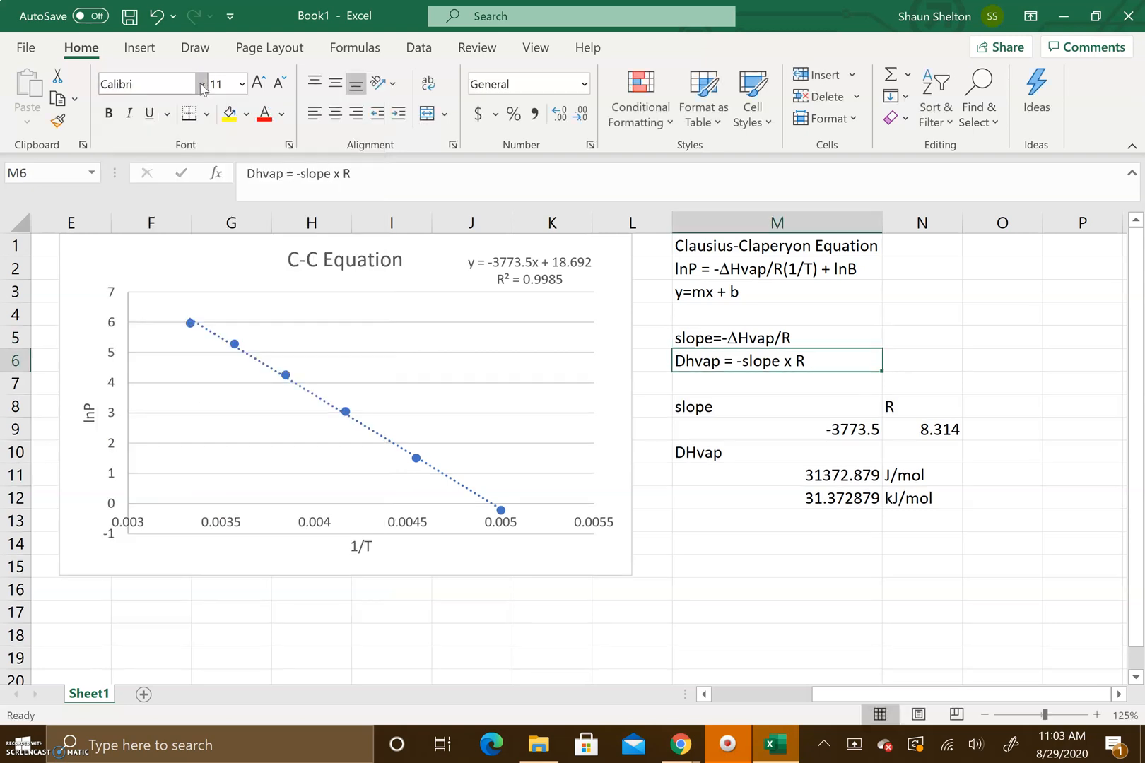
pyautogui.click(775, 338)
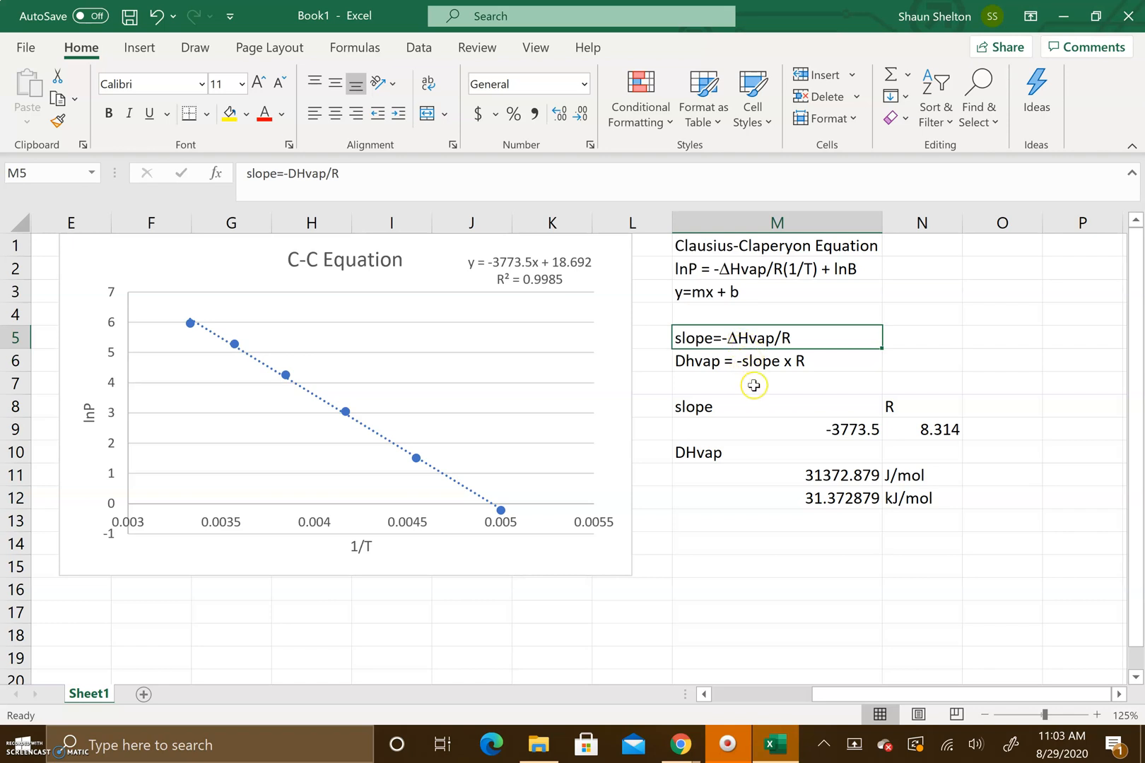
# Rewrite the Dhvap = -slope x R note as ΔHvap the same way, using the Symbol font
pyautogui.click(756, 360)
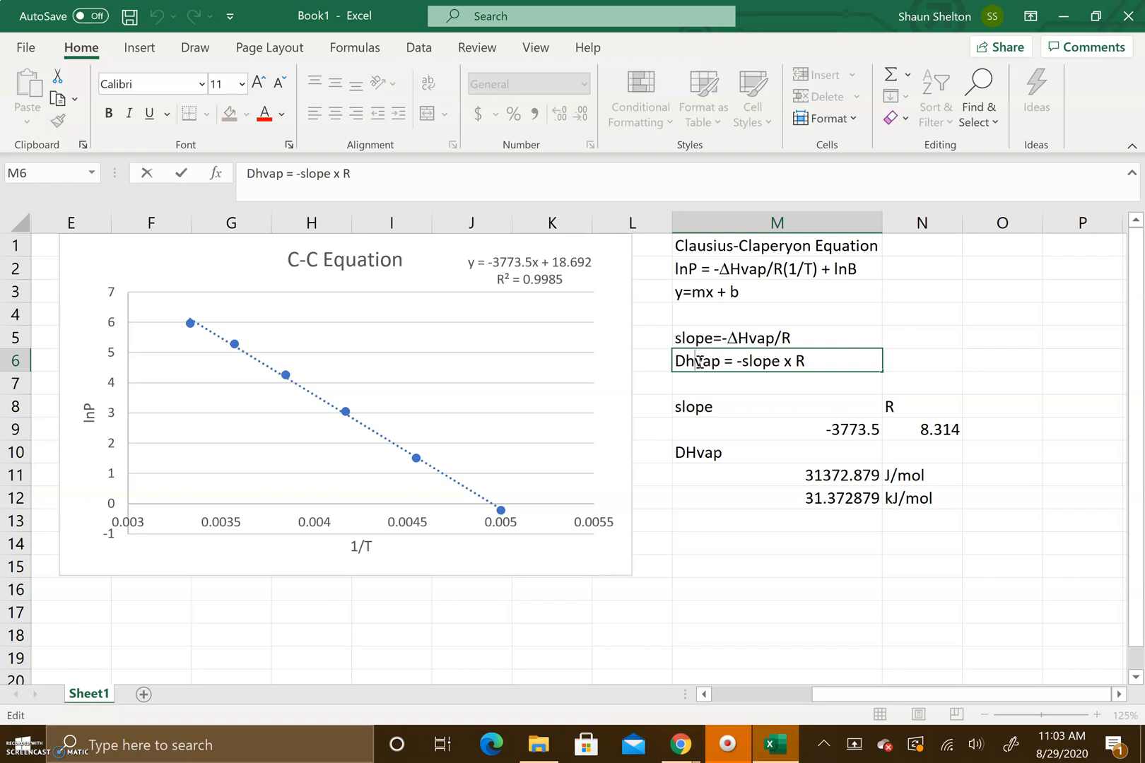
pyautogui.write('H')
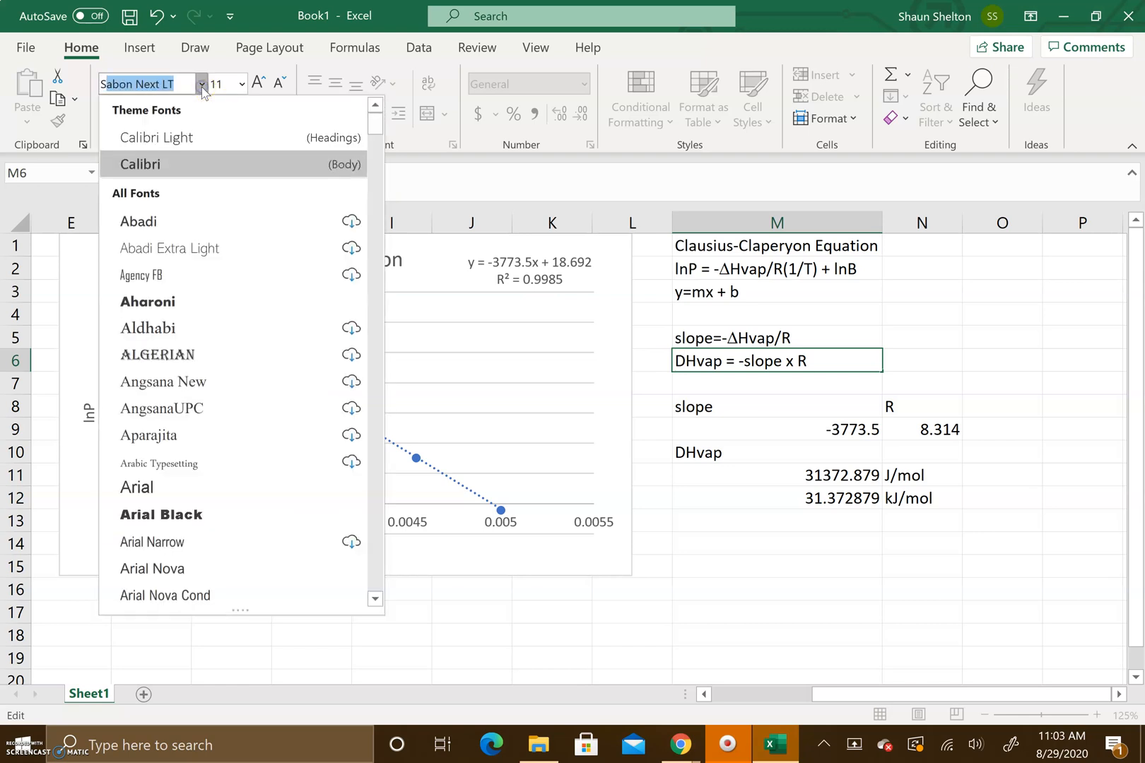
pyautogui.write('Symbol')
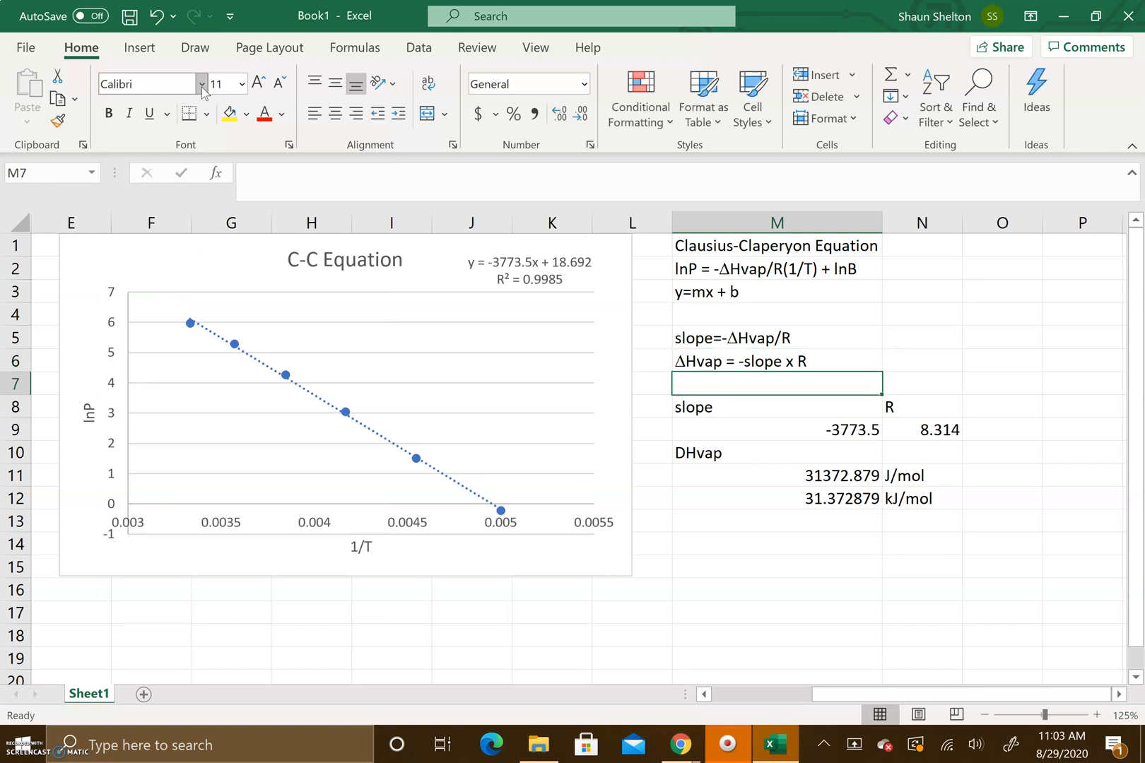
pyautogui.moveTo(723, 292)
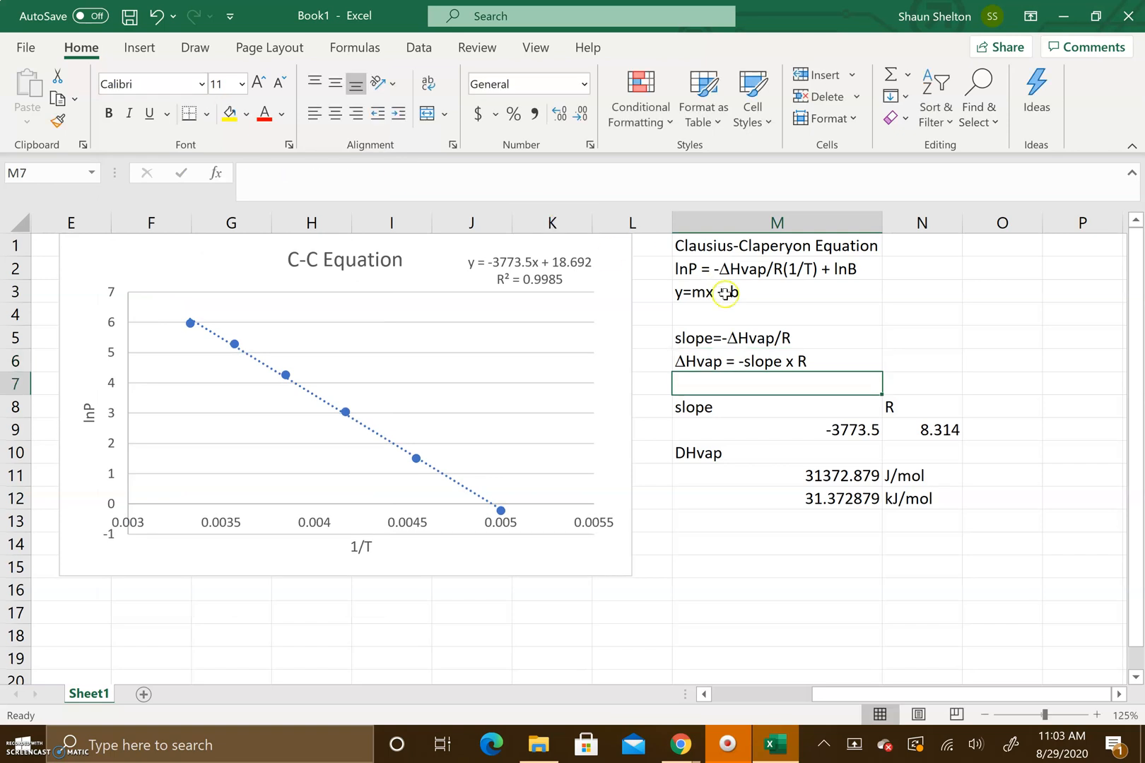
pyautogui.click(776, 520)
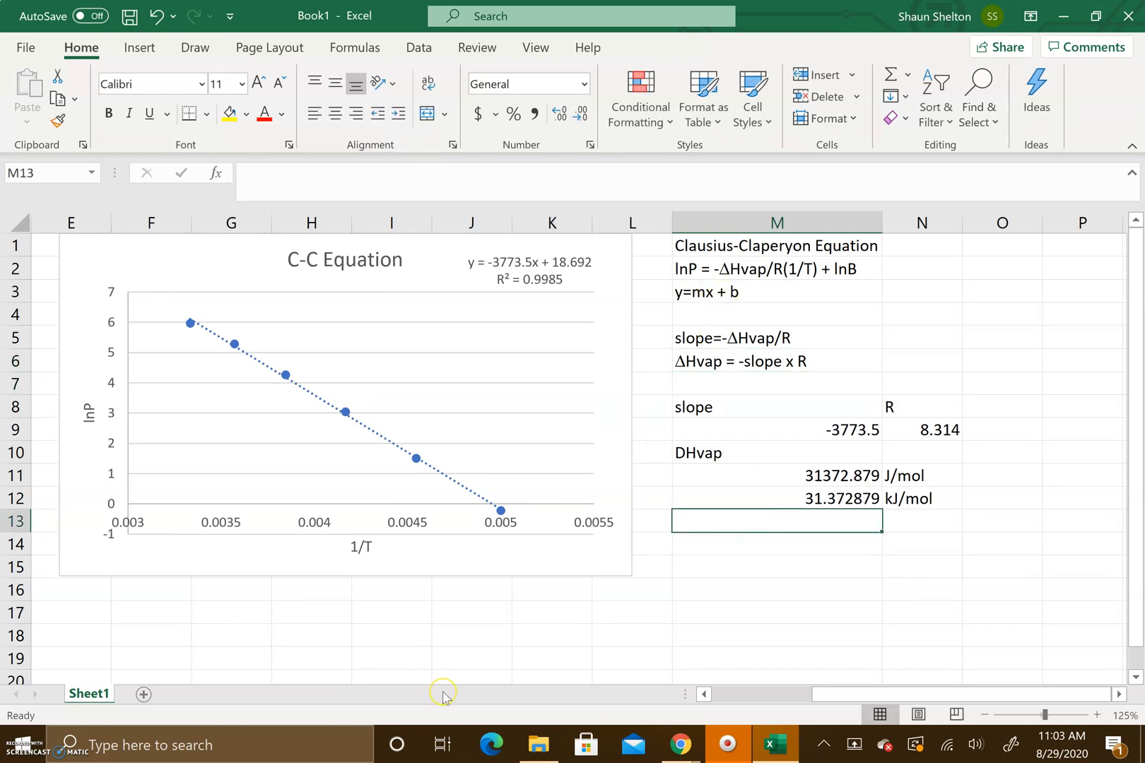
pyautogui.hscroll(-3)
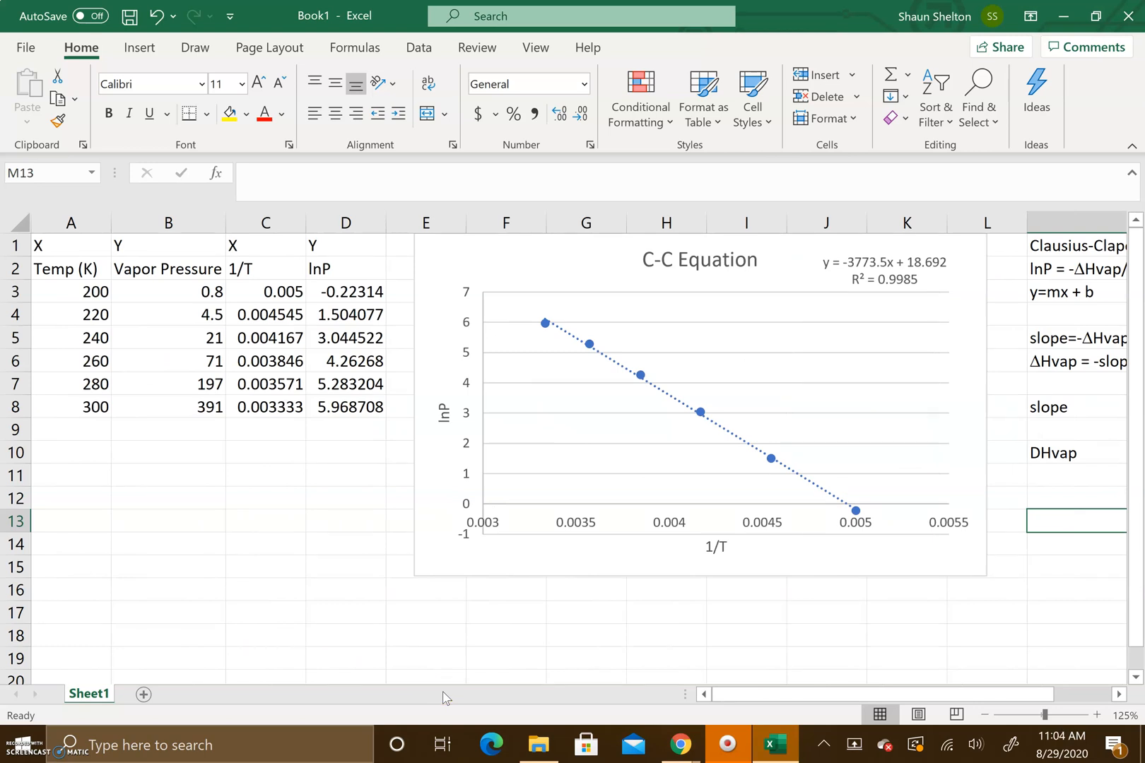
pyautogui.hscroll(3)
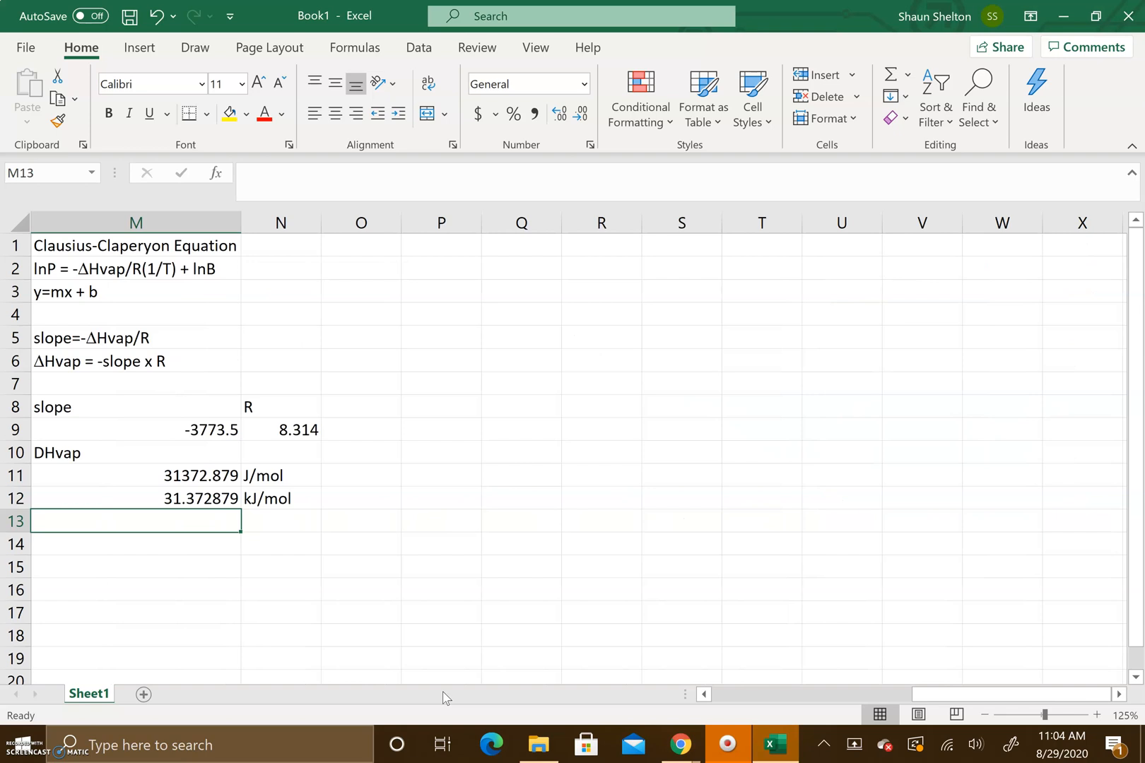
pyautogui.hscroll(-3)
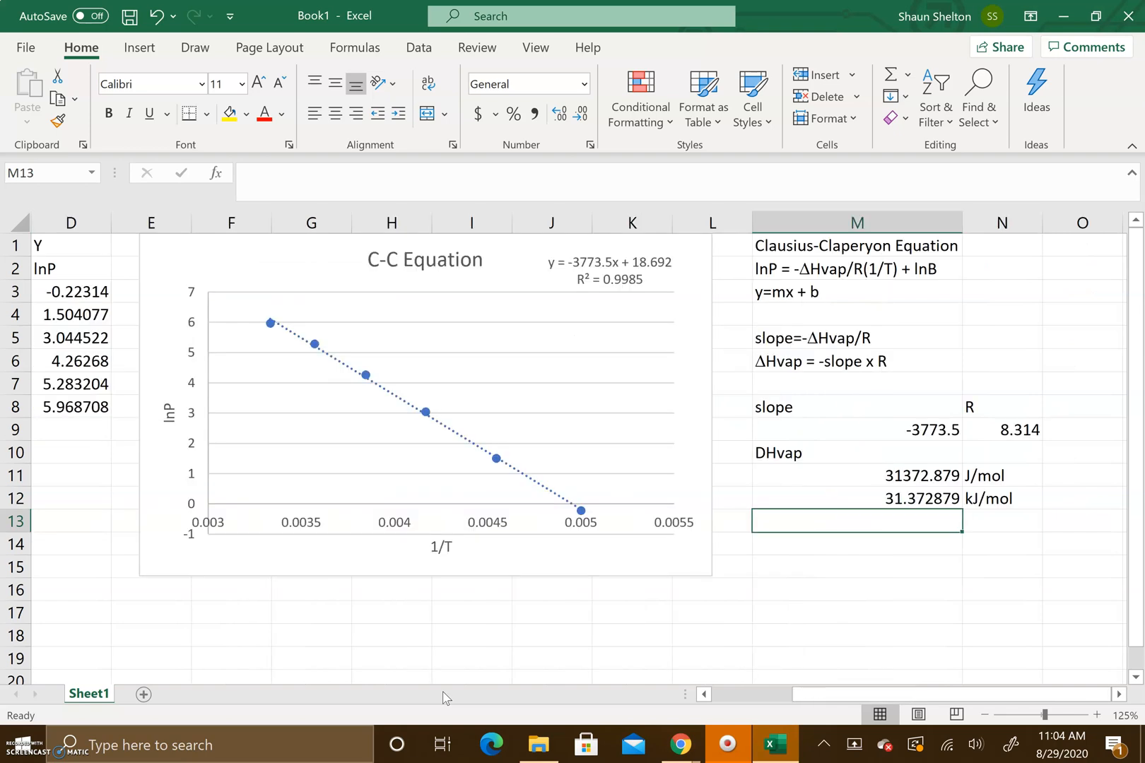